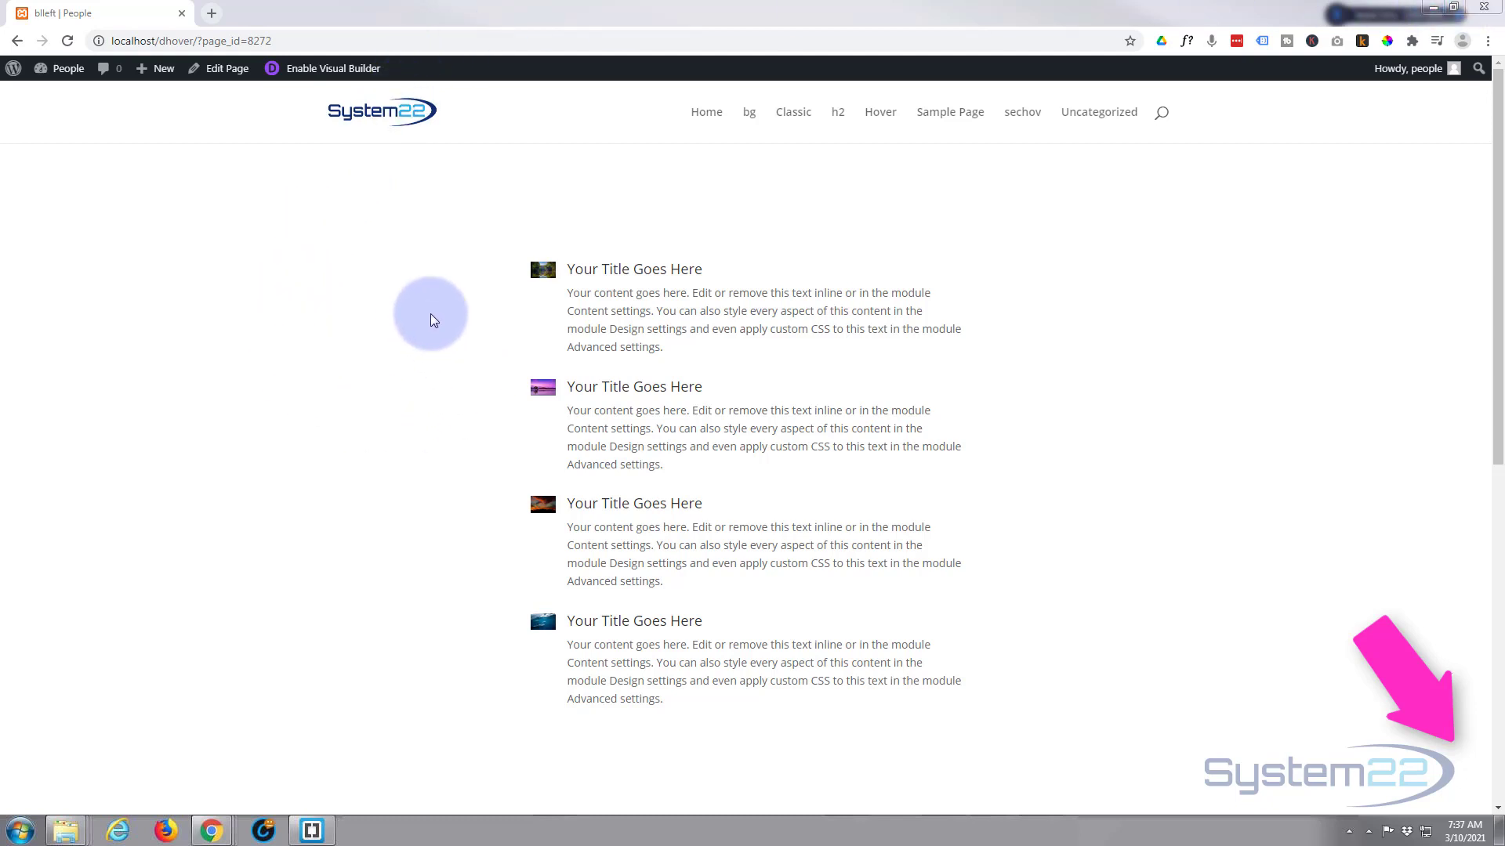
{"action": "mouse_move", "coordinate": [457, 199]}
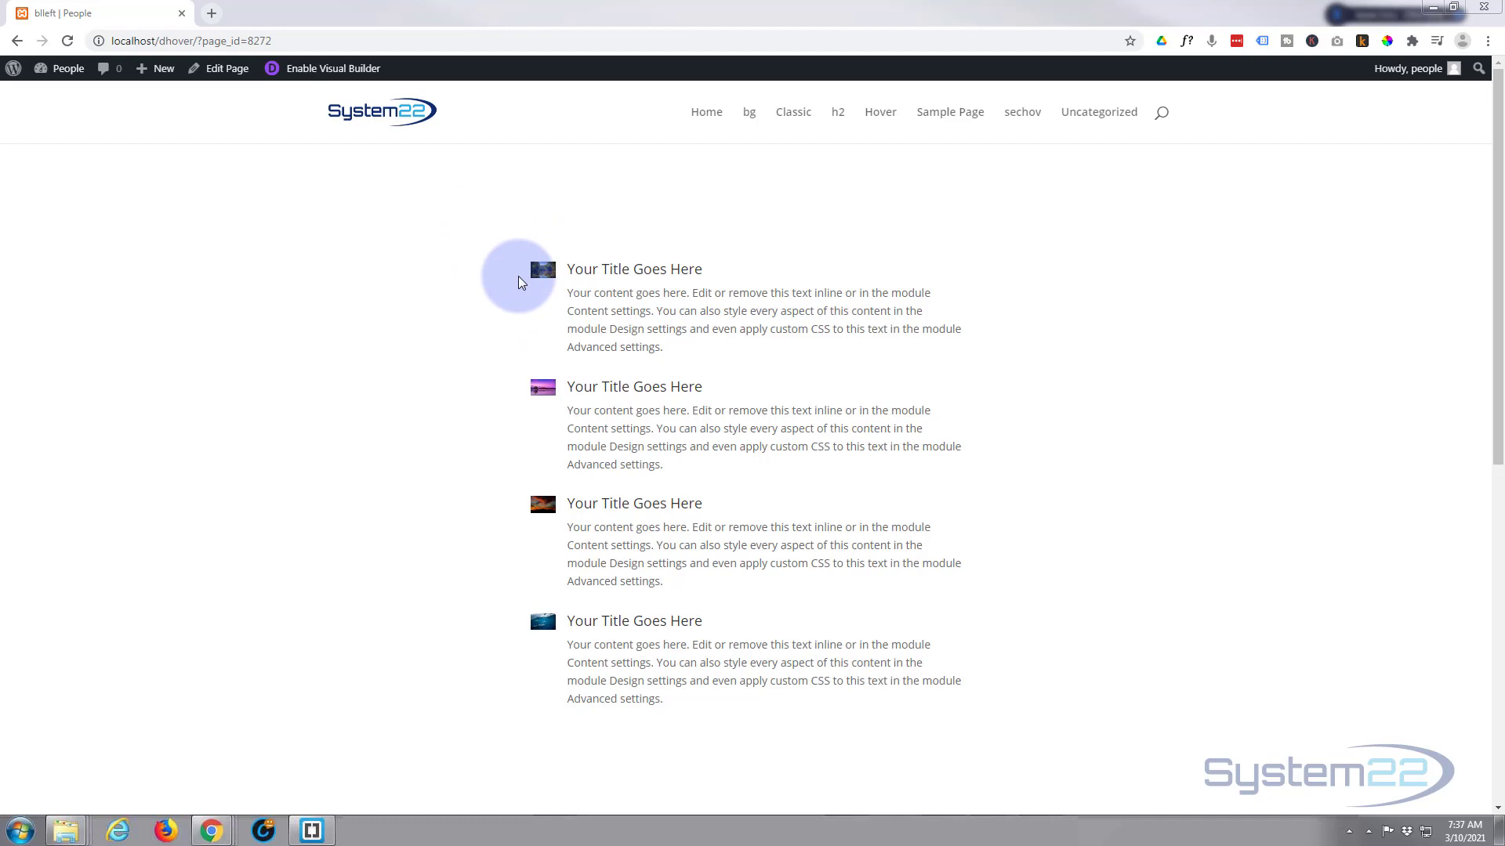
{"action": "mouse_move", "coordinate": [546, 279]}
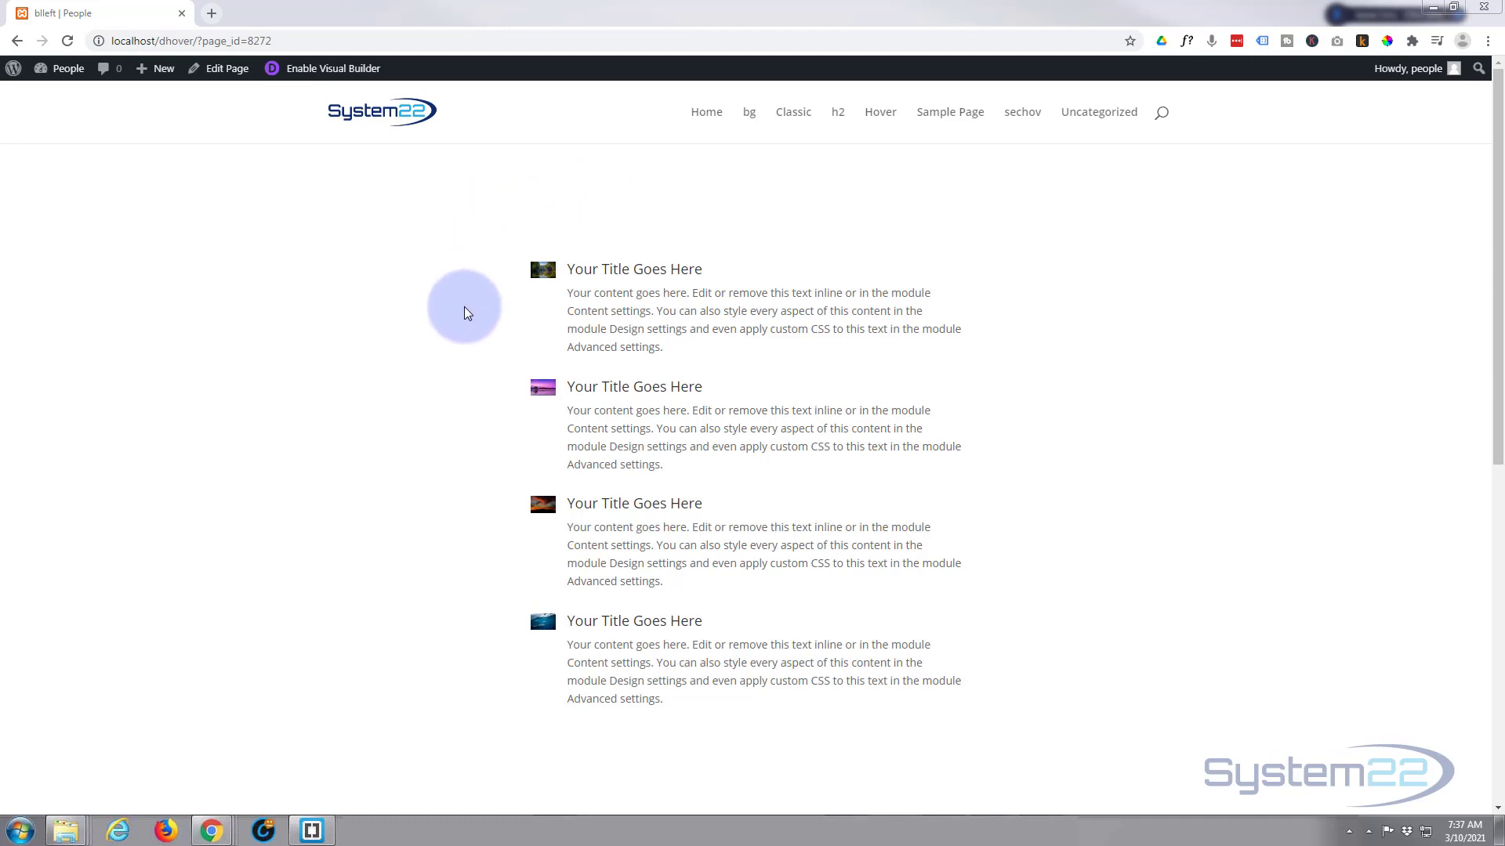
{"action": "mouse_move", "coordinate": [738, 375]}
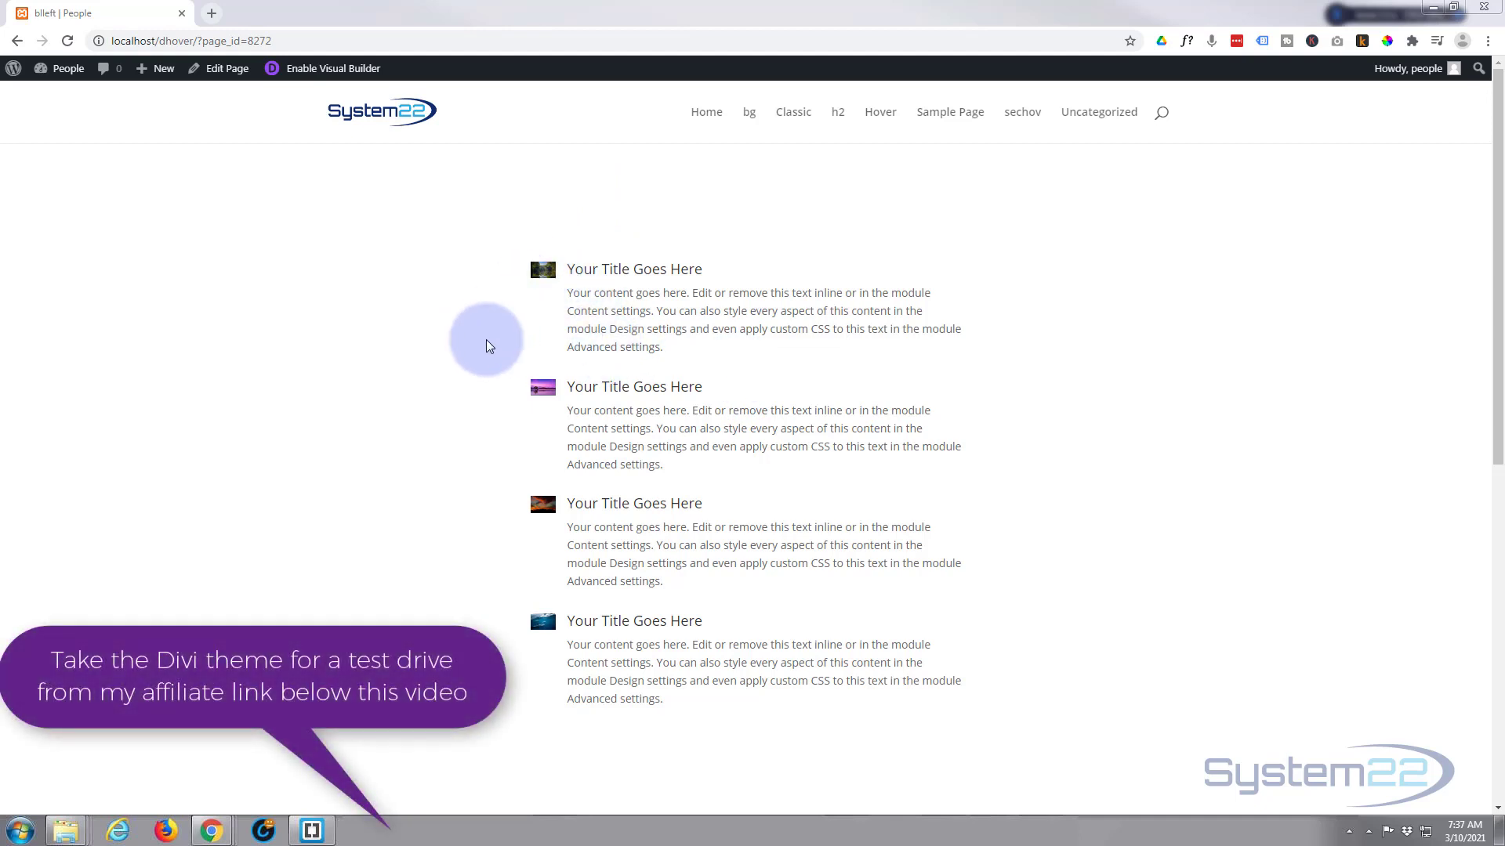
{"action": "mouse_move", "coordinate": [486, 387]}
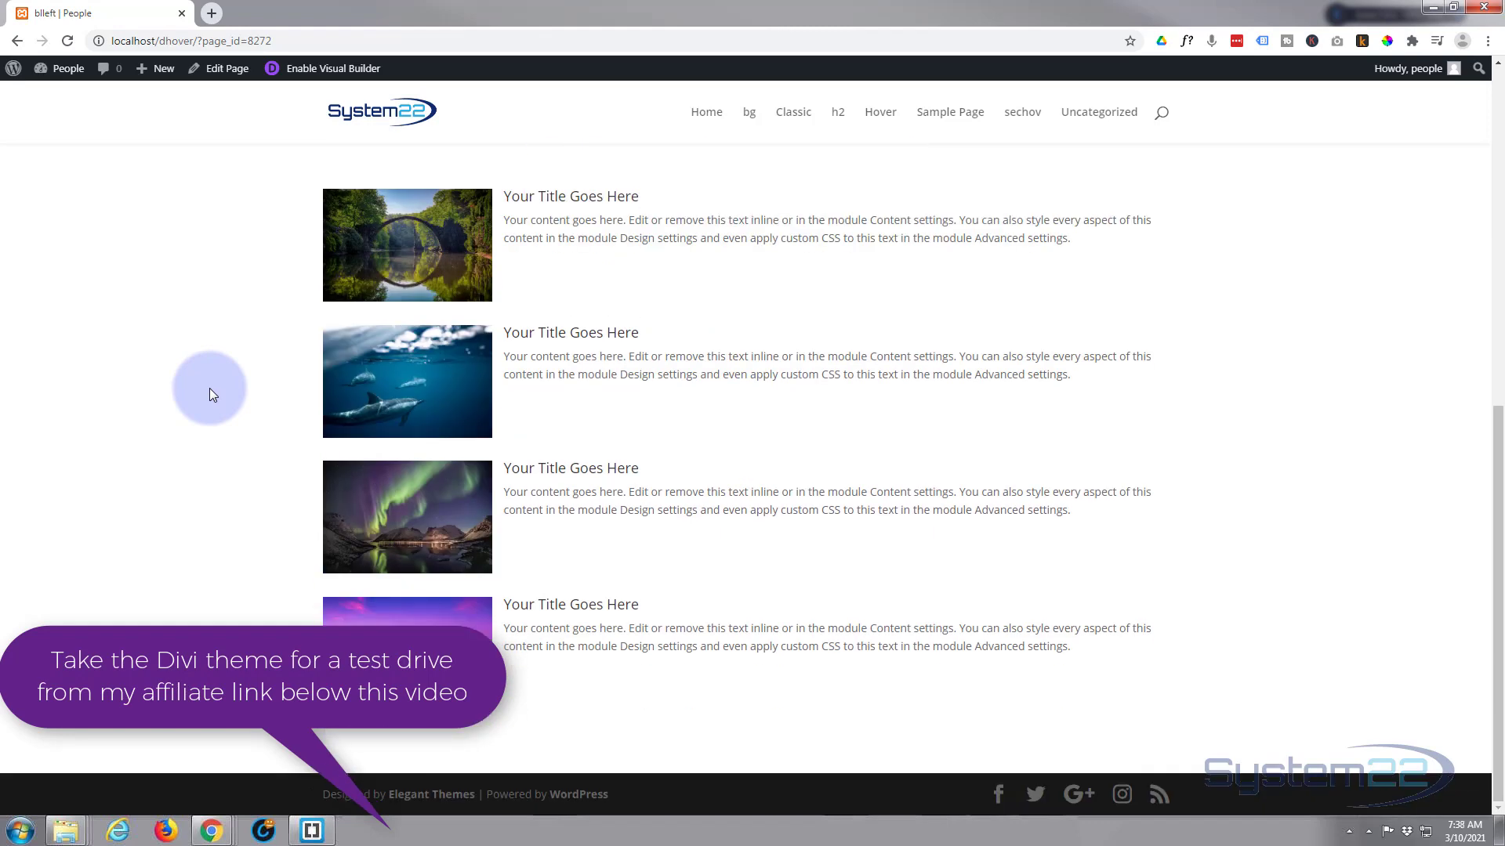
{"action": "mouse_move", "coordinate": [209, 394]}
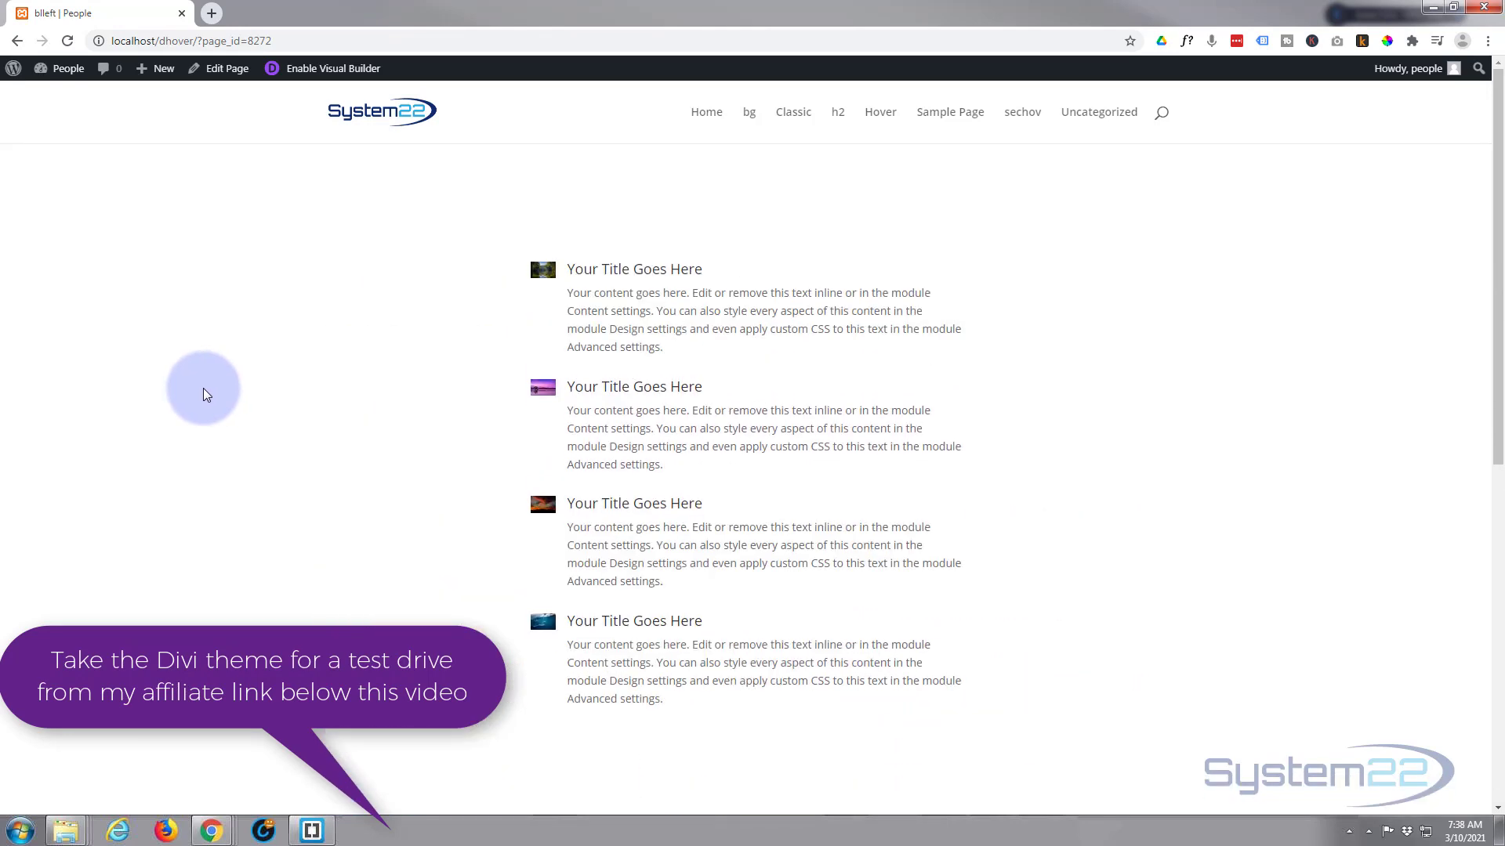
- Enable the Visual Builder and delete the existing large-image blurb section
{"action": "left_click", "coordinate": [333, 67]}
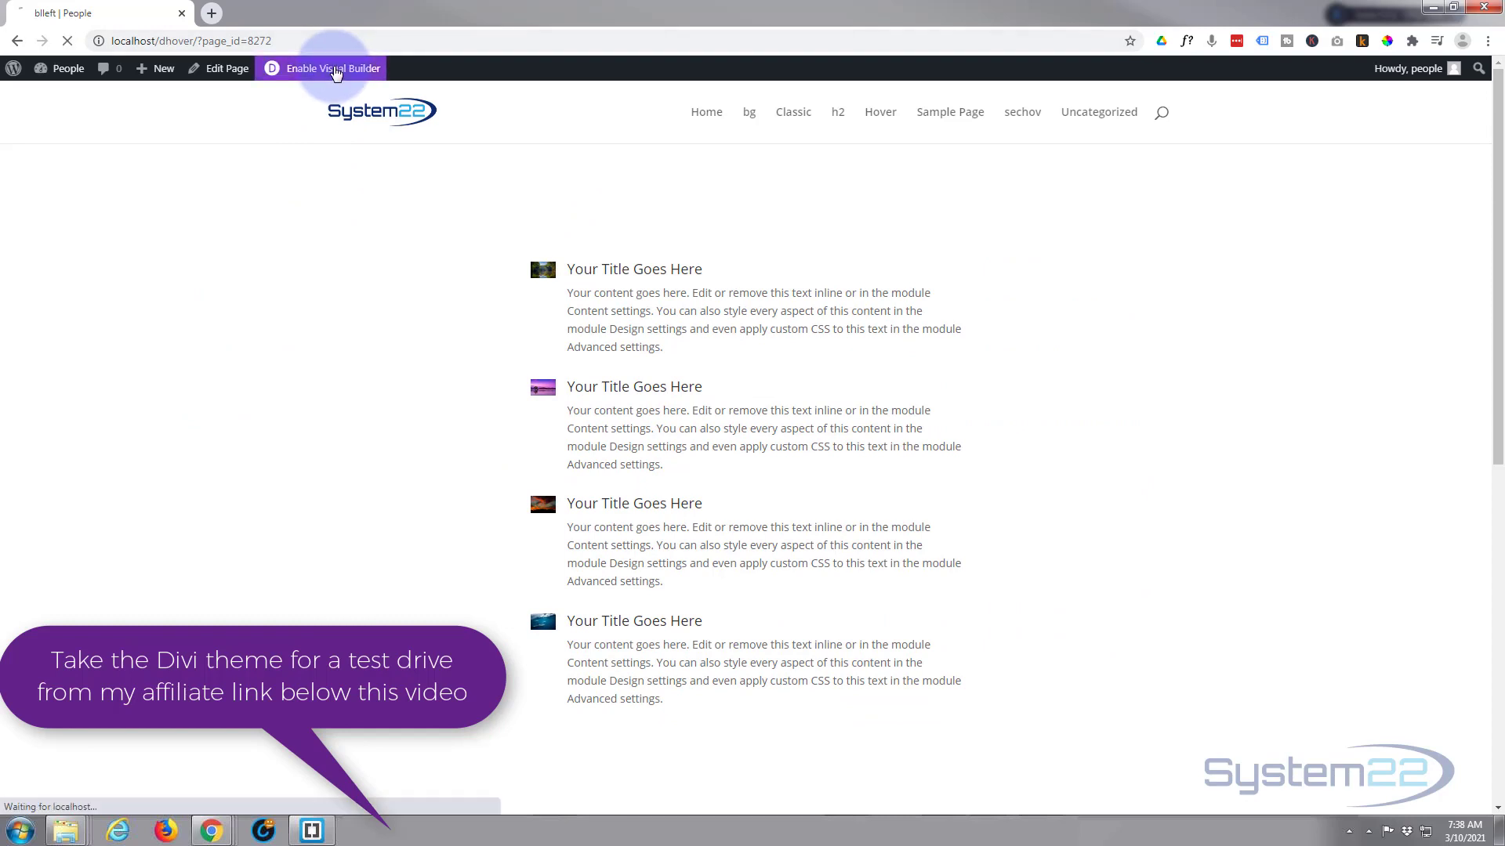
{"action": "left_click", "coordinate": [333, 67]}
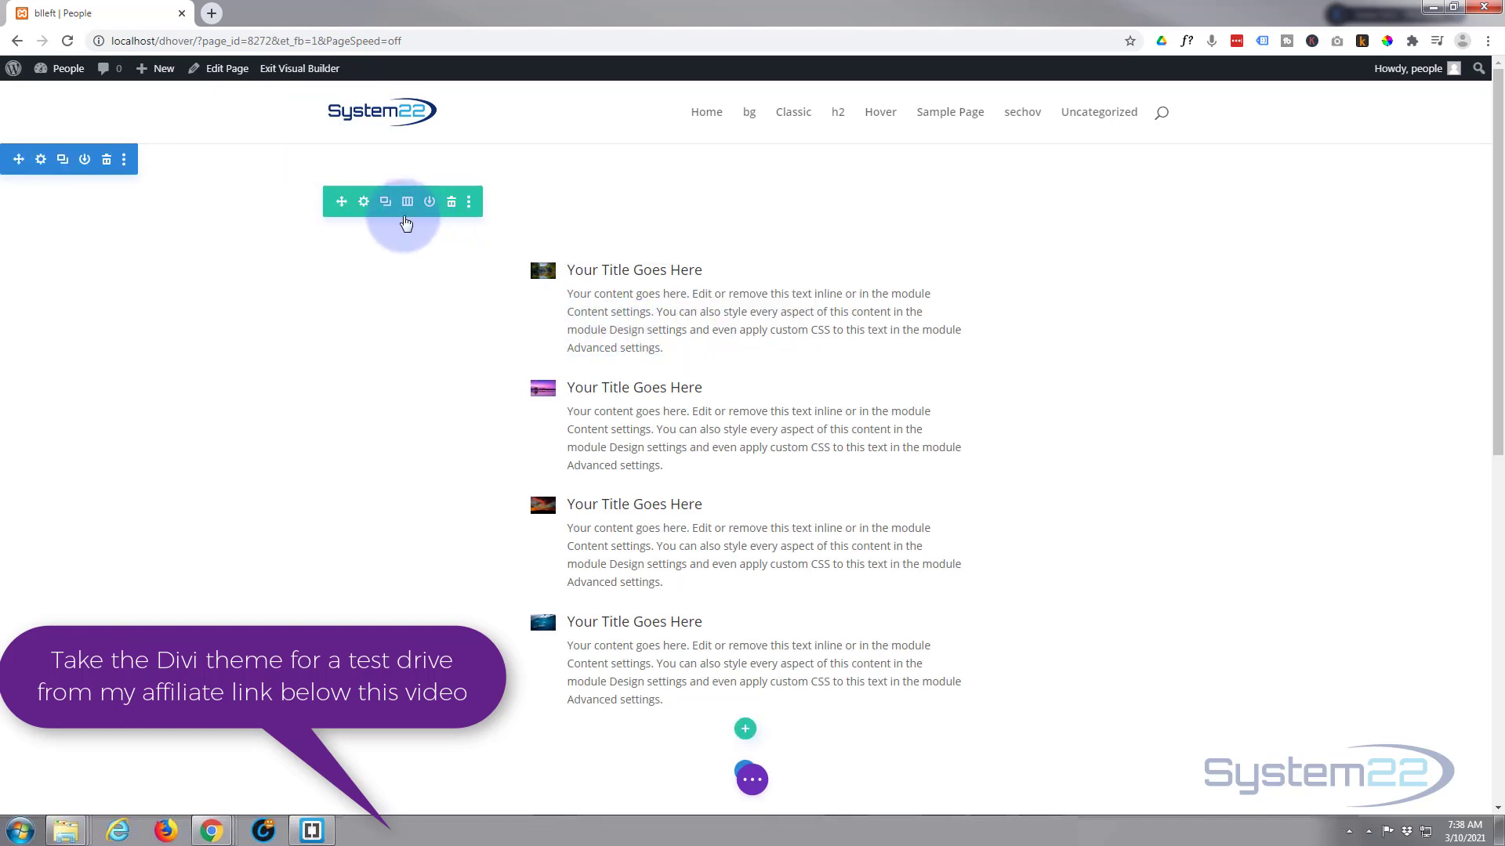
{"action": "mouse_move", "coordinate": [452, 202]}
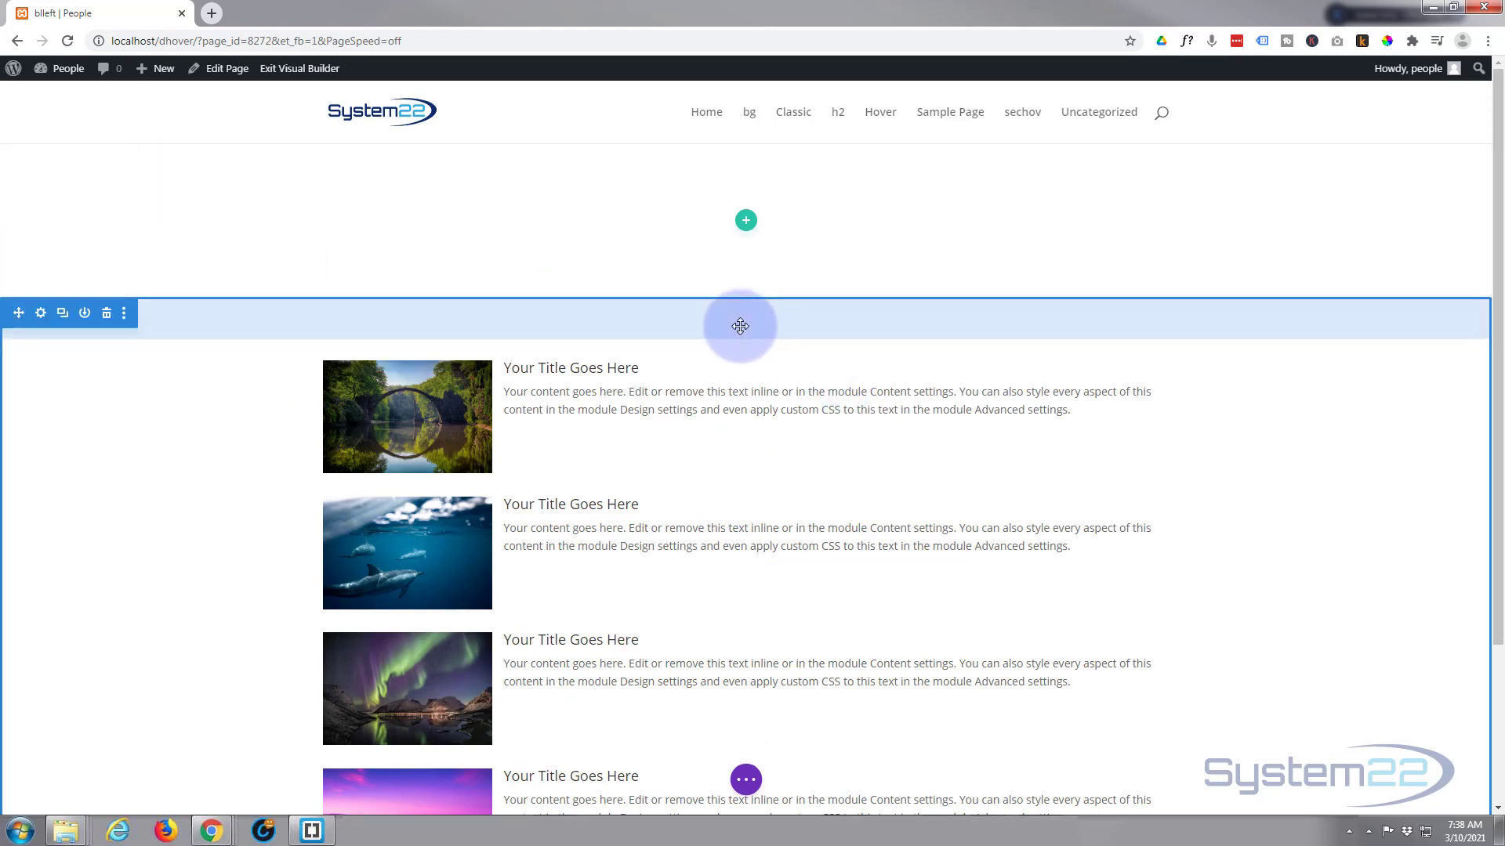
{"action": "mouse_move", "coordinate": [744, 534]}
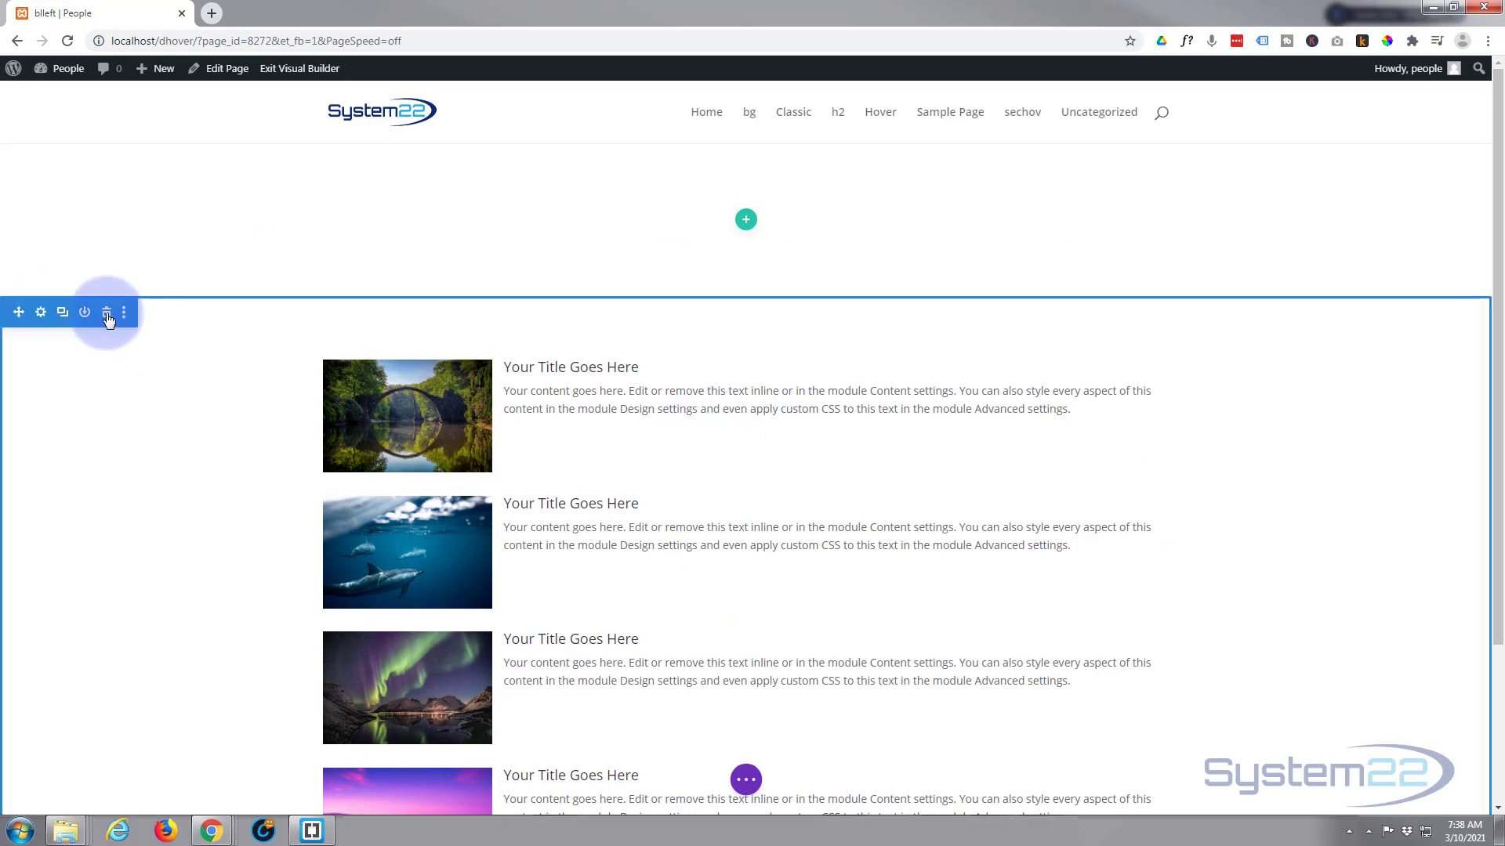
{"action": "left_click", "coordinate": [105, 312]}
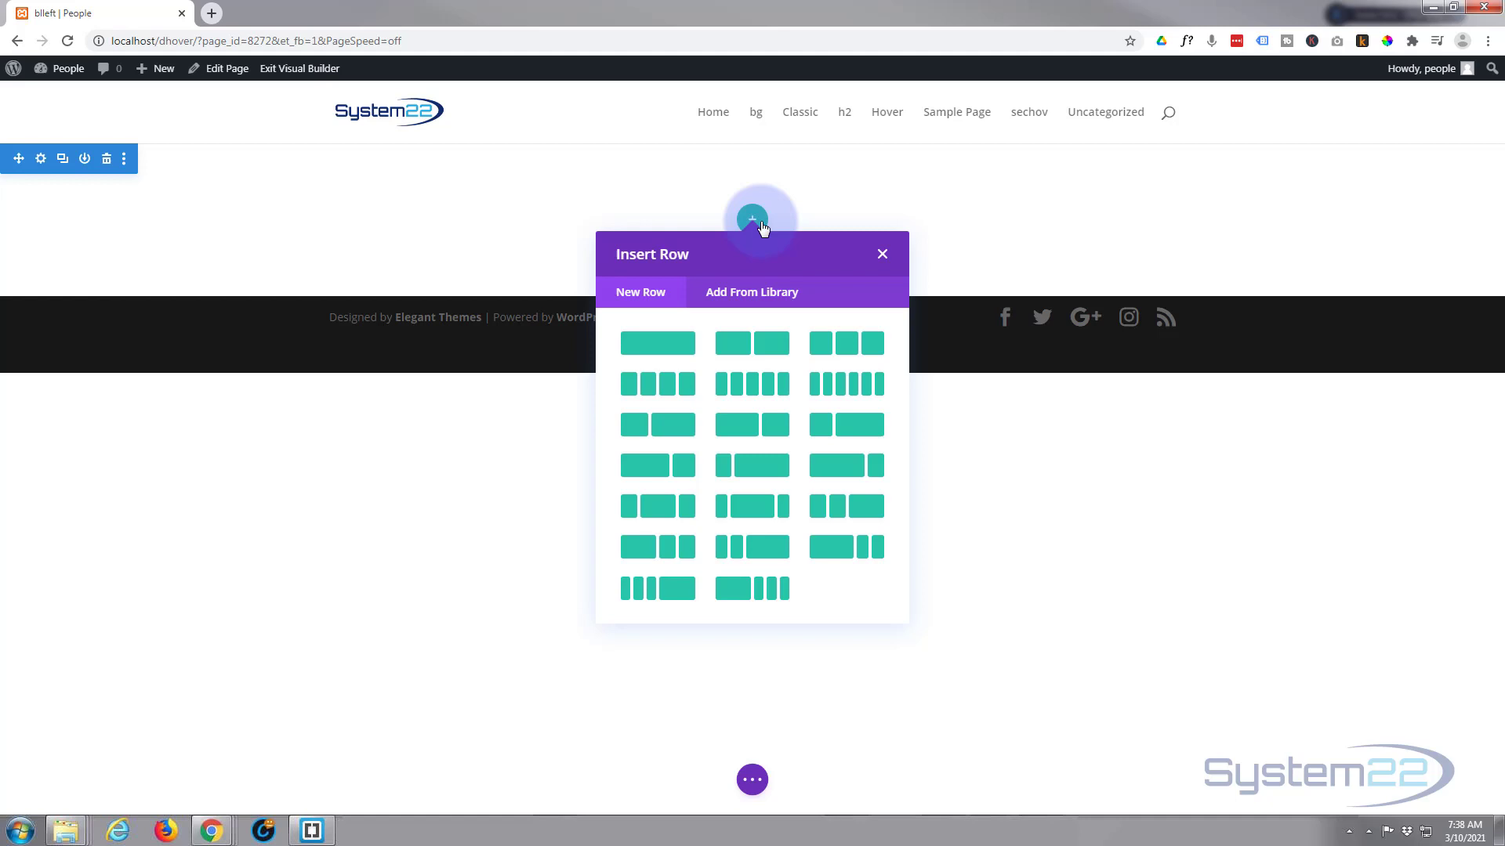
{"action": "mouse_move", "coordinate": [759, 220]}
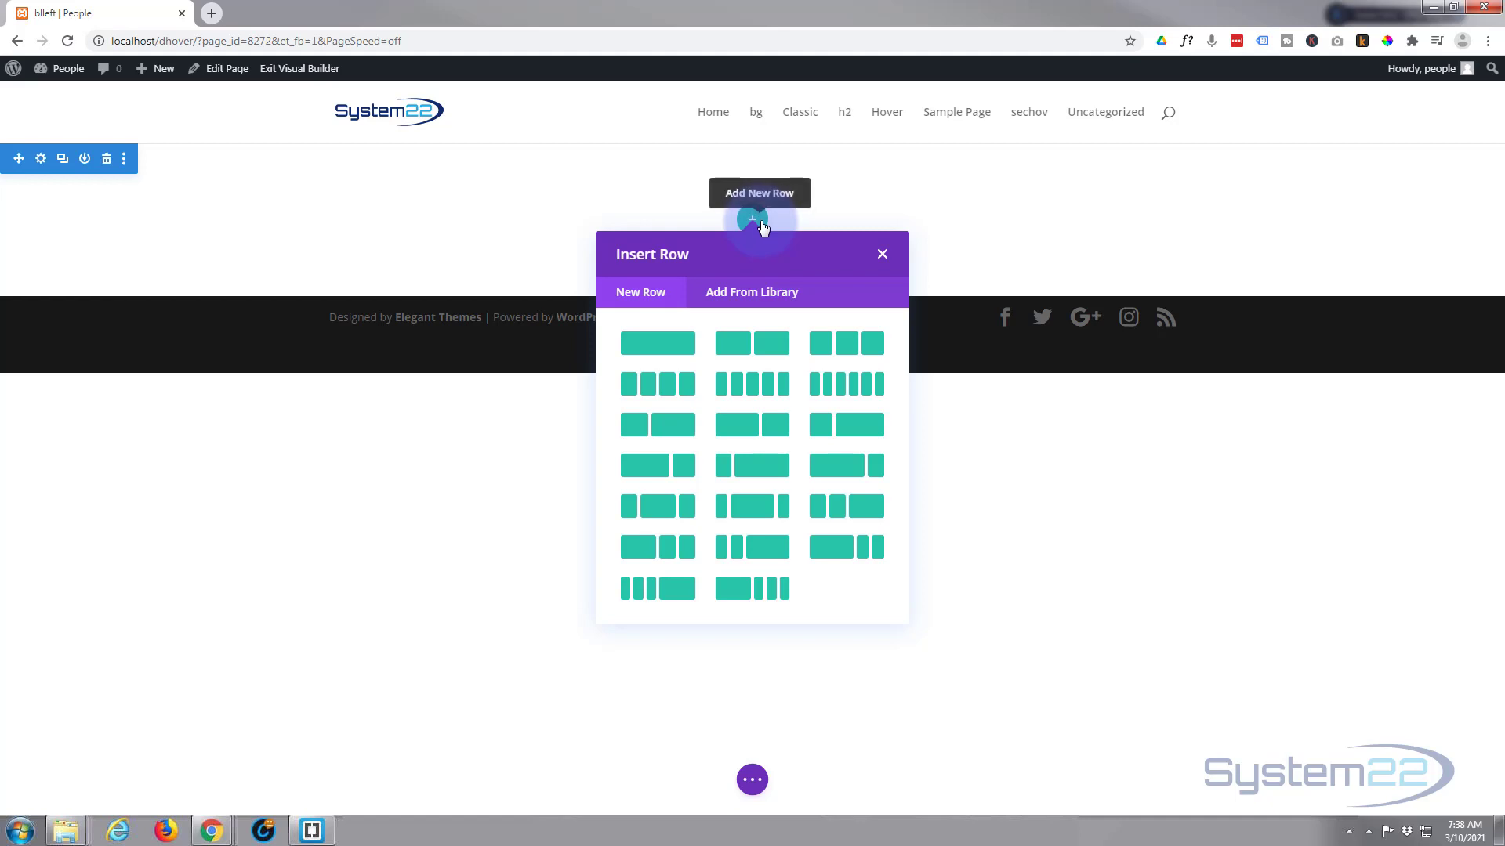
{"action": "mouse_move", "coordinate": [677, 424]}
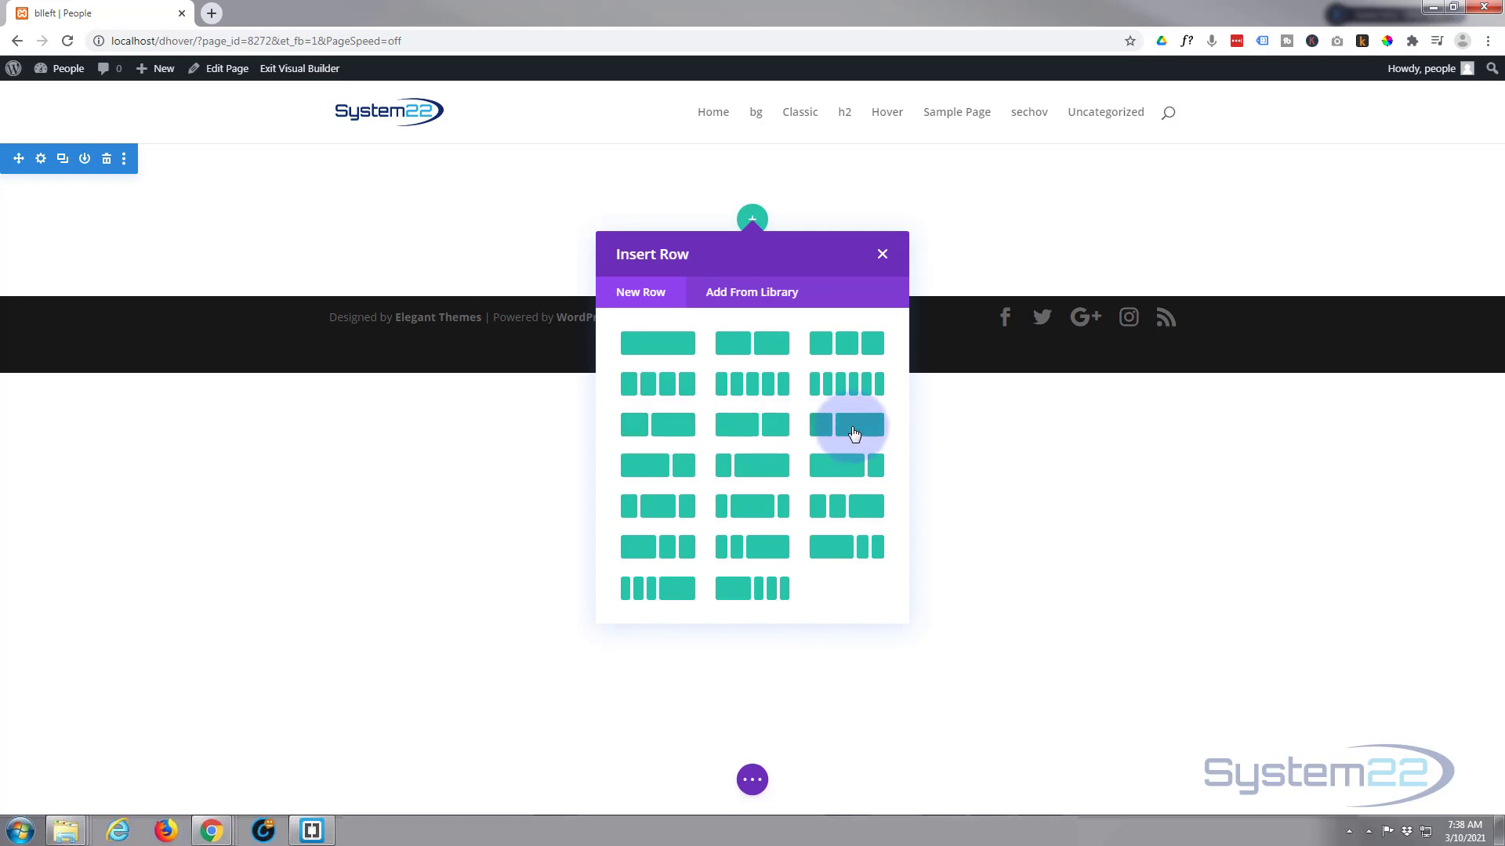
{"action": "mouse_move", "coordinate": [823, 429]}
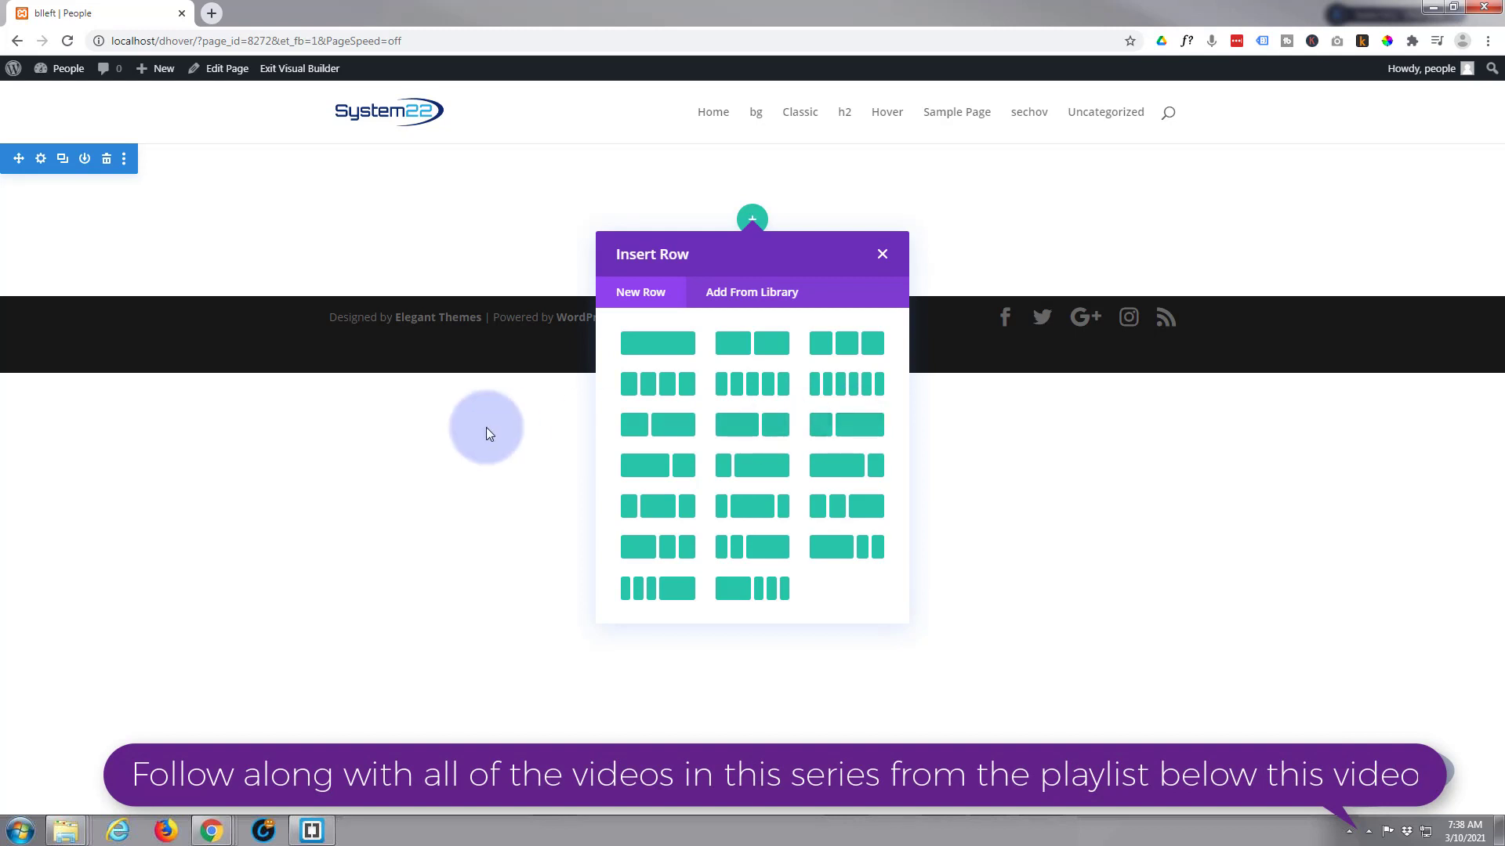
{"action": "mouse_move", "coordinate": [634, 437]}
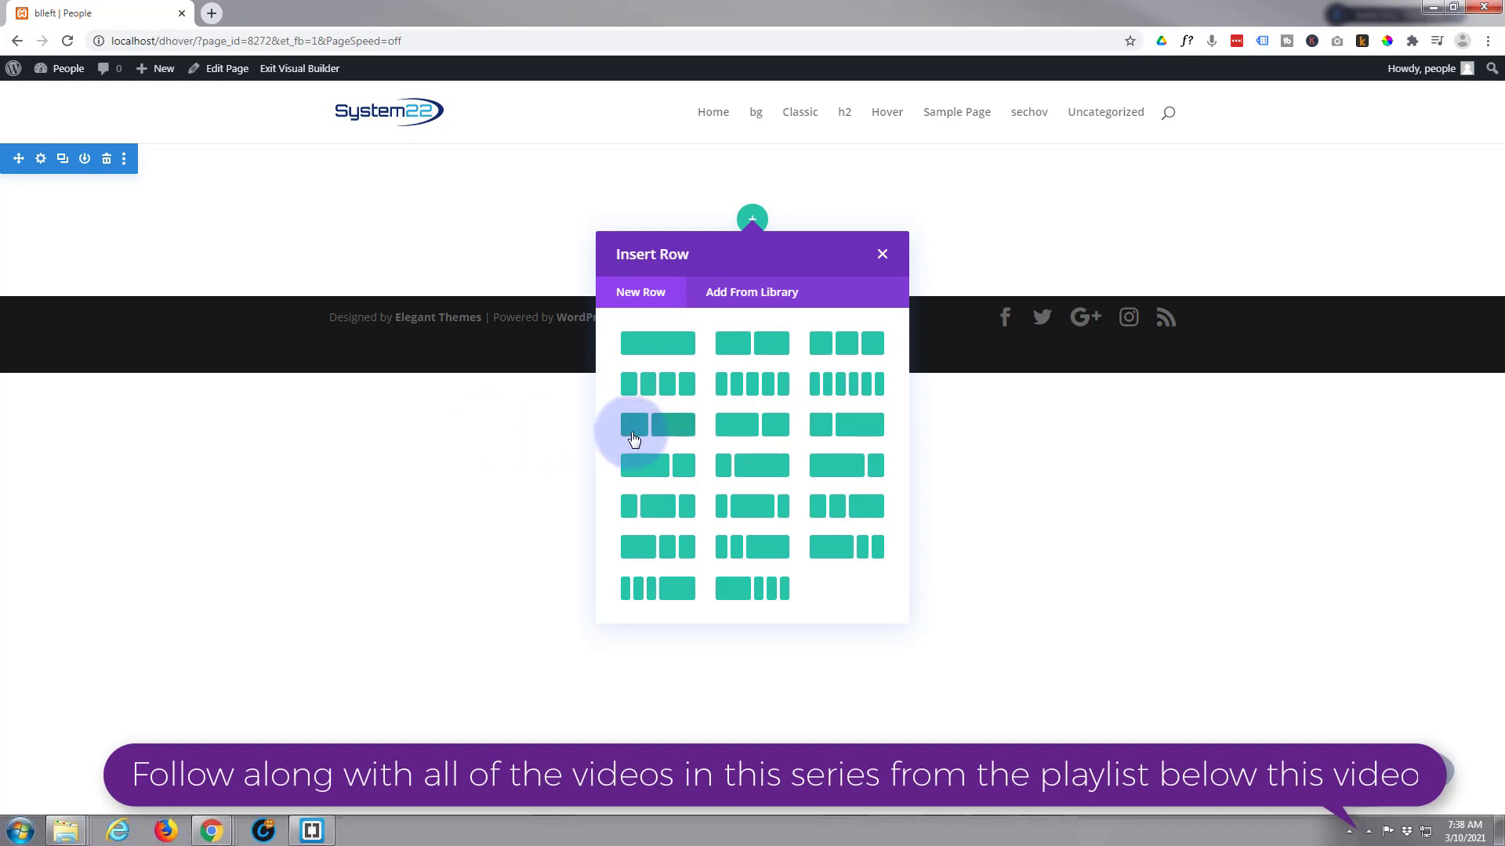
{"action": "mouse_move", "coordinate": [657, 326]}
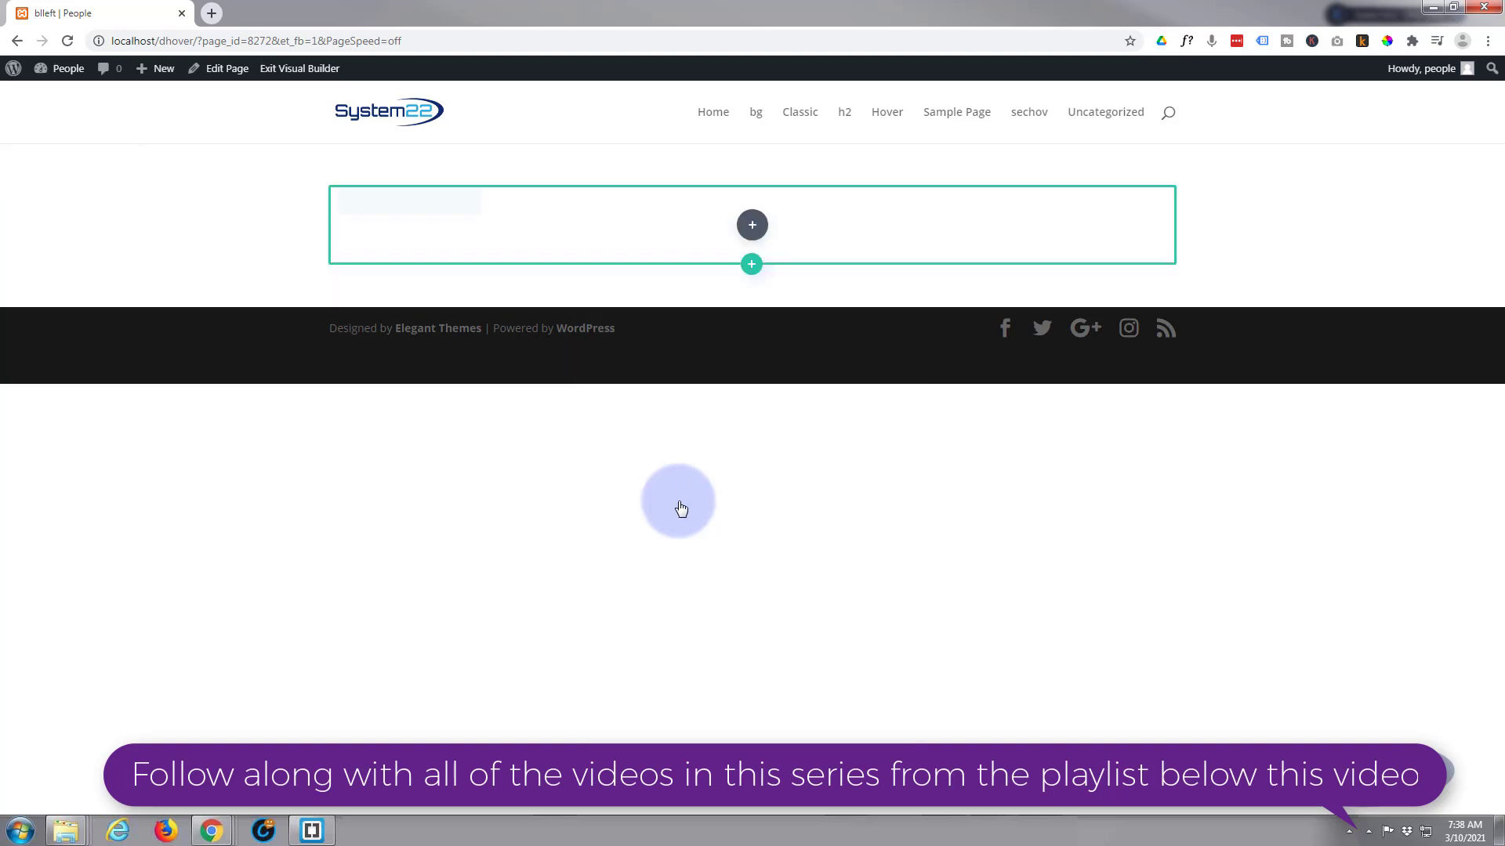
- Insert a Blurb module and set its Image/Icon Placement to Left
{"action": "left_click", "coordinate": [751, 224]}
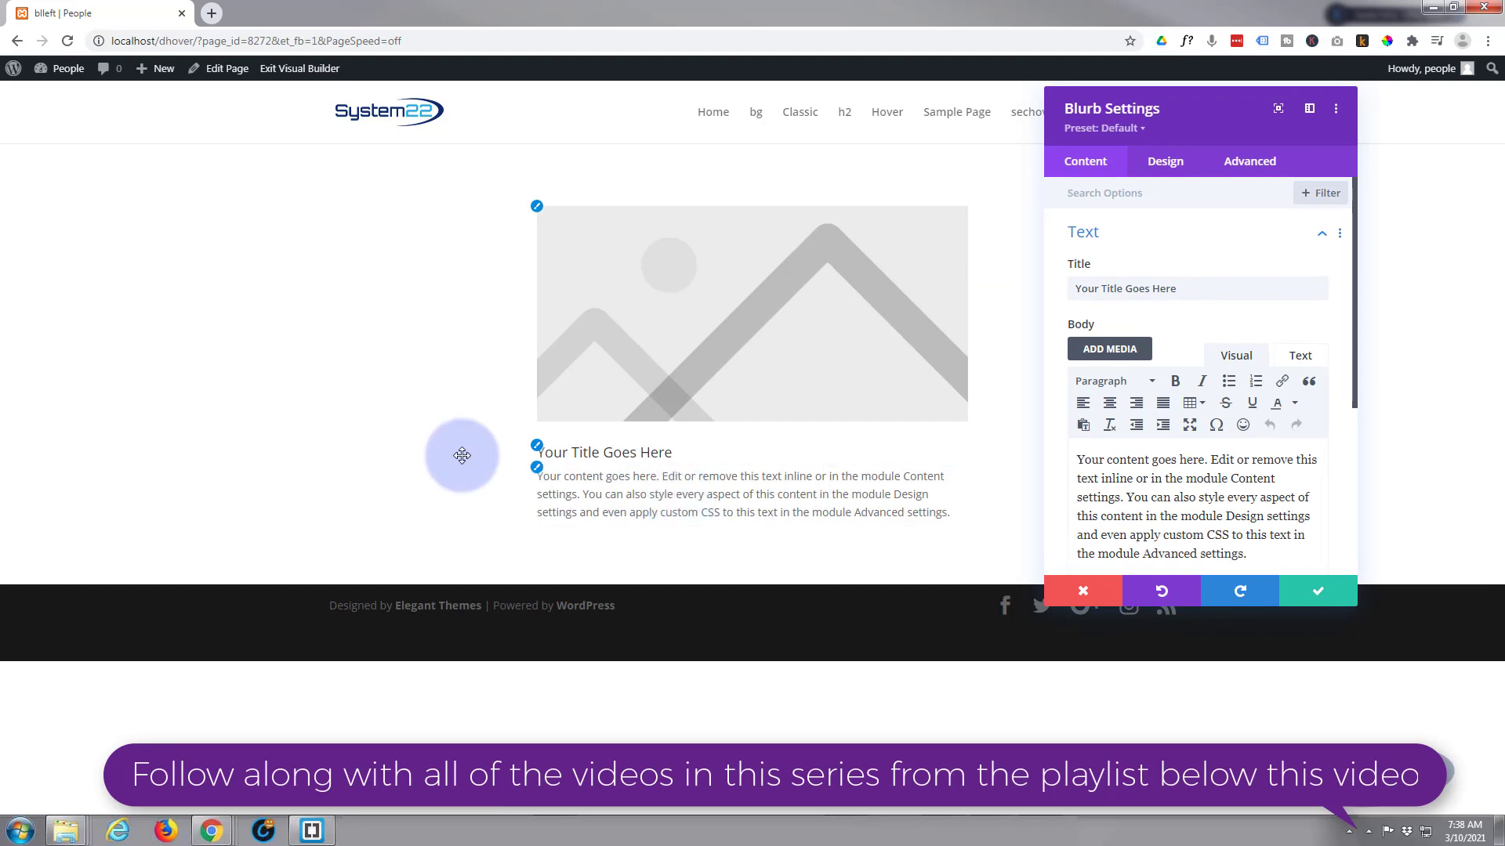
{"action": "mouse_move", "coordinate": [607, 361]}
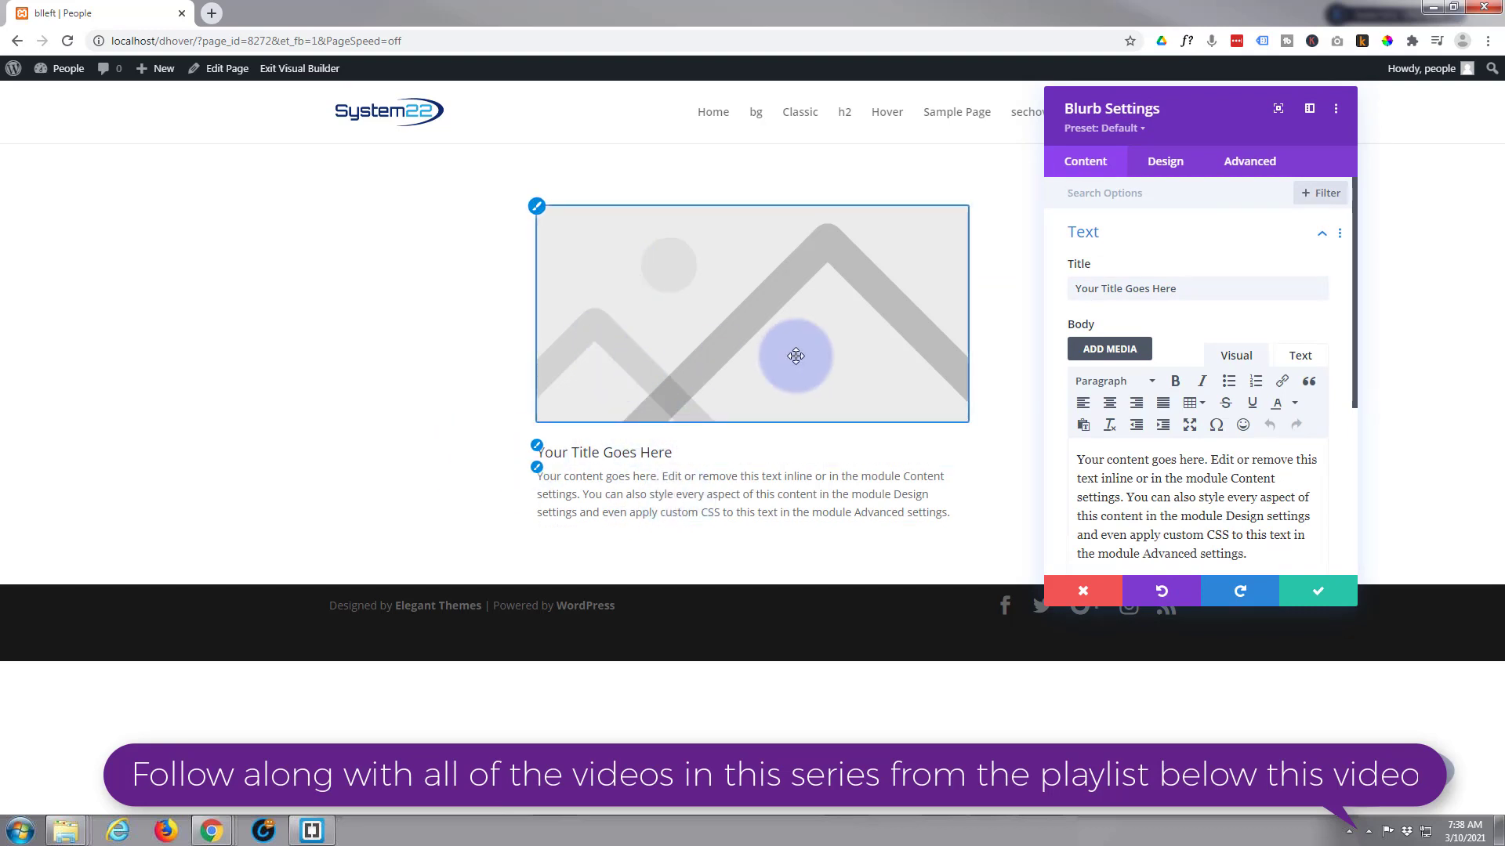
{"action": "mouse_move", "coordinate": [691, 355]}
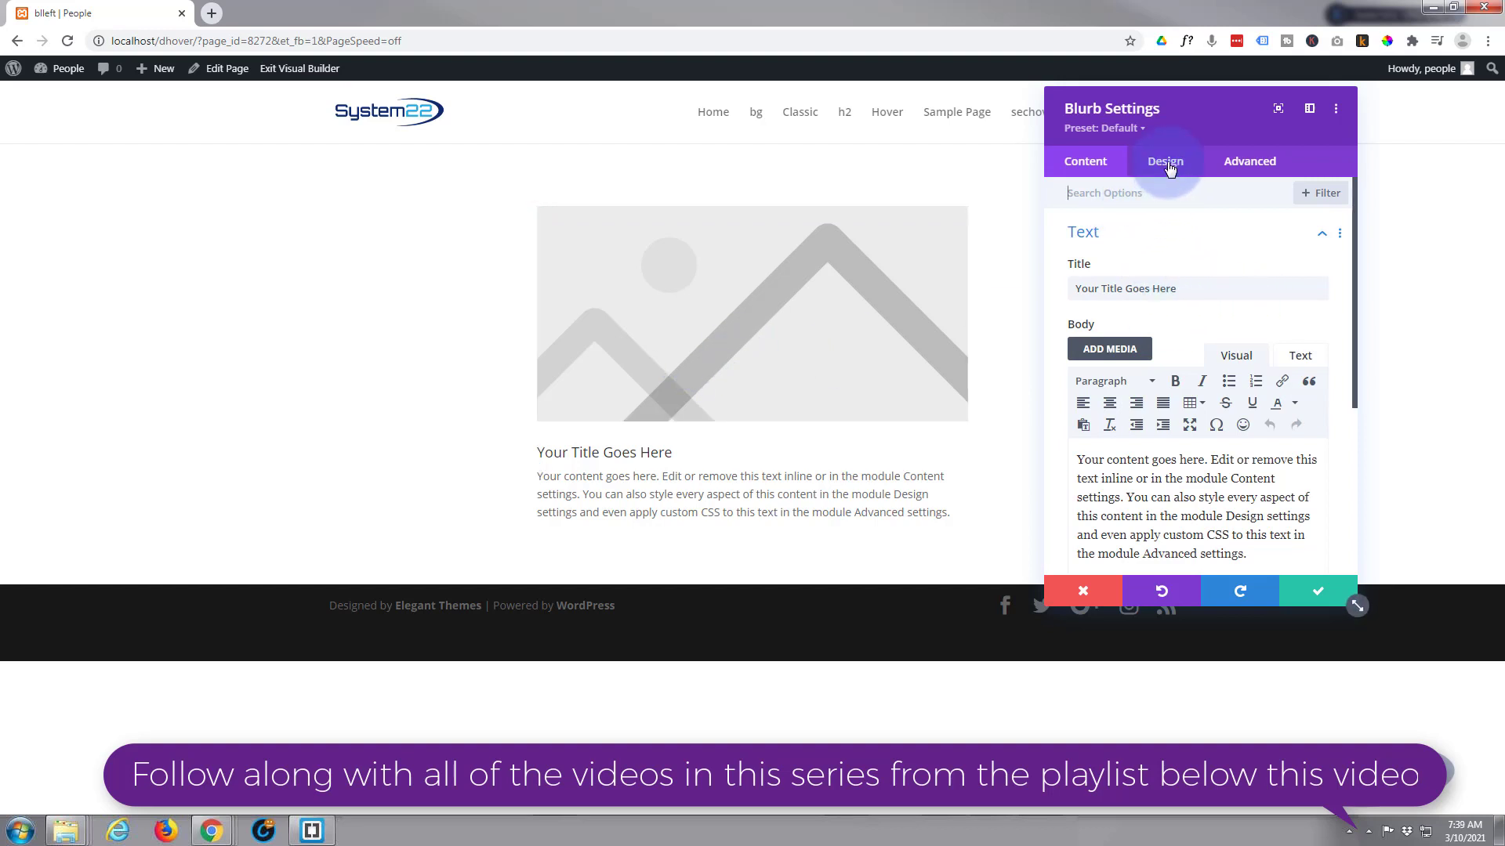
{"action": "left_click", "coordinate": [1164, 160]}
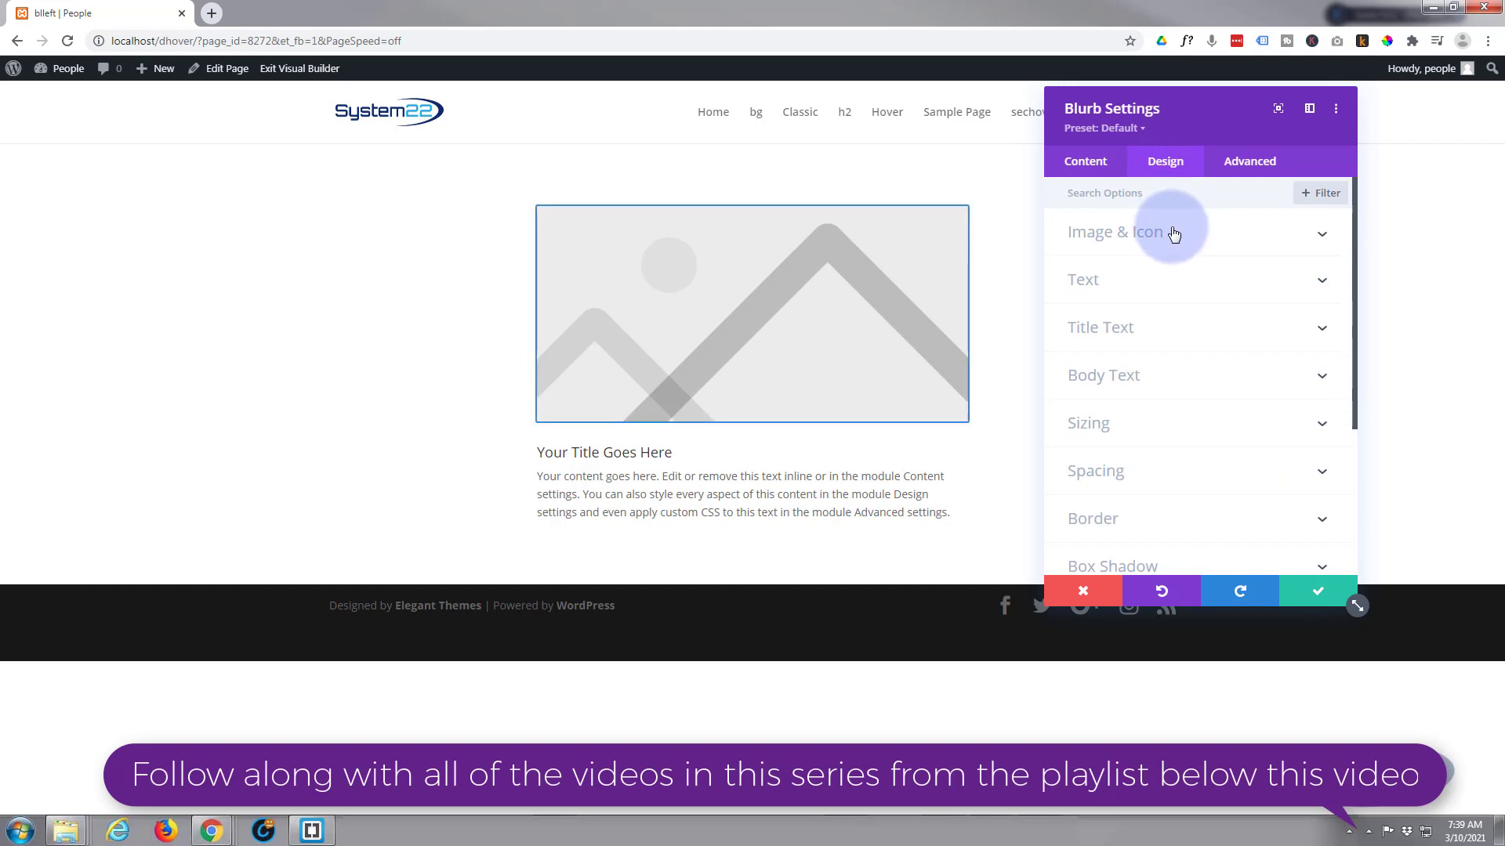
{"action": "left_click", "coordinate": [1113, 232]}
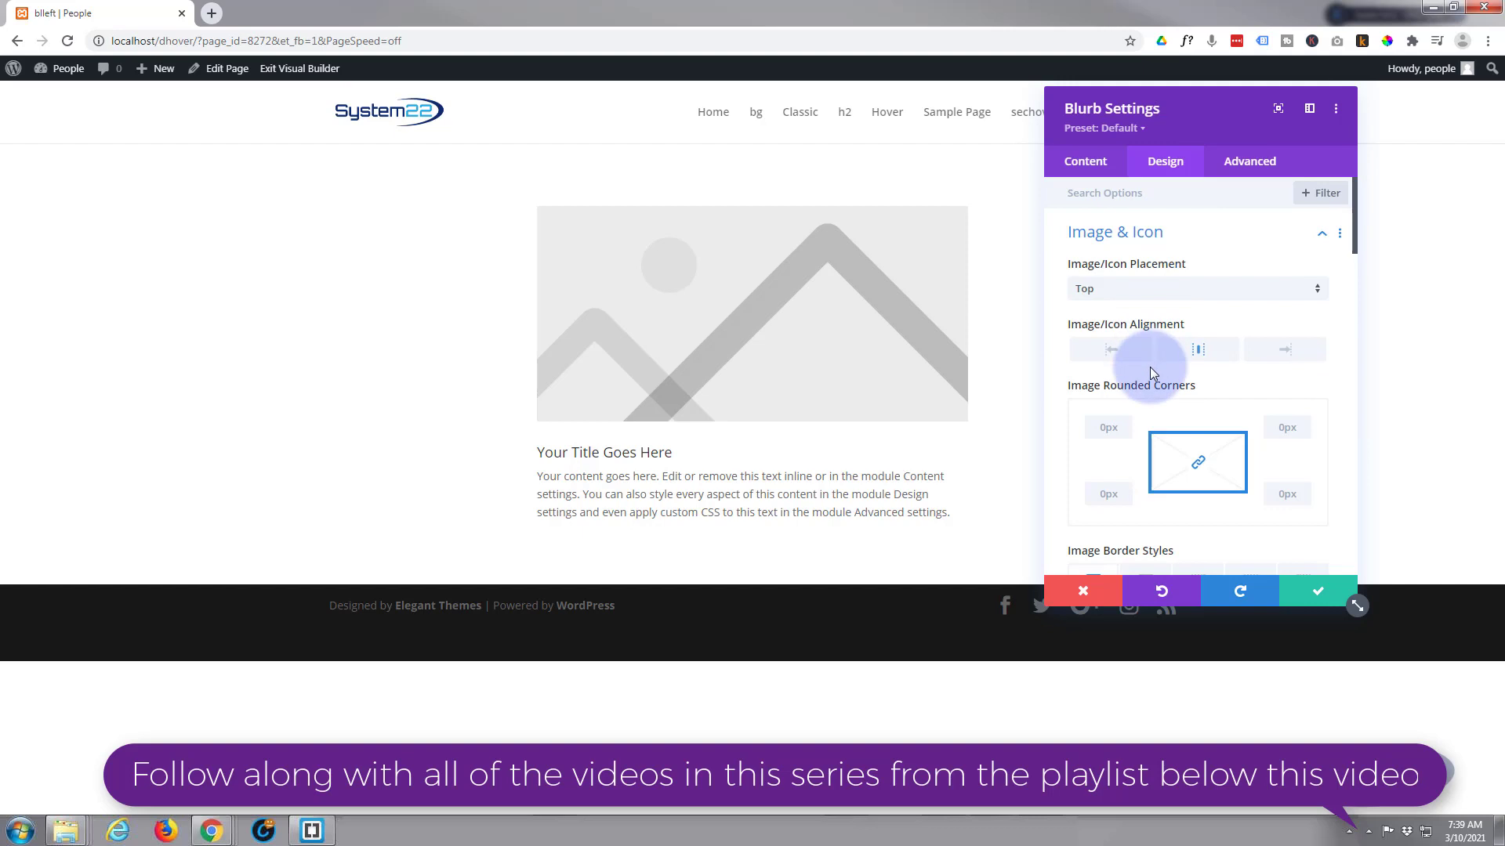
{"action": "left_click", "coordinate": [1196, 288]}
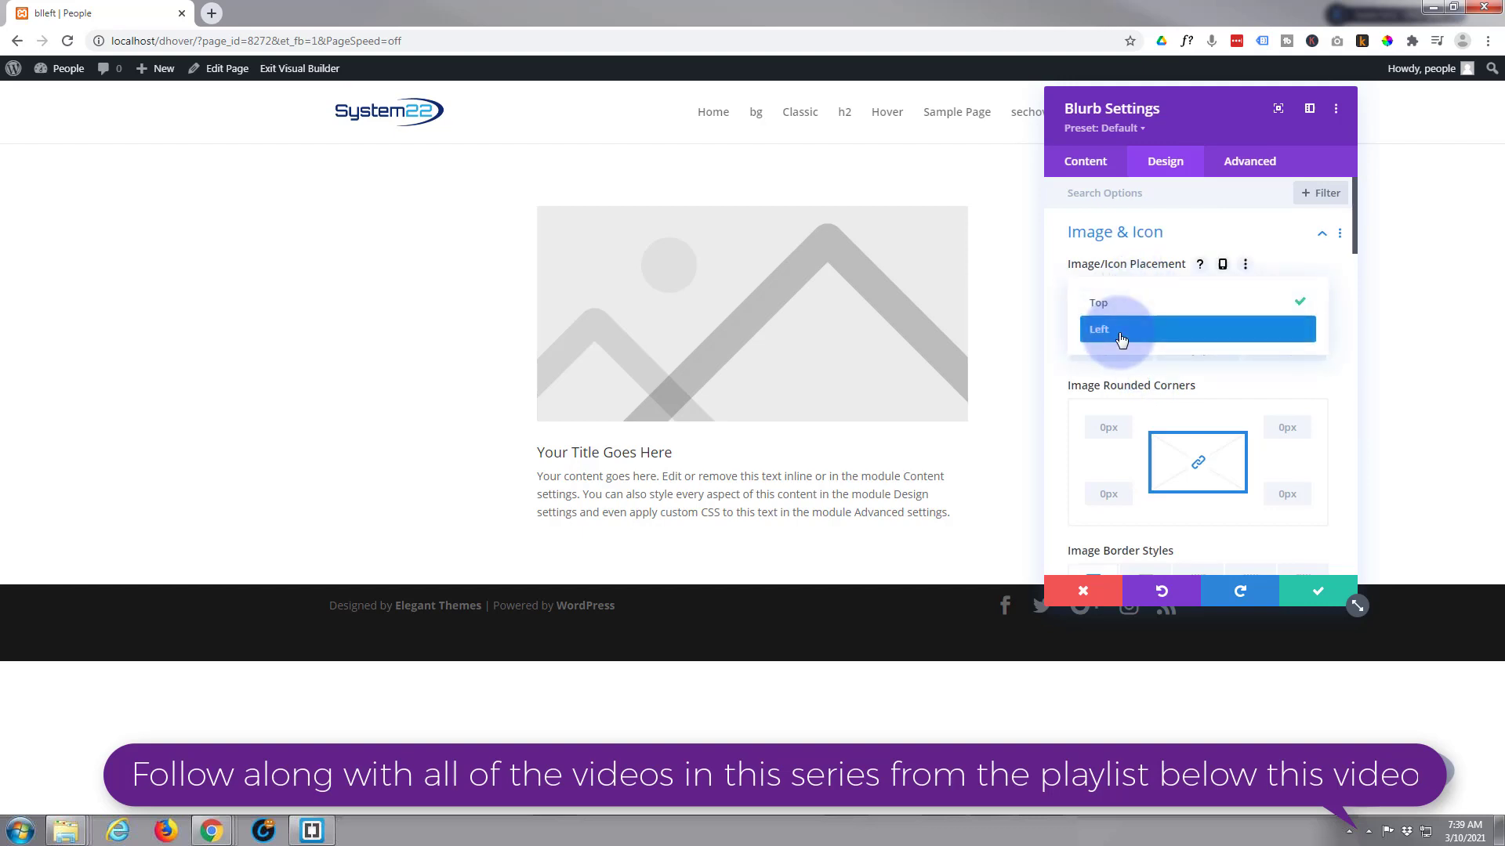
{"action": "left_click", "coordinate": [1100, 329]}
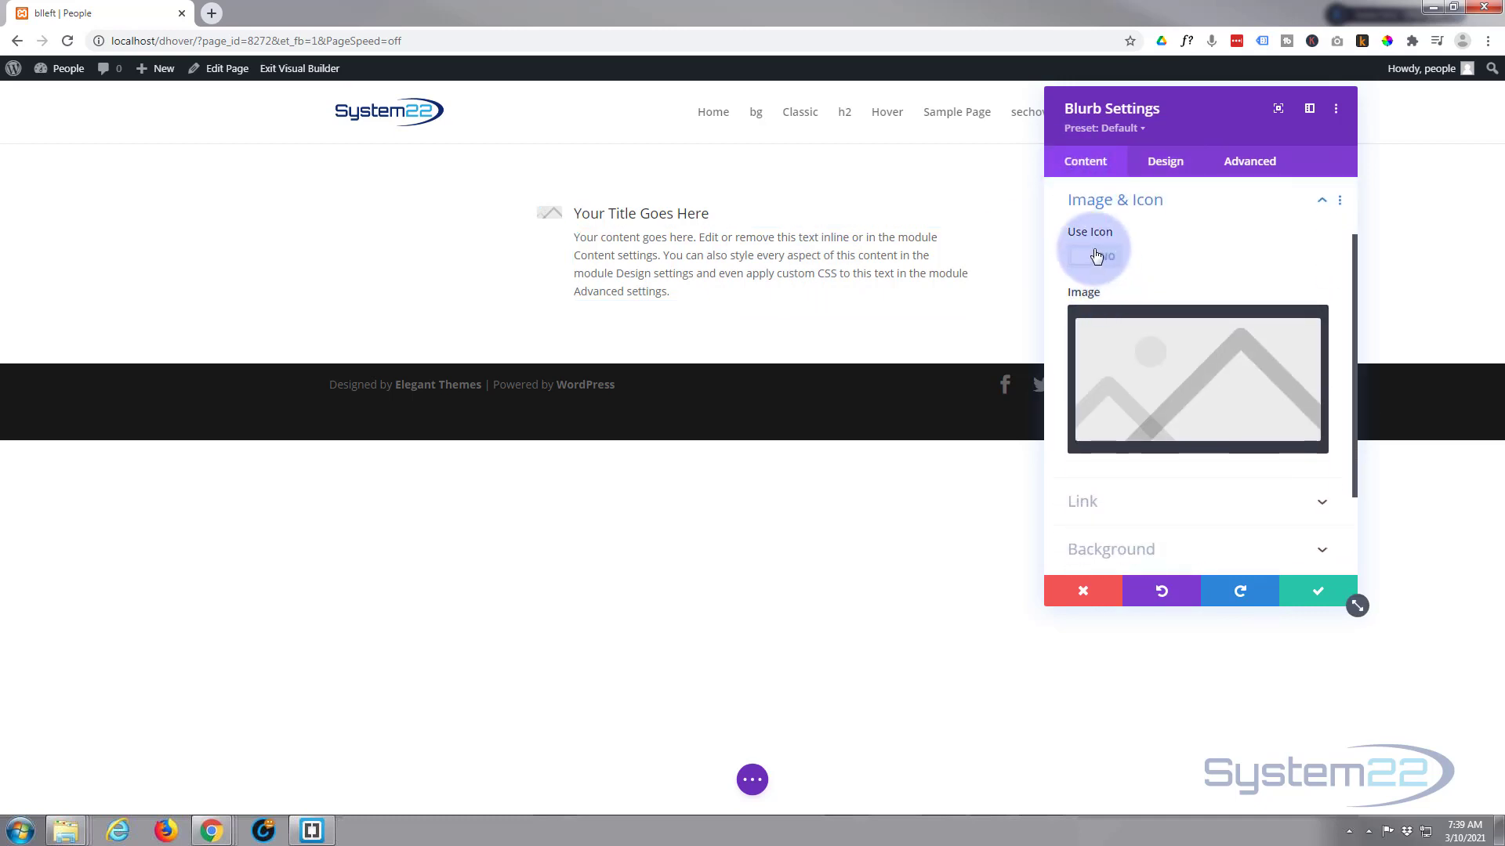
- Enable Use Icon and choose the circled double-chevron icon for the blurb
{"action": "left_click", "coordinate": [1094, 255]}
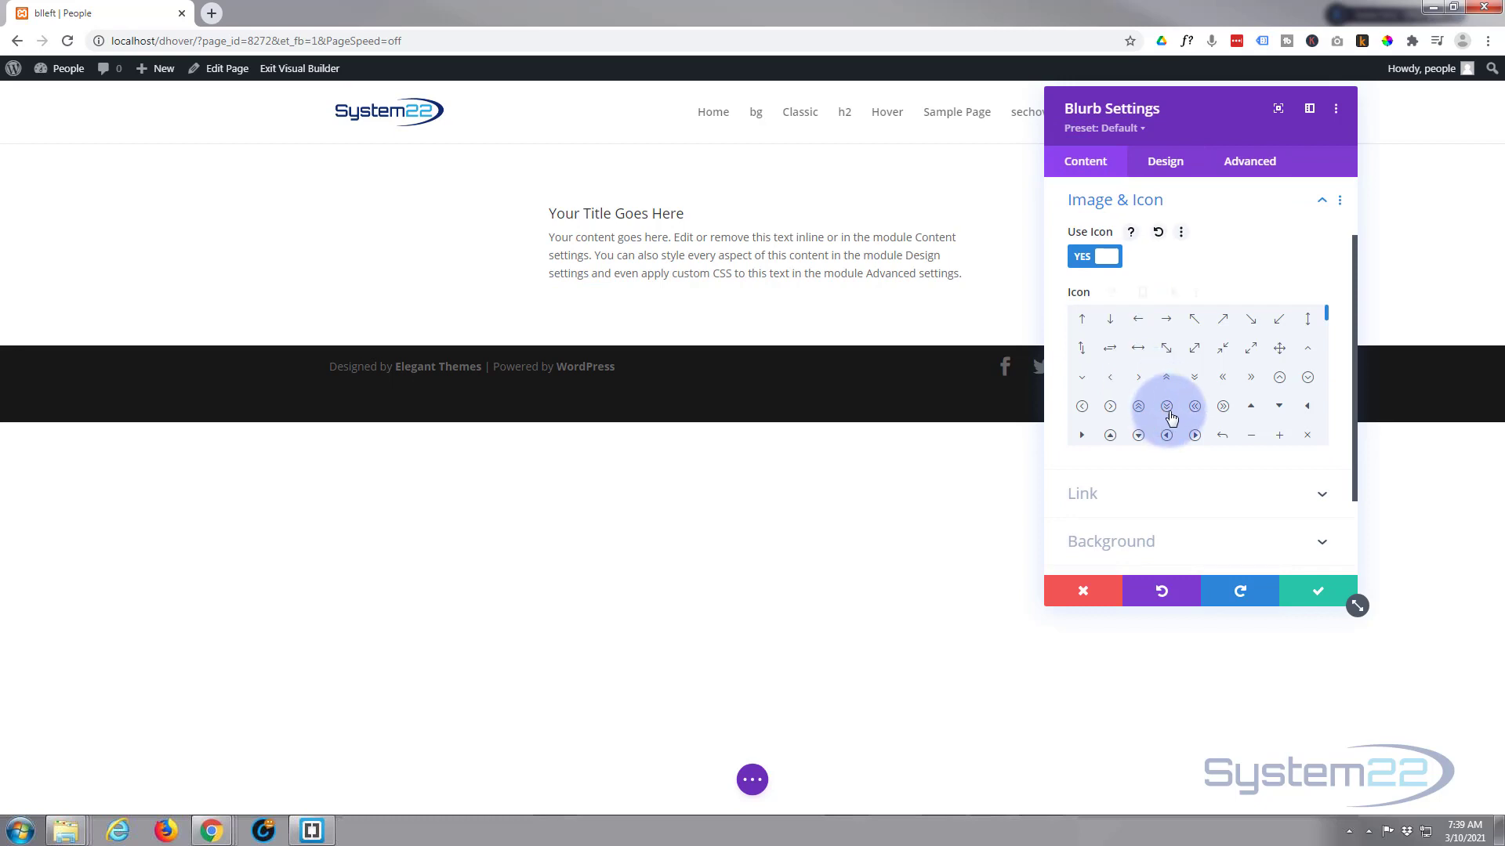
{"action": "left_click", "coordinate": [1166, 406]}
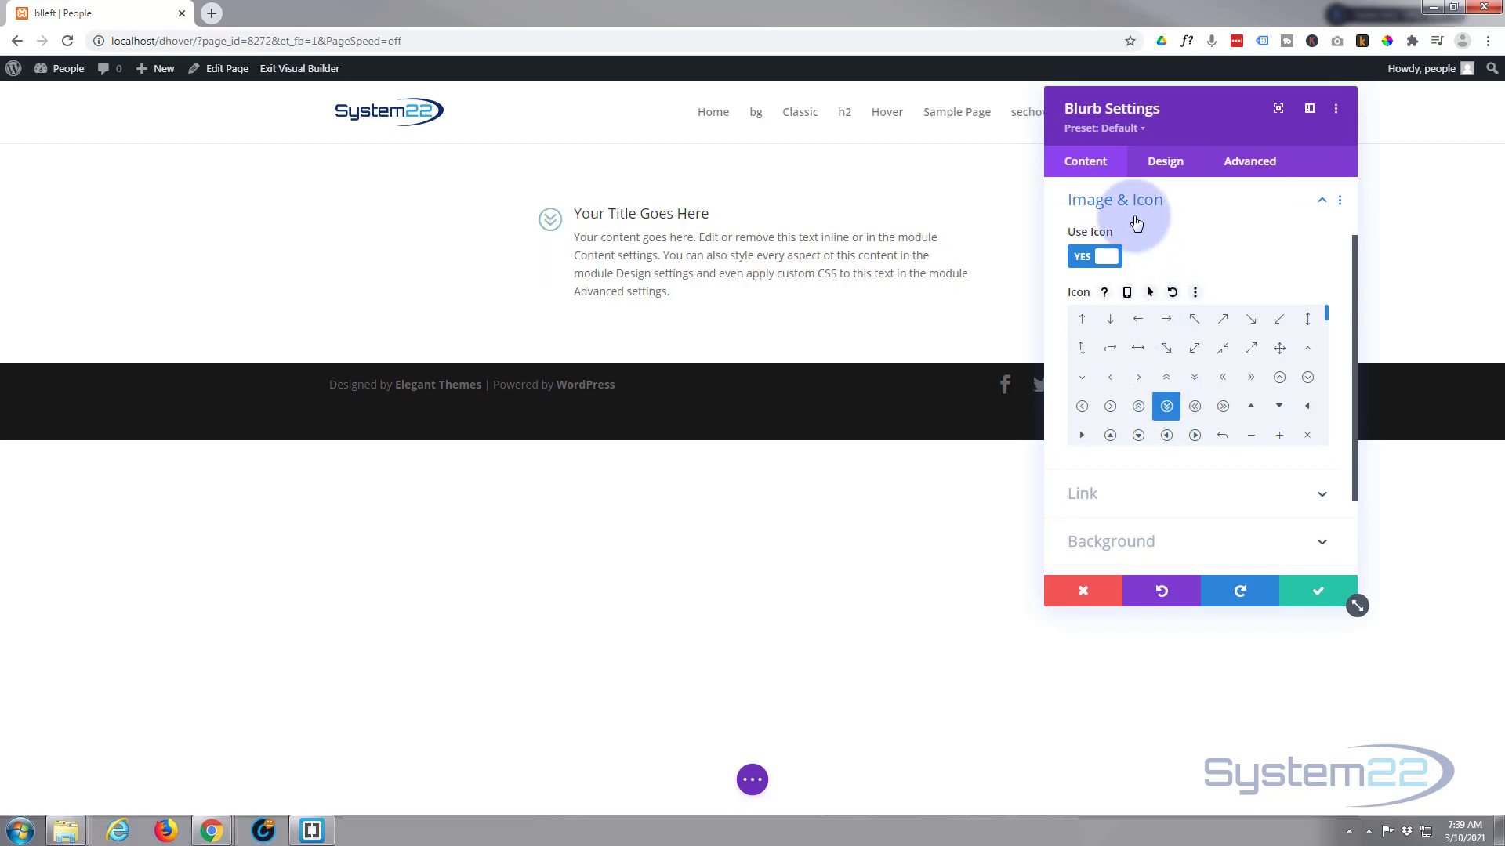
{"action": "left_click", "coordinate": [1165, 160]}
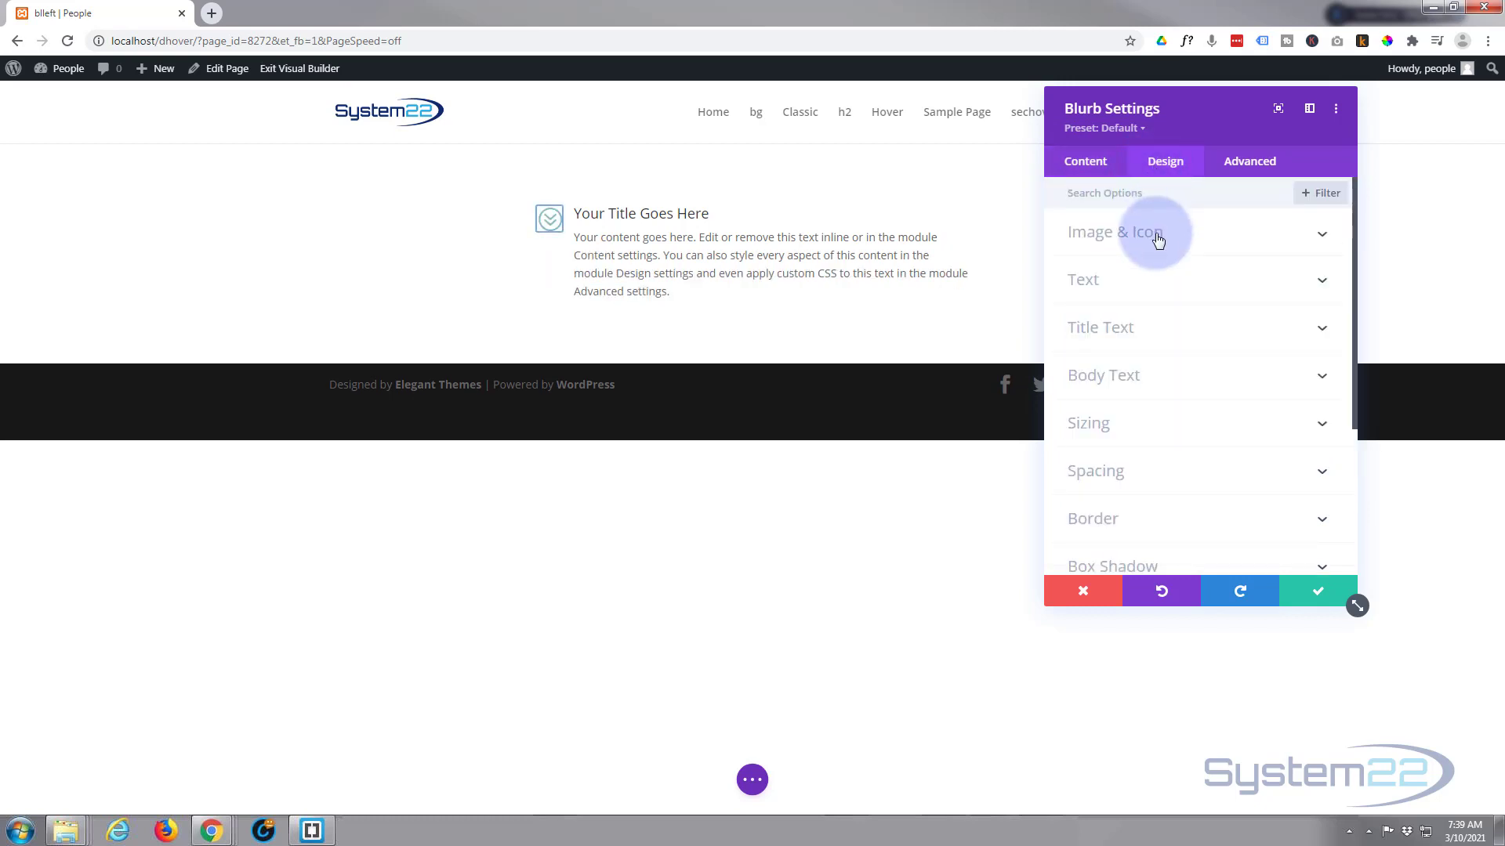
{"action": "left_click", "coordinate": [1112, 232]}
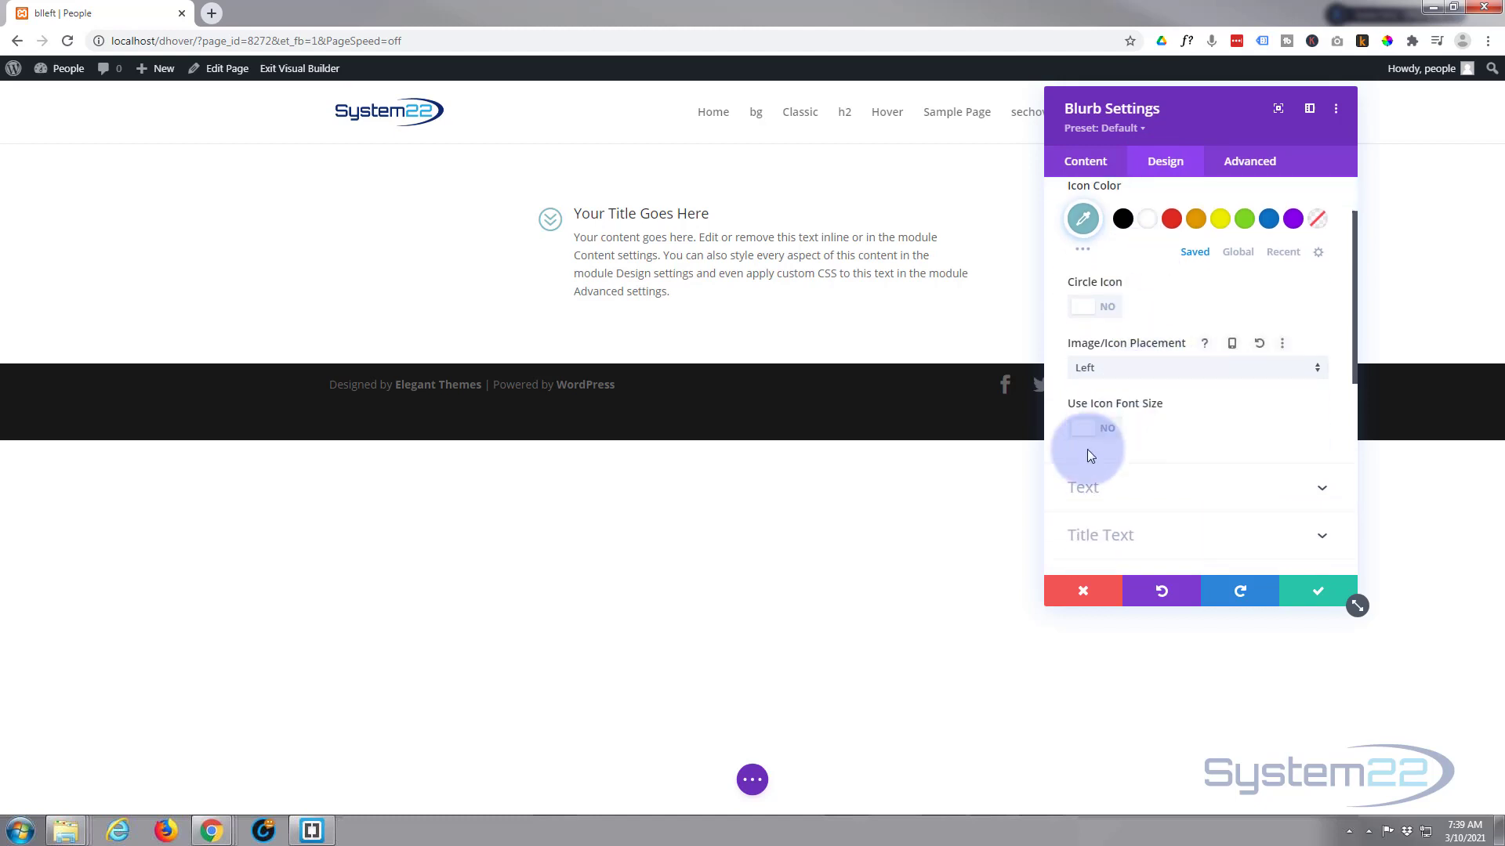
- Turn on Use Icon Font Size and settle the icon size at 110px
{"action": "left_click", "coordinate": [1094, 426]}
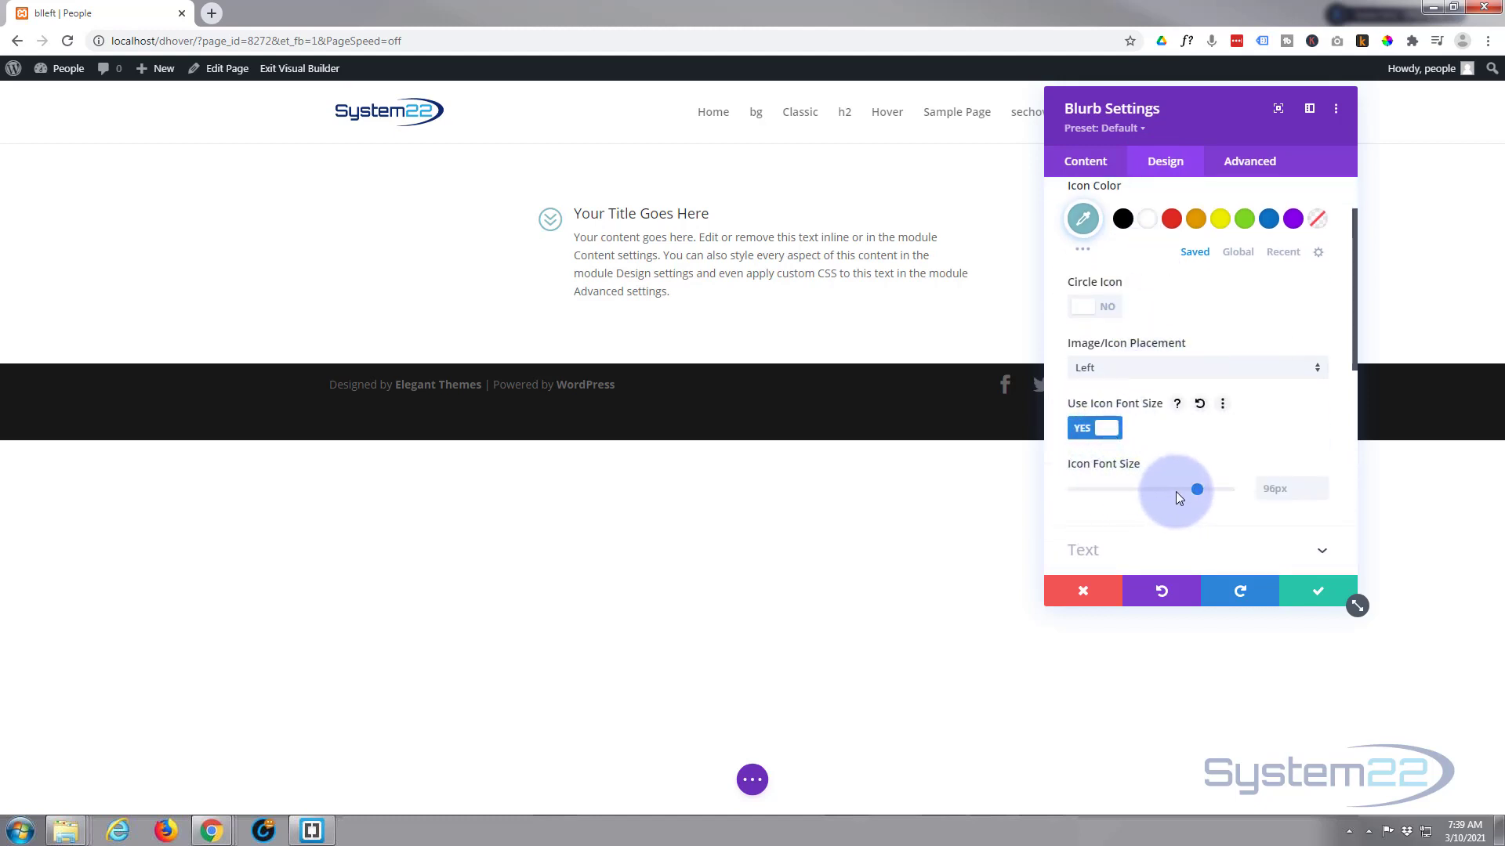
{"action": "left_click_drag", "start_coordinate": [1196, 489], "coordinate": [1229, 489]}
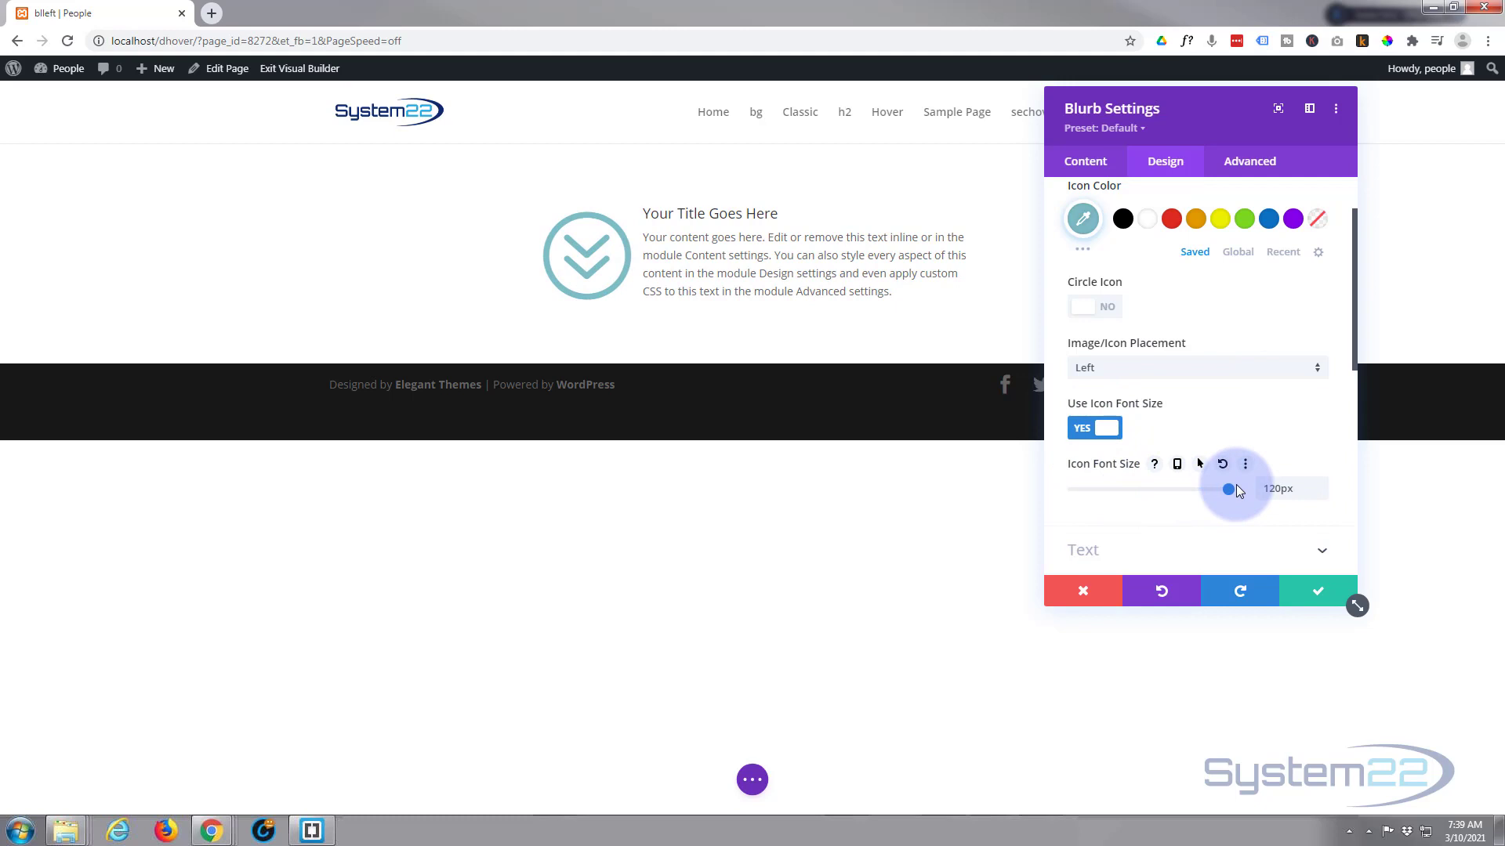
{"action": "left_click_drag", "start_coordinate": [1227, 489], "coordinate": [1216, 489]}
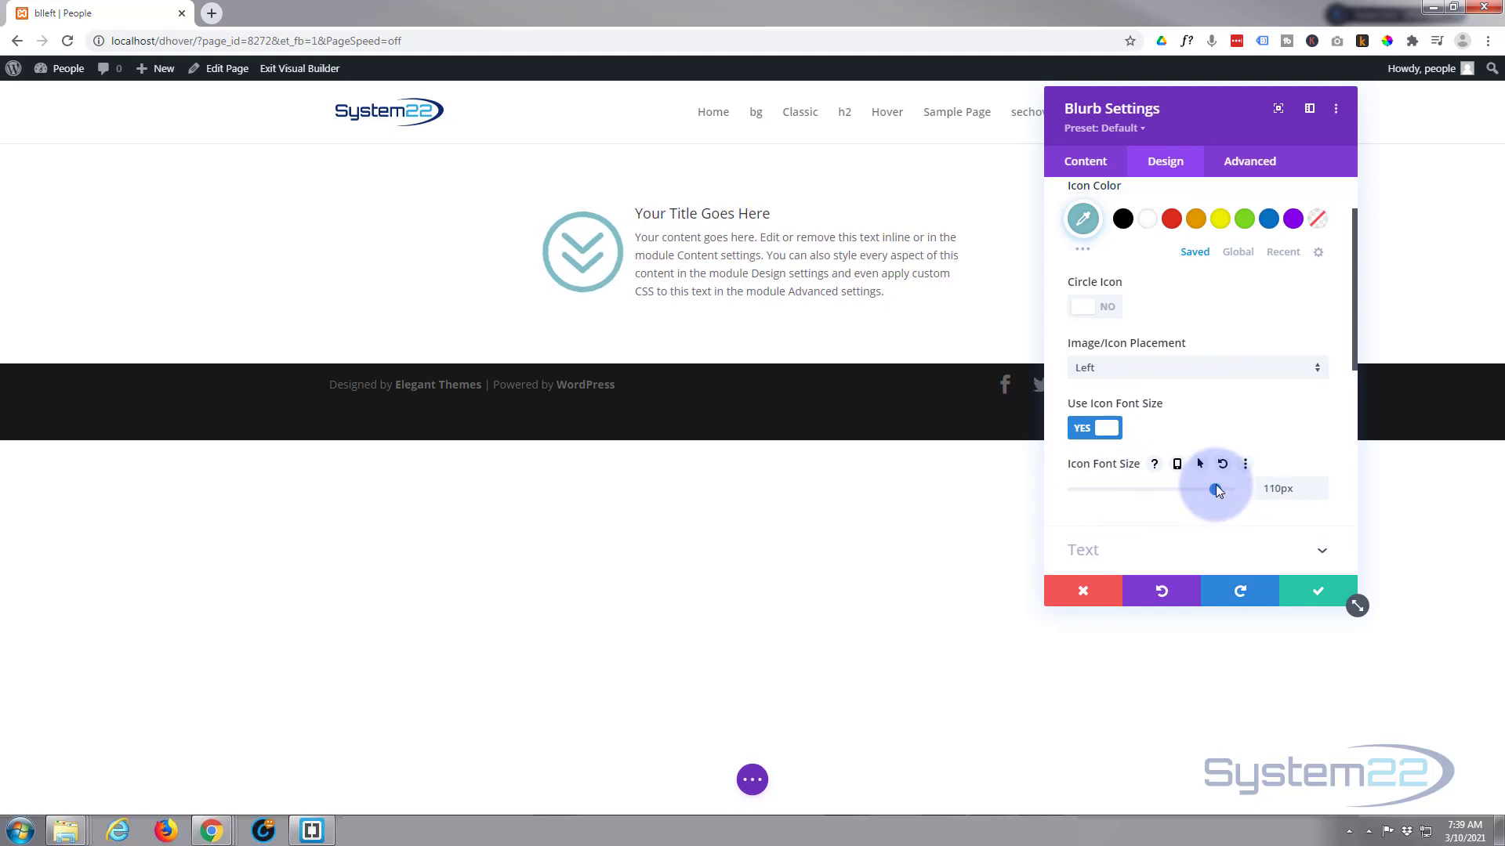
{"action": "left_click", "coordinate": [1084, 161]}
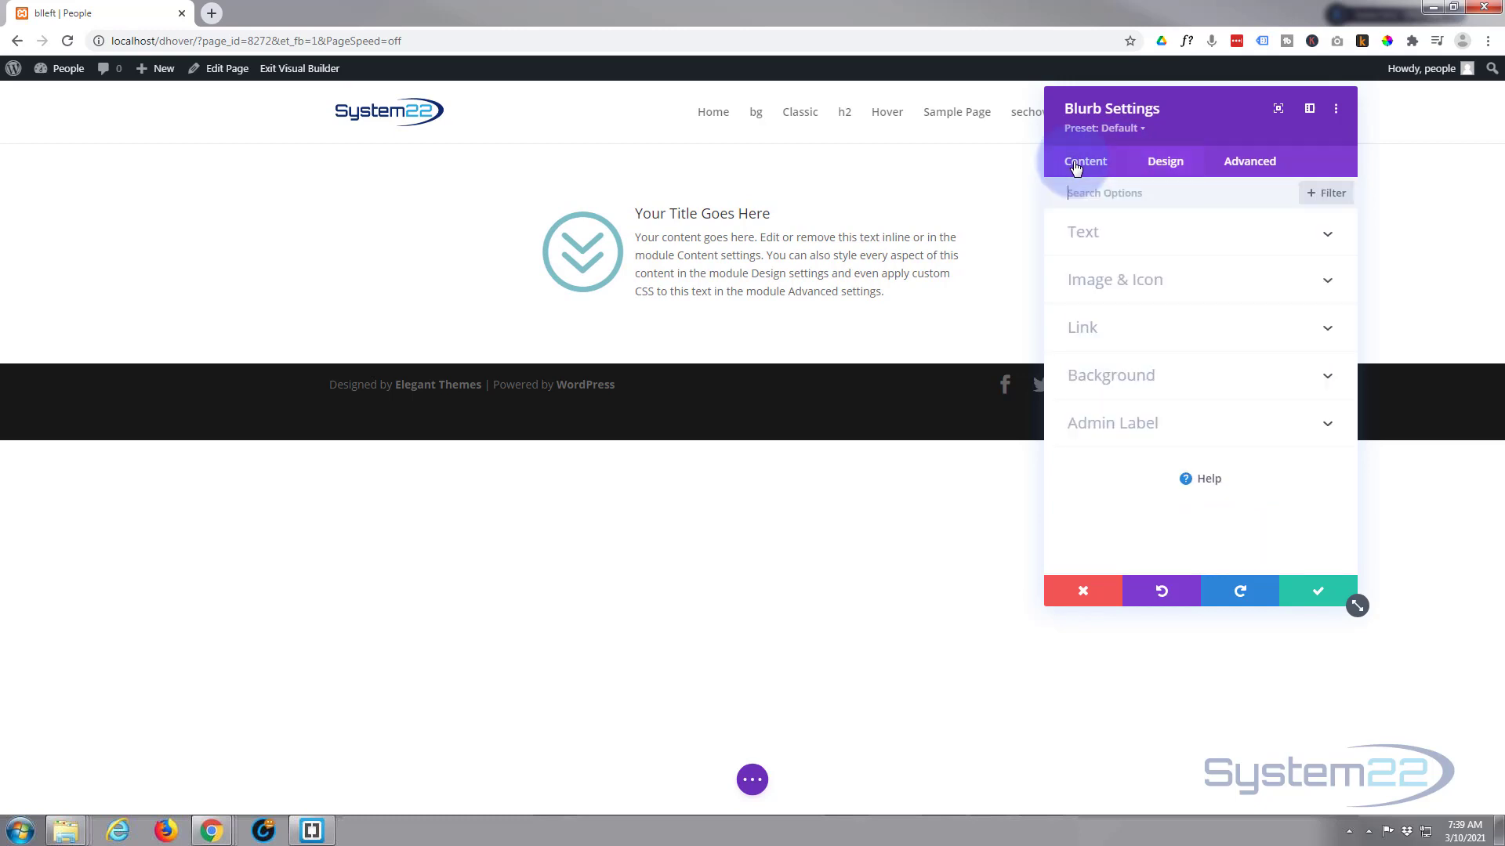
- Switch Use Icon back to No so the blurb shows its placeholder image again
{"action": "left_click", "coordinate": [1114, 279]}
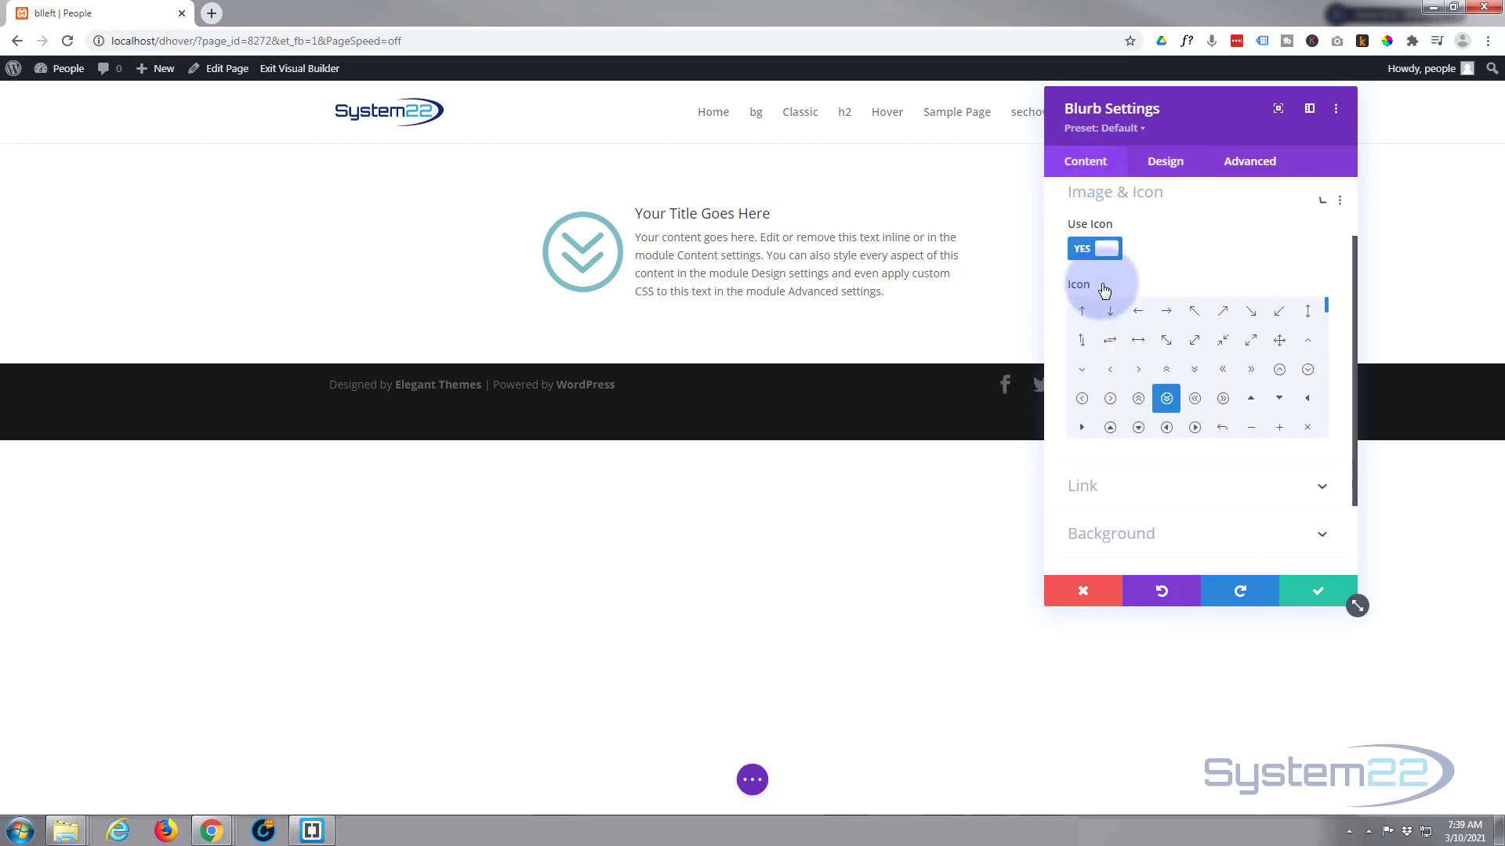
{"action": "left_click", "coordinate": [1094, 248]}
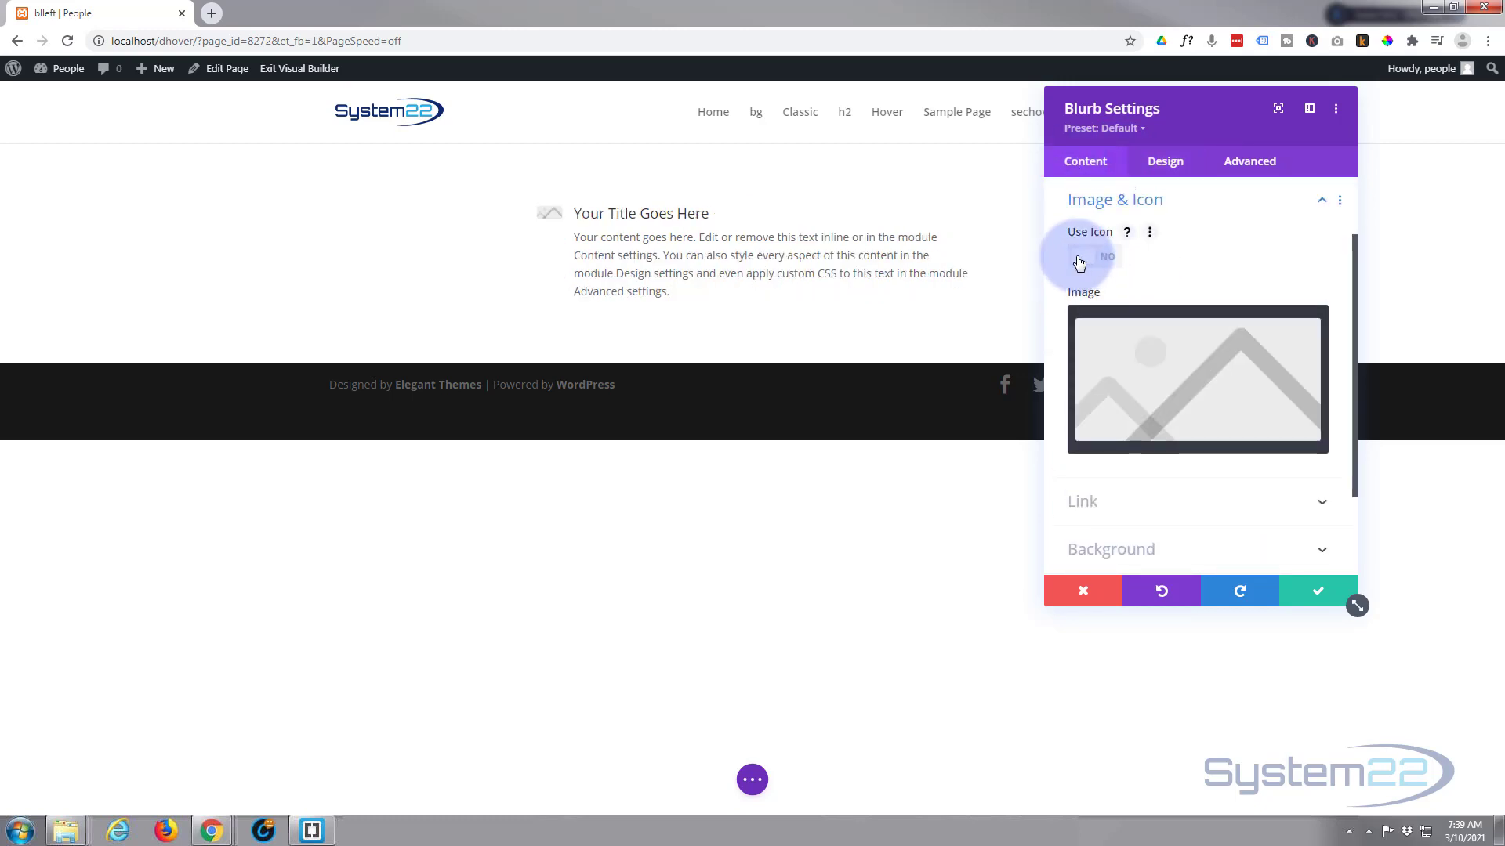
{"action": "left_click", "coordinate": [1165, 160]}
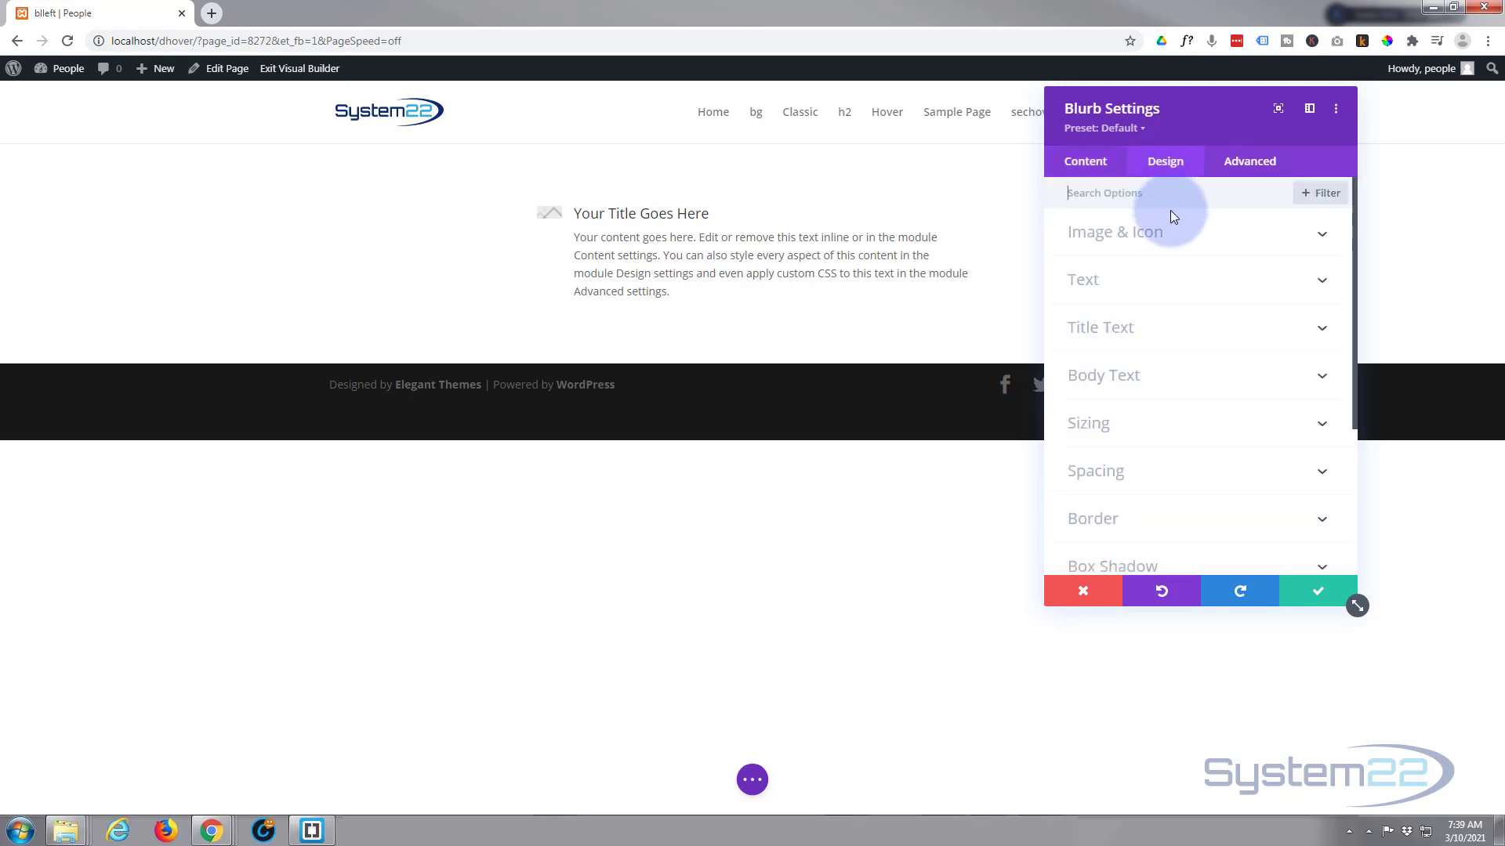
{"action": "left_click", "coordinate": [1115, 232]}
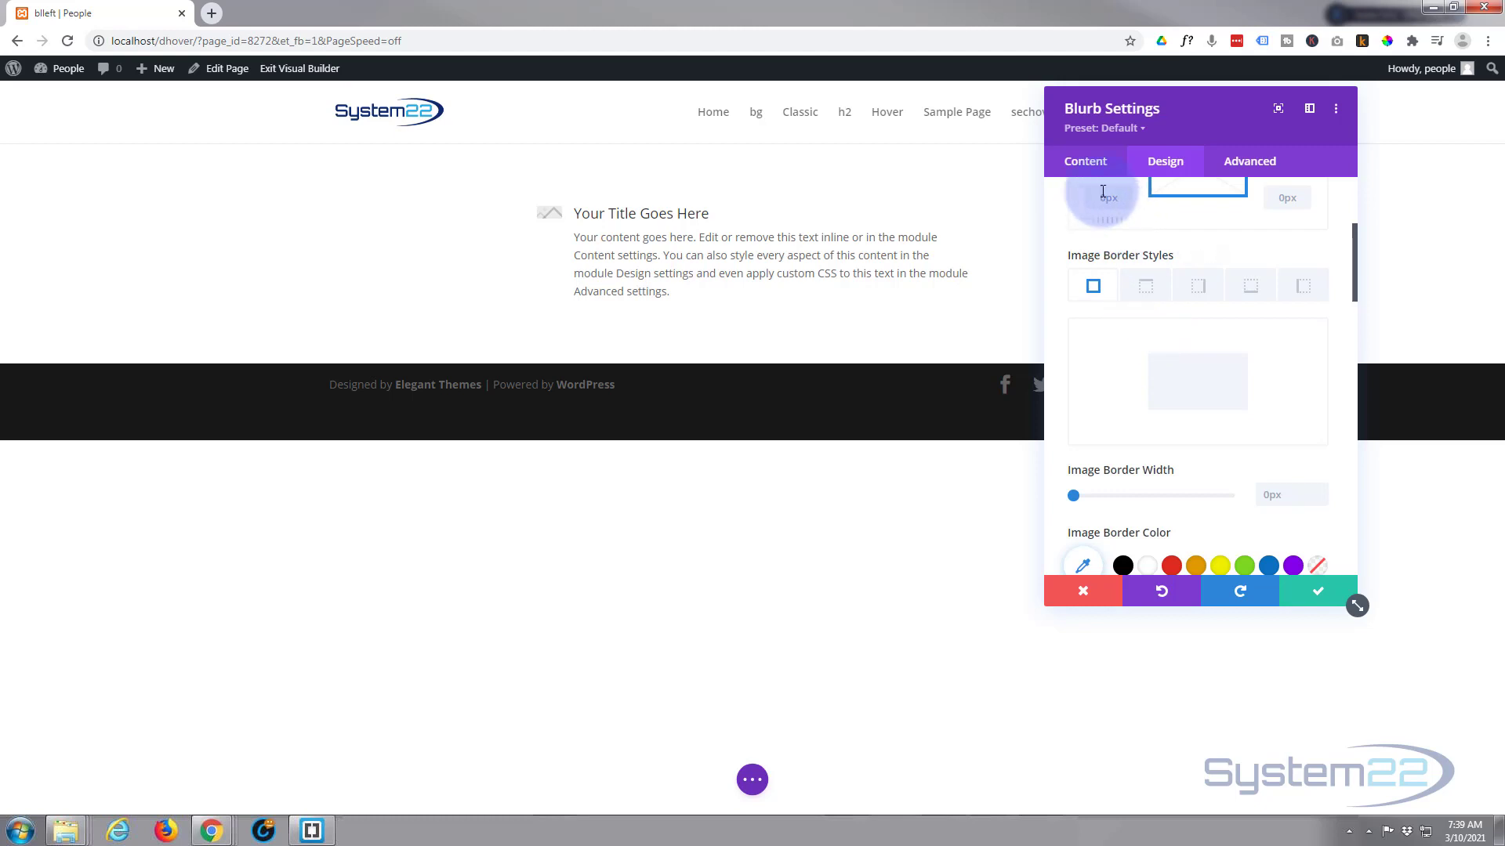
{"action": "left_click", "coordinate": [1084, 162]}
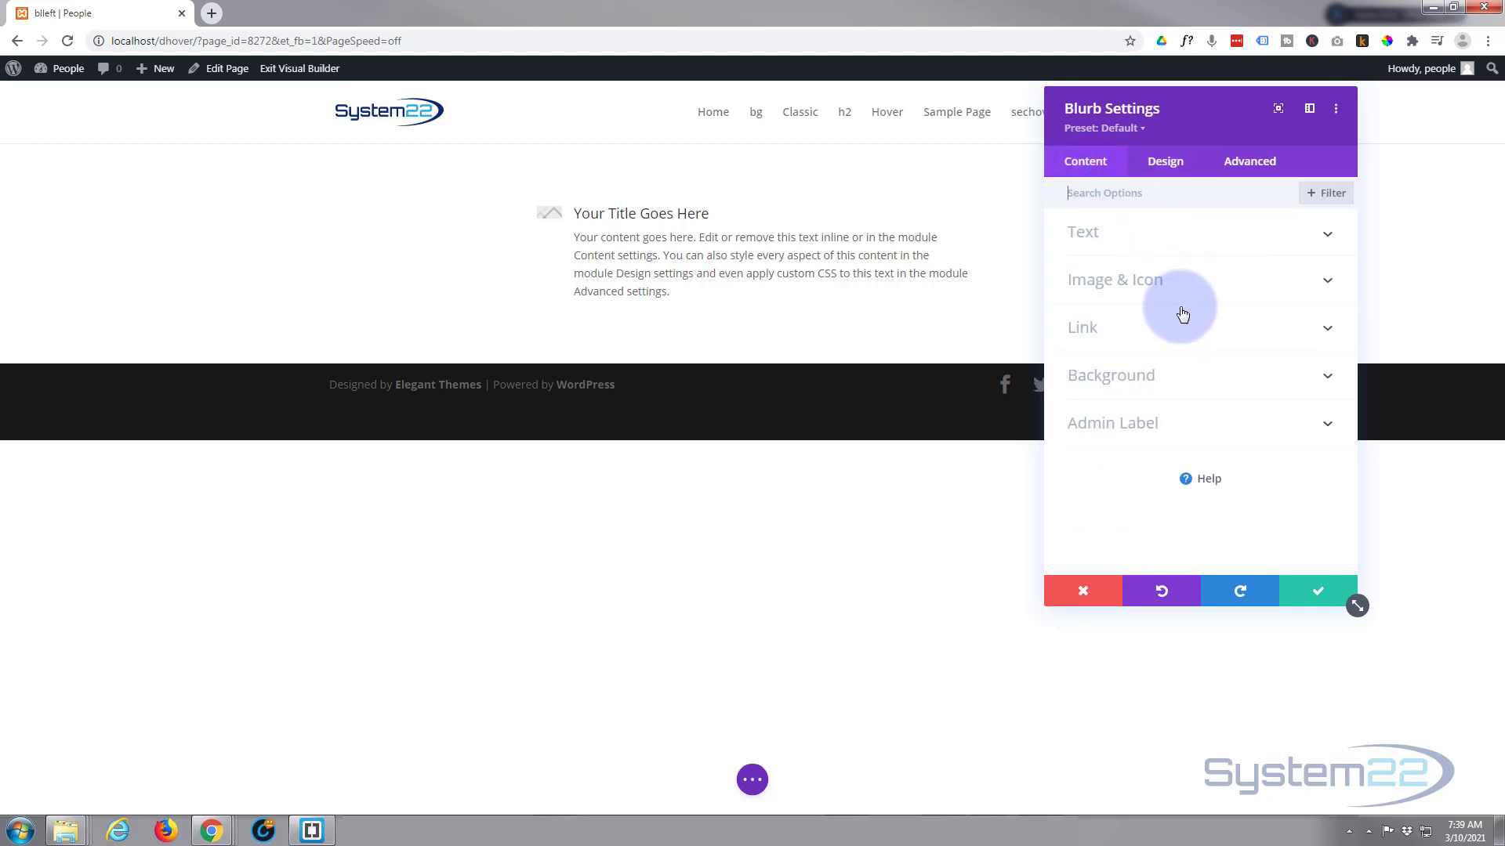
{"action": "left_click", "coordinate": [1114, 279]}
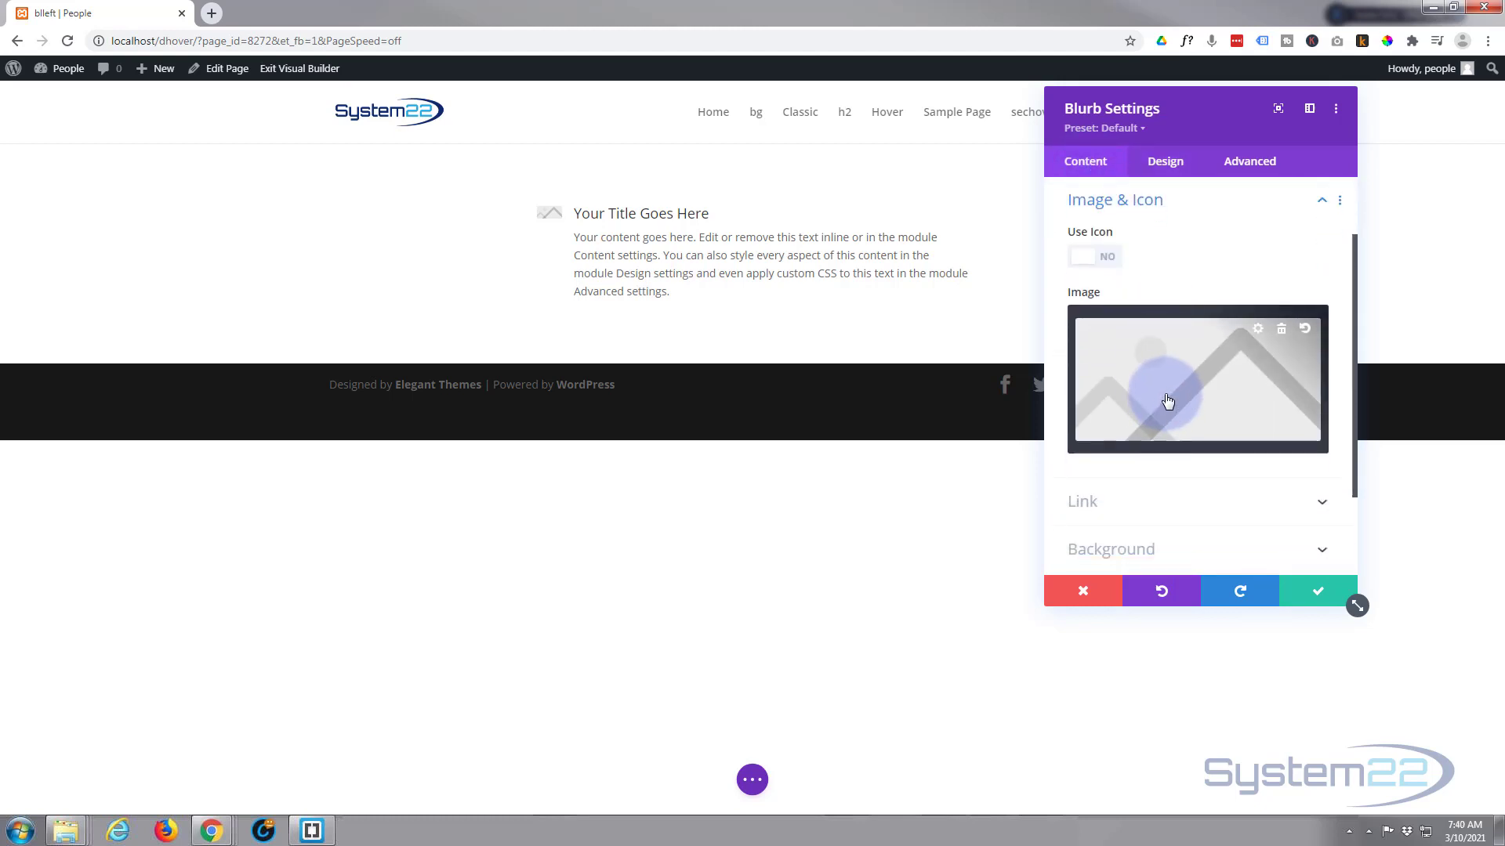
- Choose the northern-lights photo from the Media Library as the blurb image
{"action": "left_click", "coordinate": [1195, 379]}
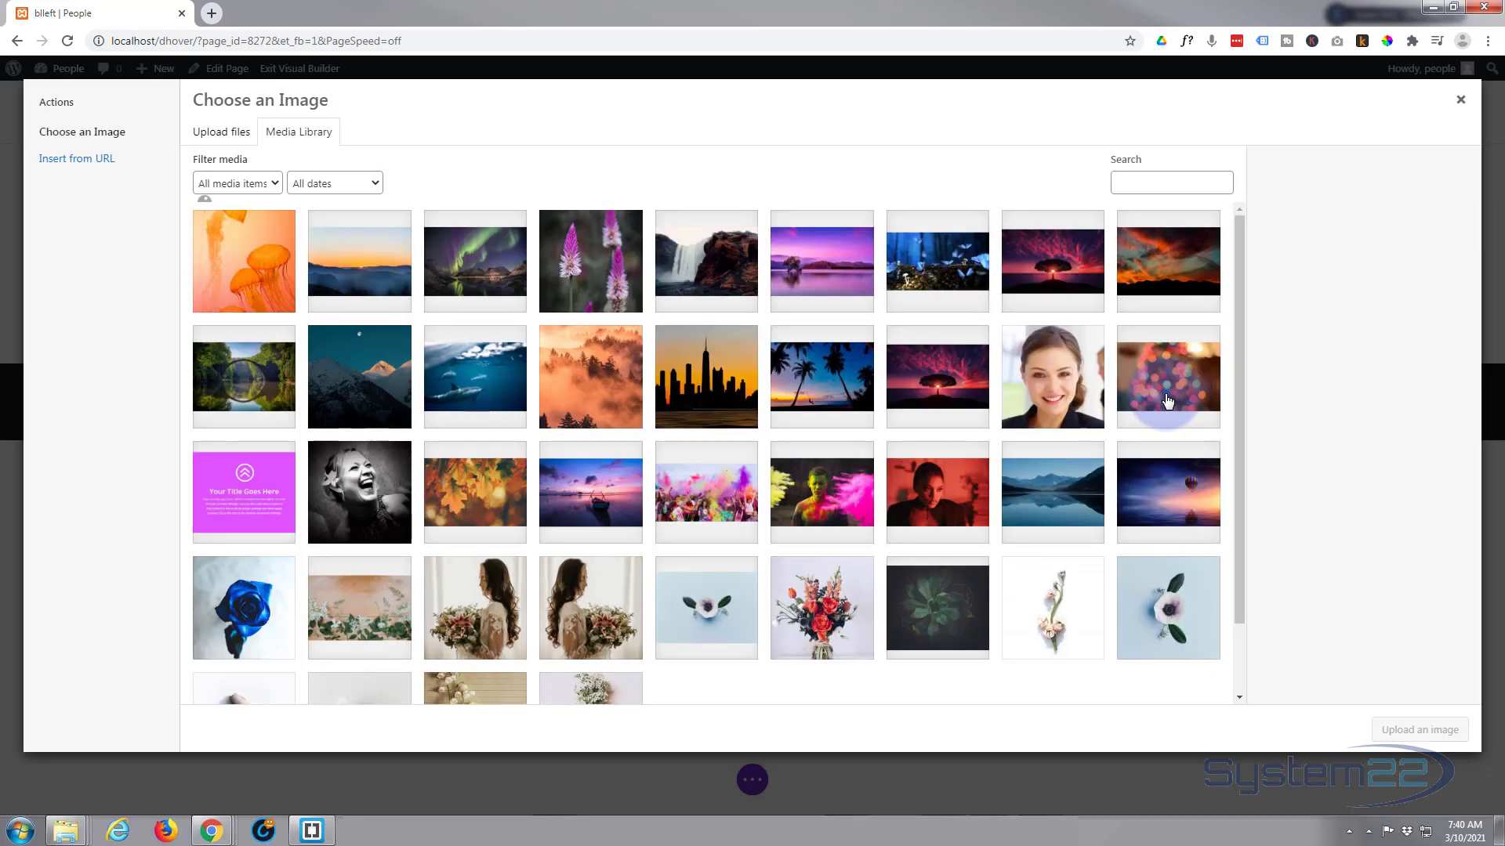
{"action": "left_click", "coordinate": [473, 262]}
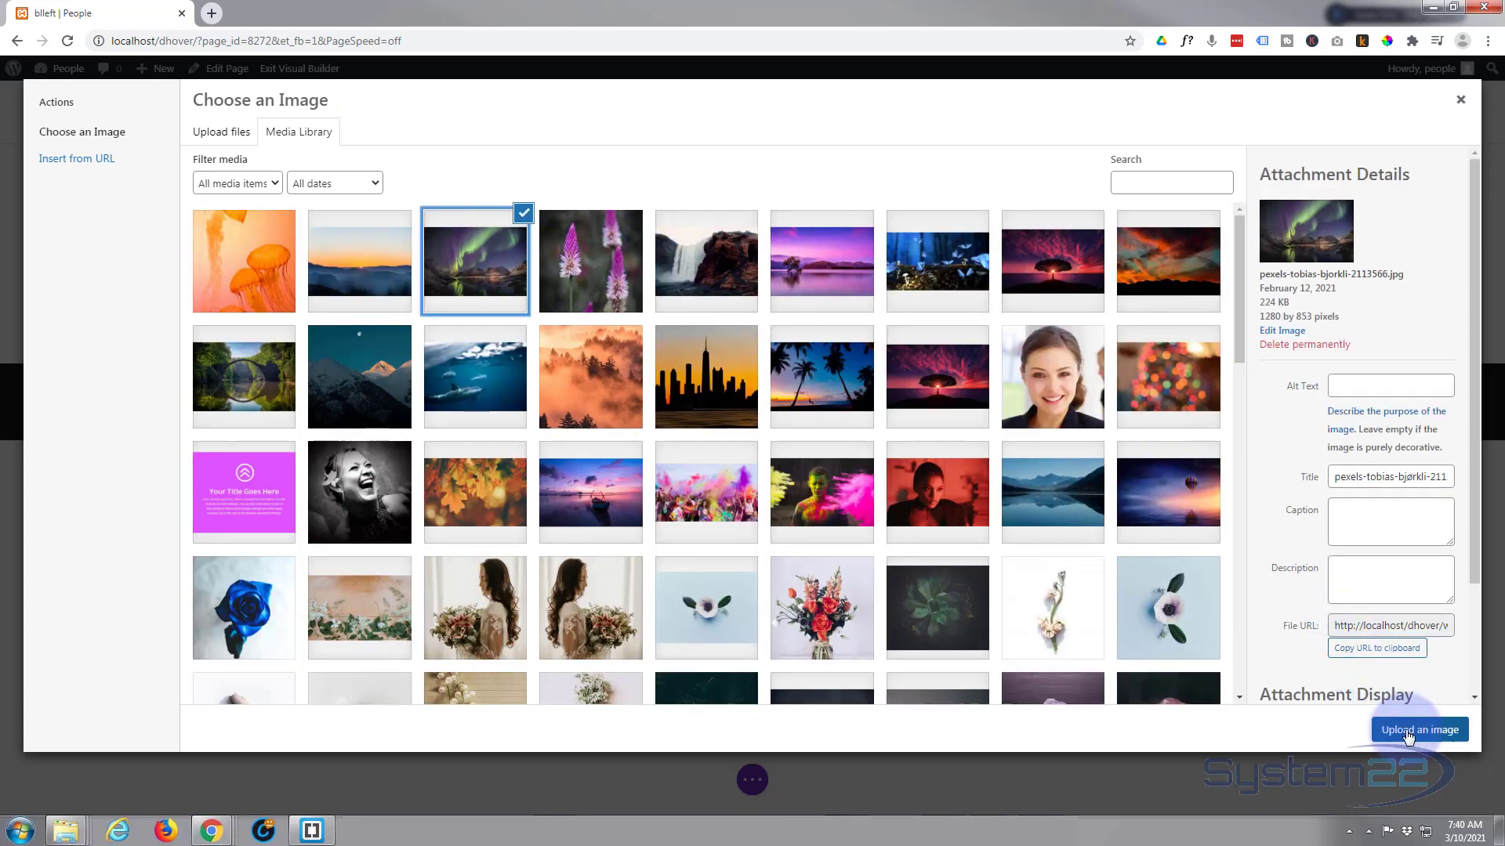
{"action": "left_click", "coordinate": [1418, 729]}
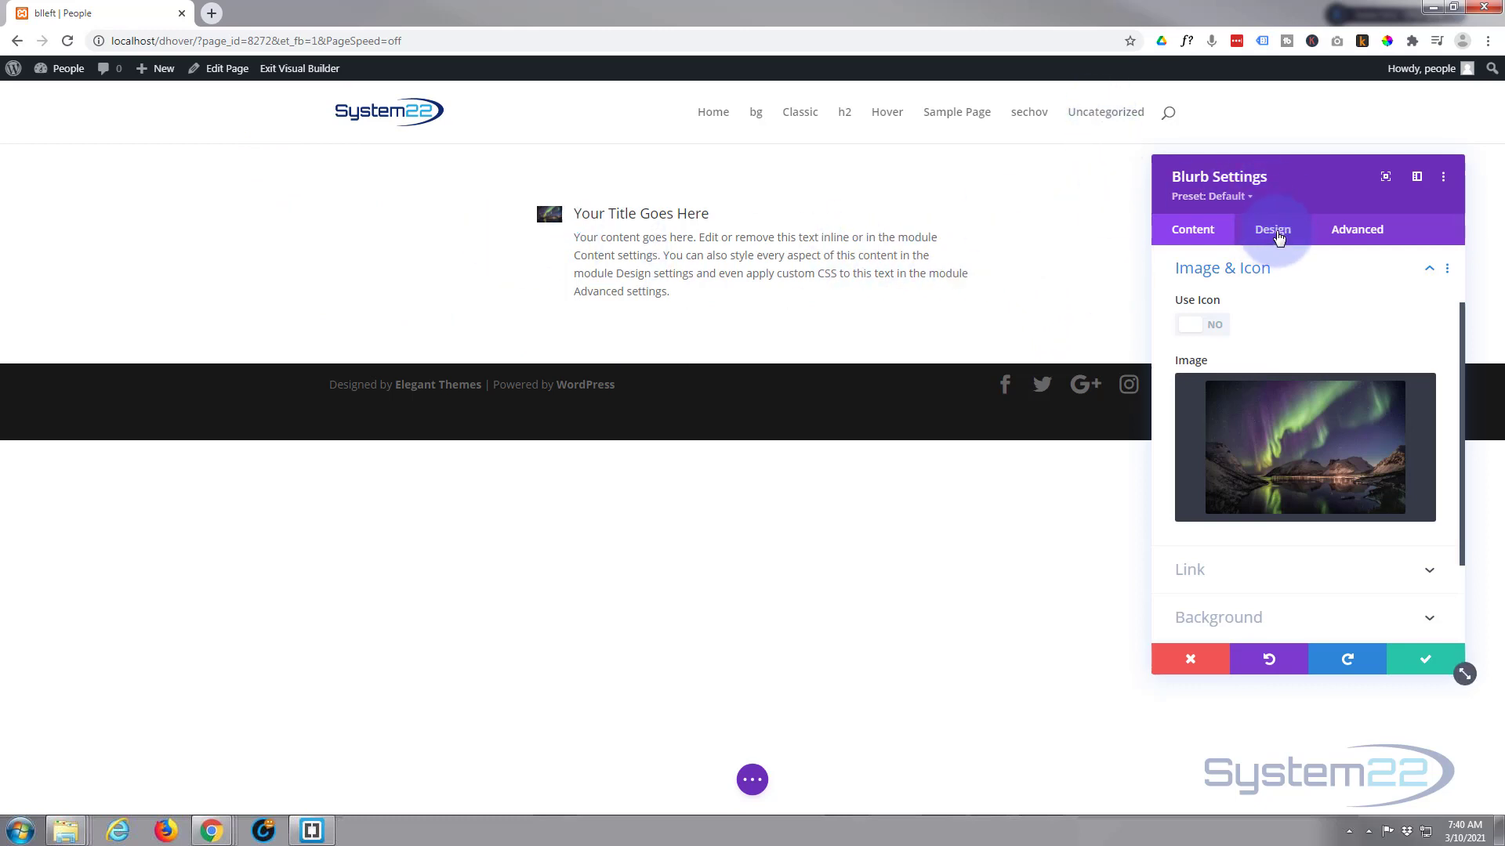
- Set the blurb's Content Width to 100% and move the settings panel aside
{"action": "left_click", "coordinate": [1272, 229]}
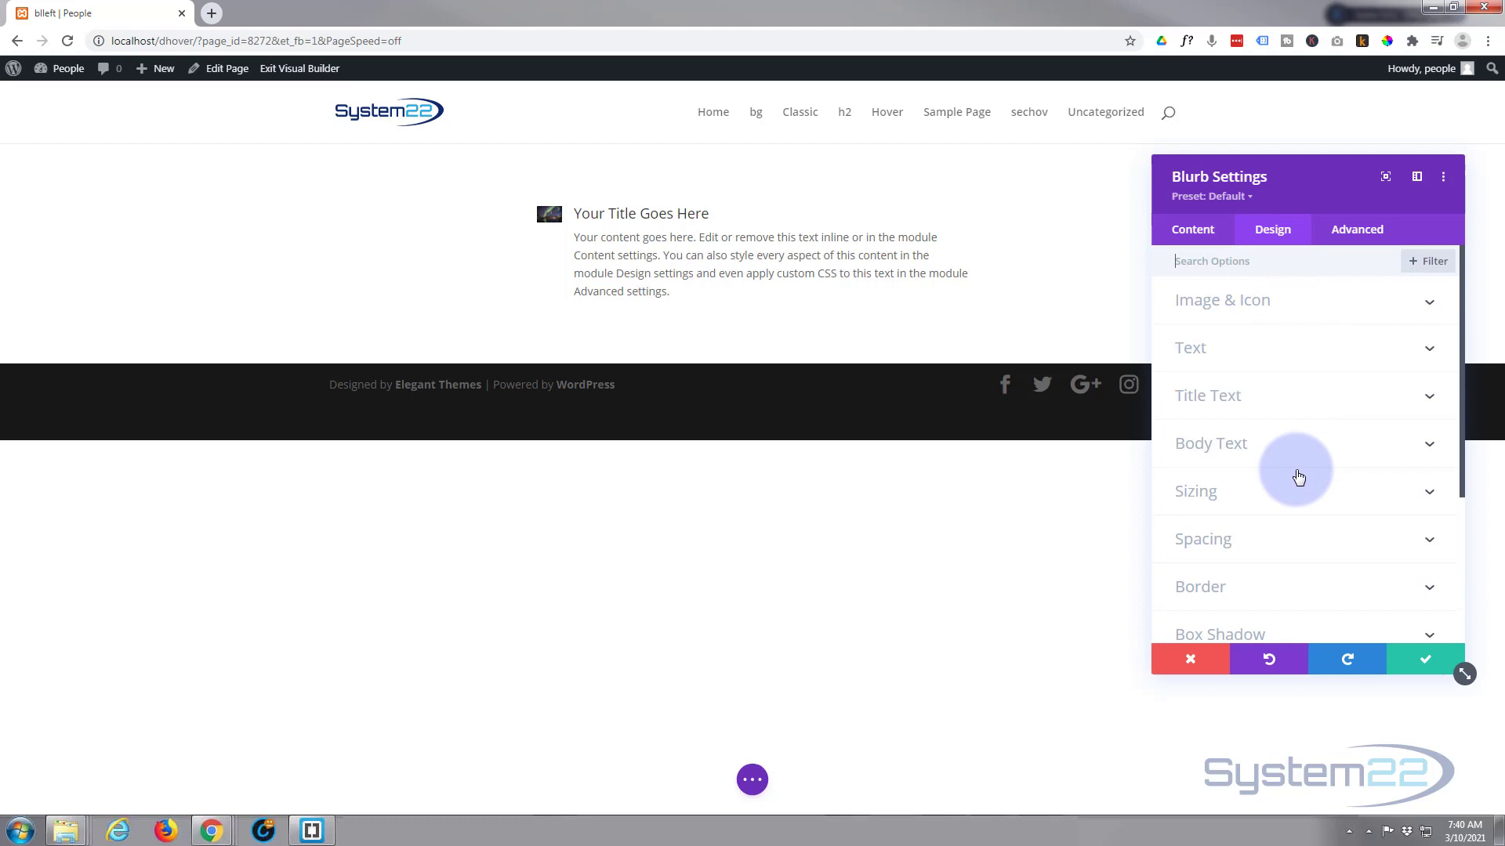
{"action": "left_click", "coordinate": [1194, 490]}
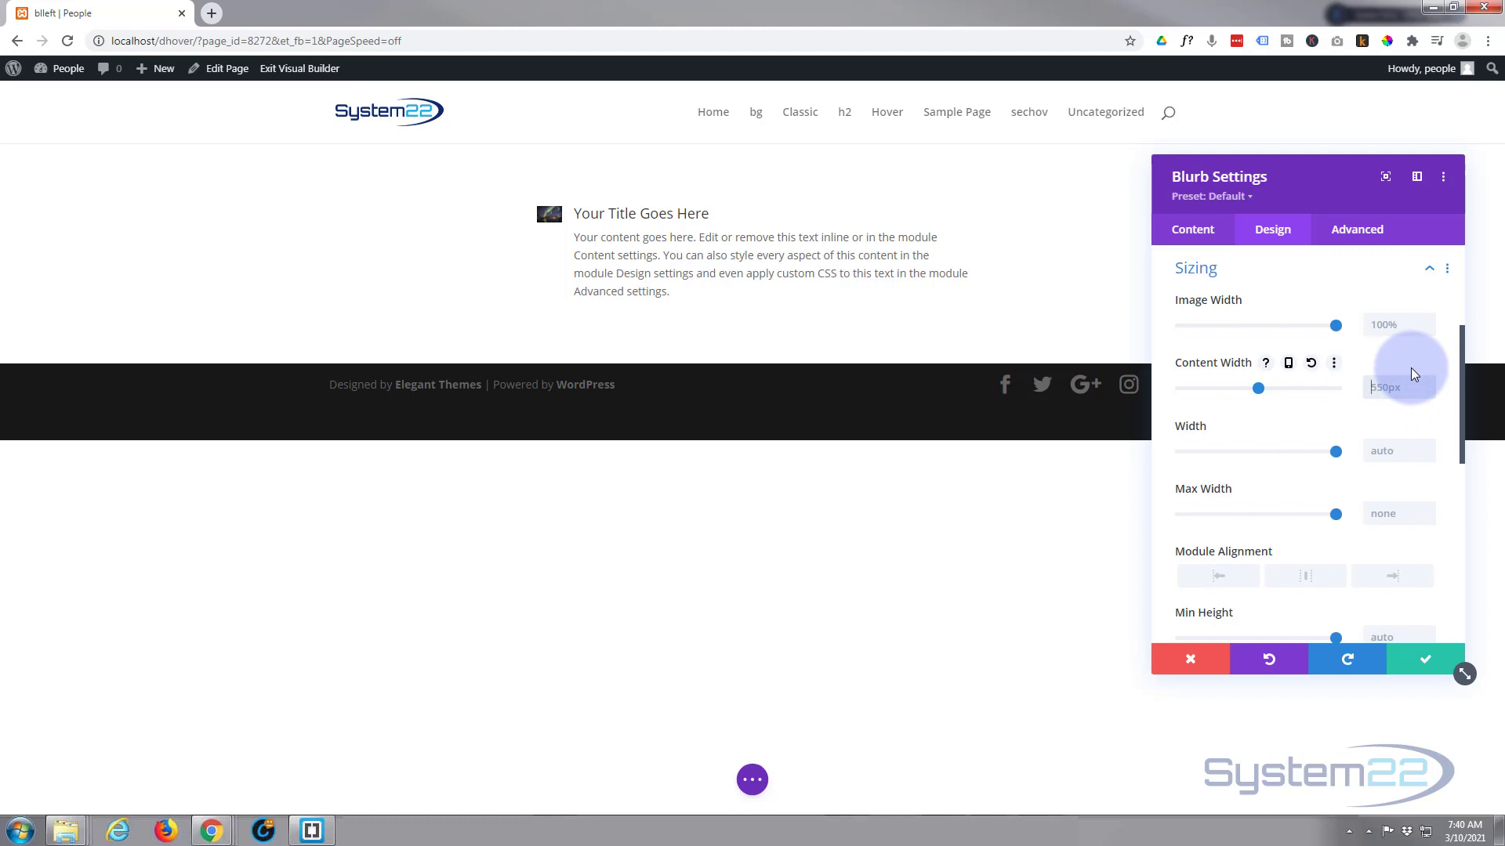
{"action": "type", "text": "100px"}
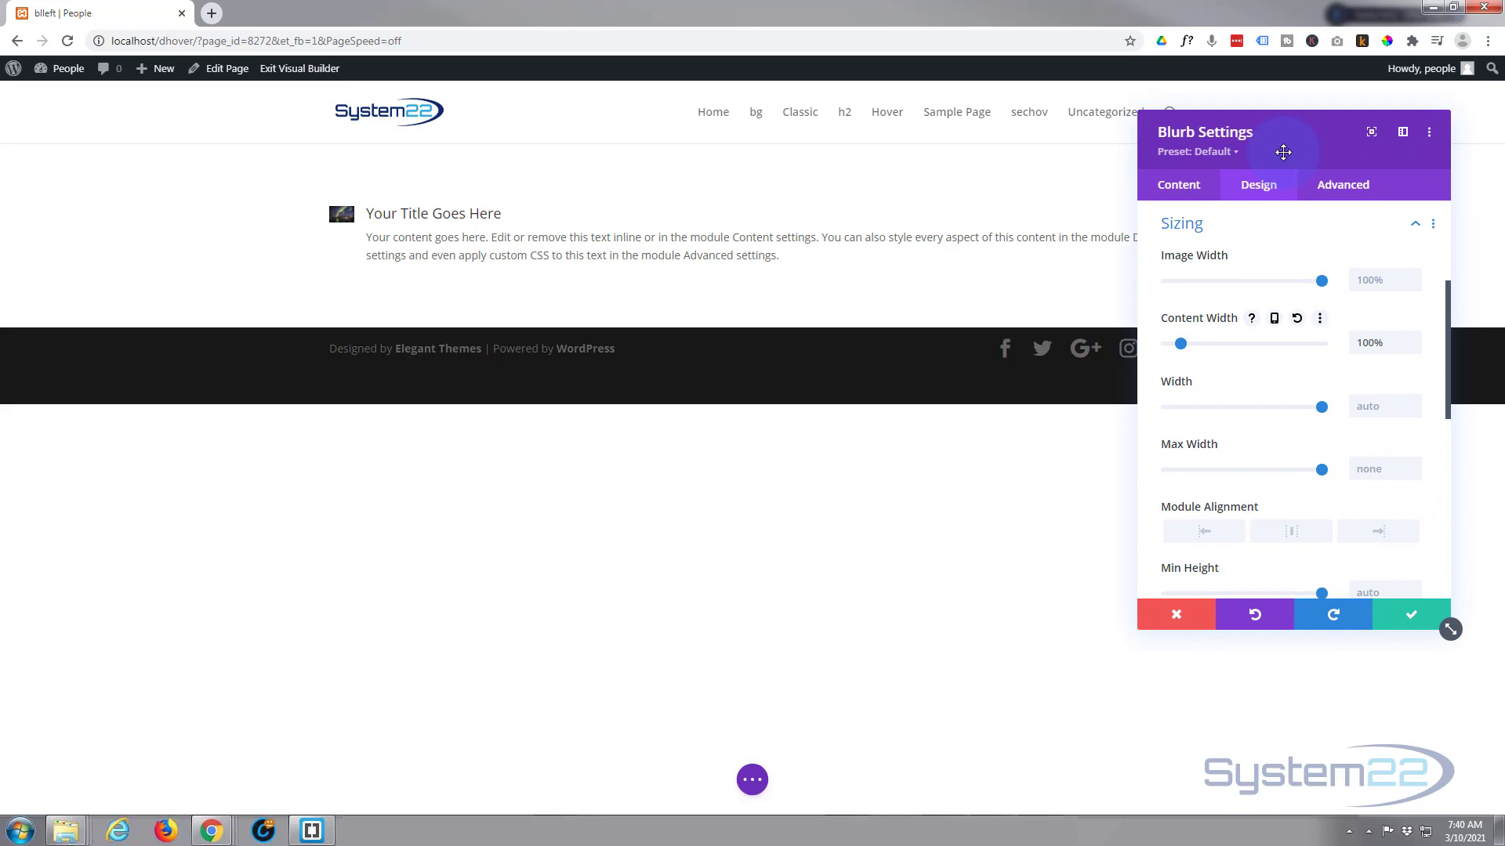
{"action": "left_click_drag", "start_coordinate": [1284, 152], "coordinate": [1221, 151]}
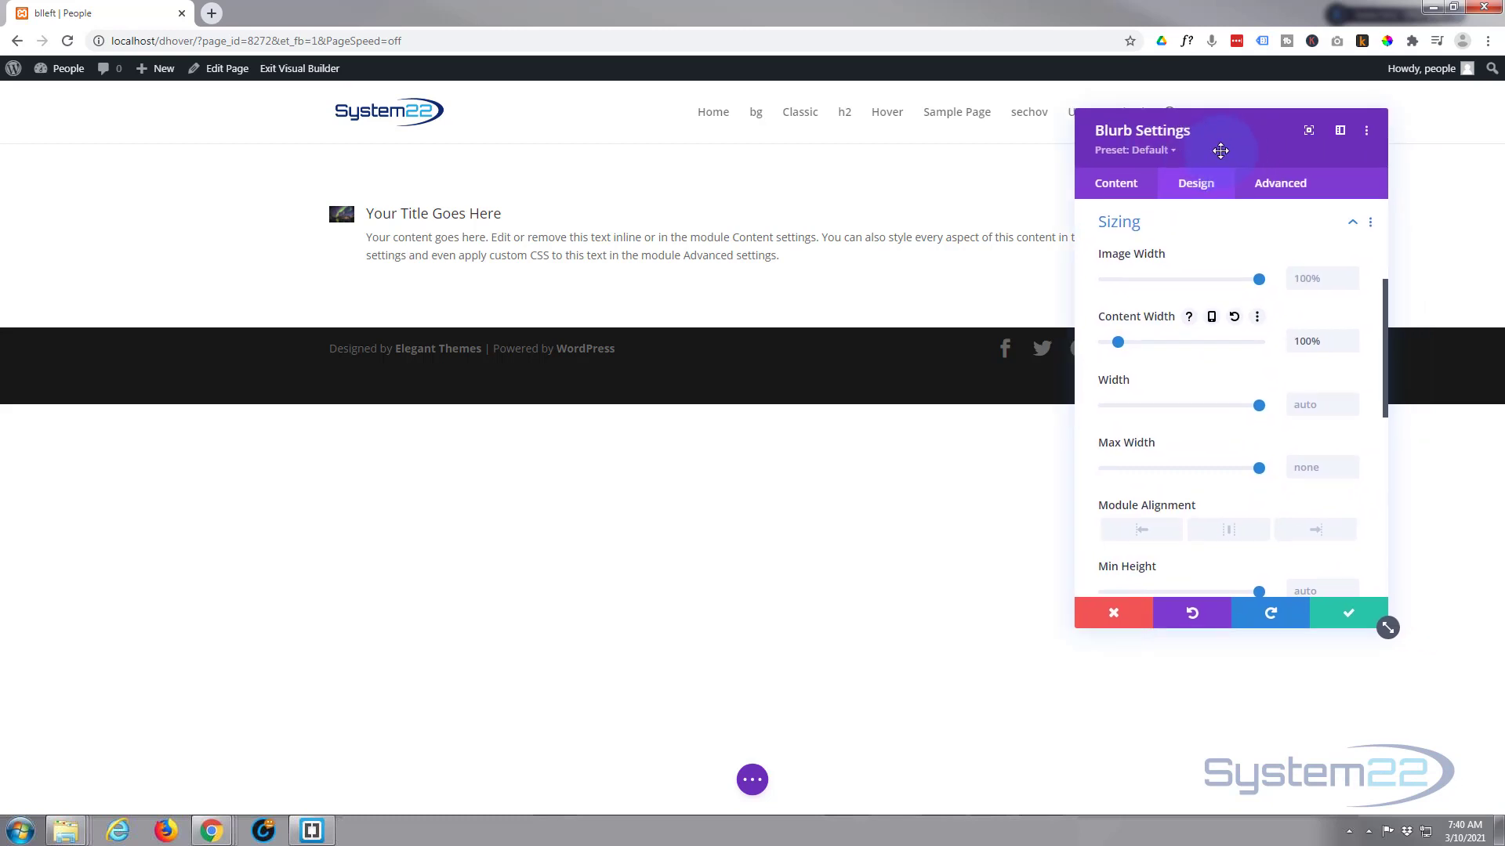
{"action": "left_click_drag", "start_coordinate": [1221, 151], "coordinate": [1092, 143]}
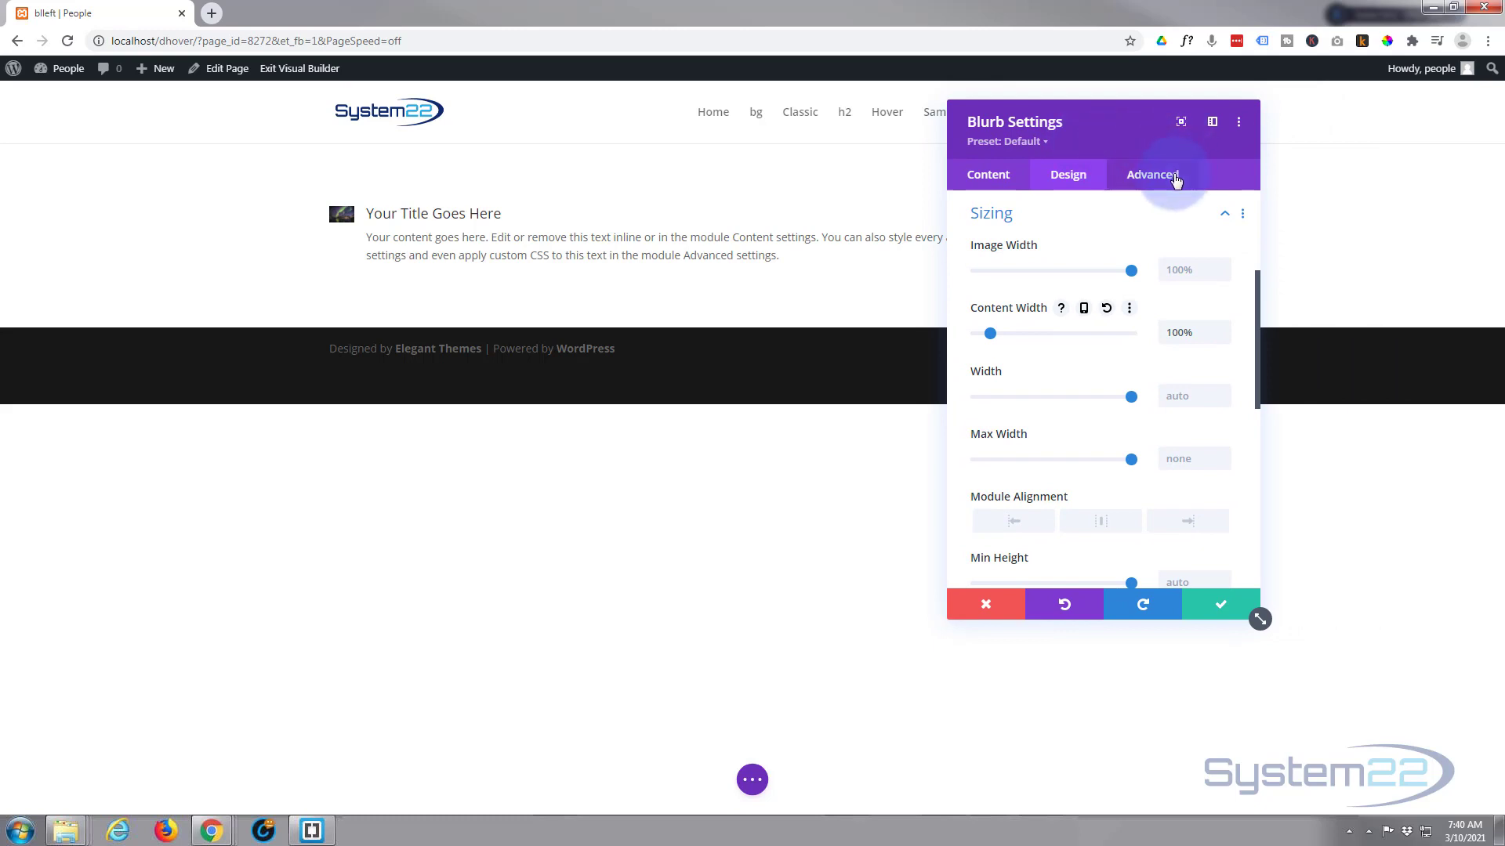
- Add custom CSS width:25%; to the Blurb Image field under Advanced
{"action": "left_click", "coordinate": [1152, 174]}
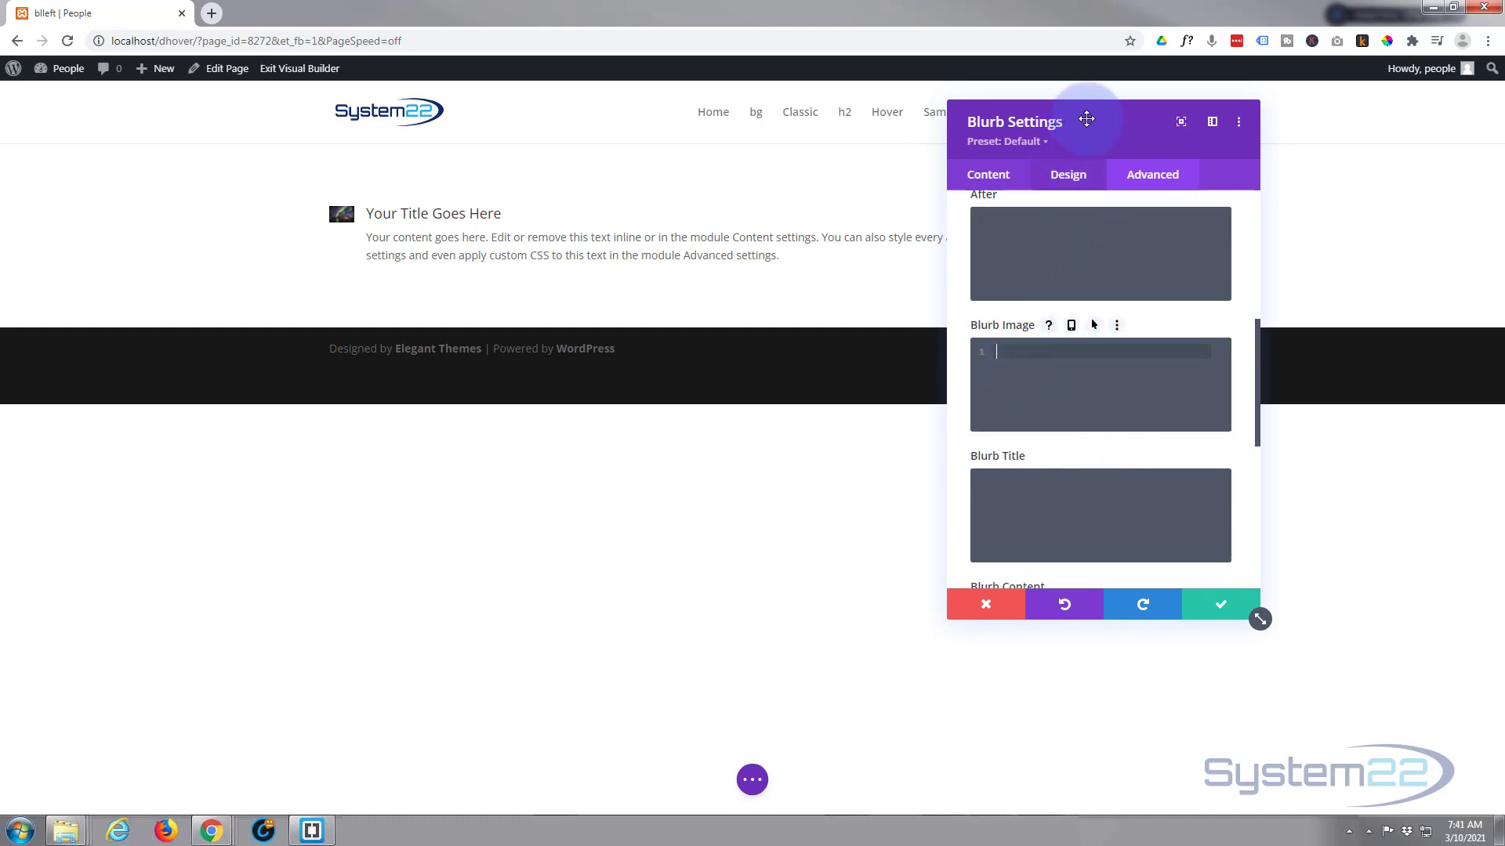
{"action": "left_click_drag", "start_coordinate": [1088, 119], "coordinate": [1210, 122]}
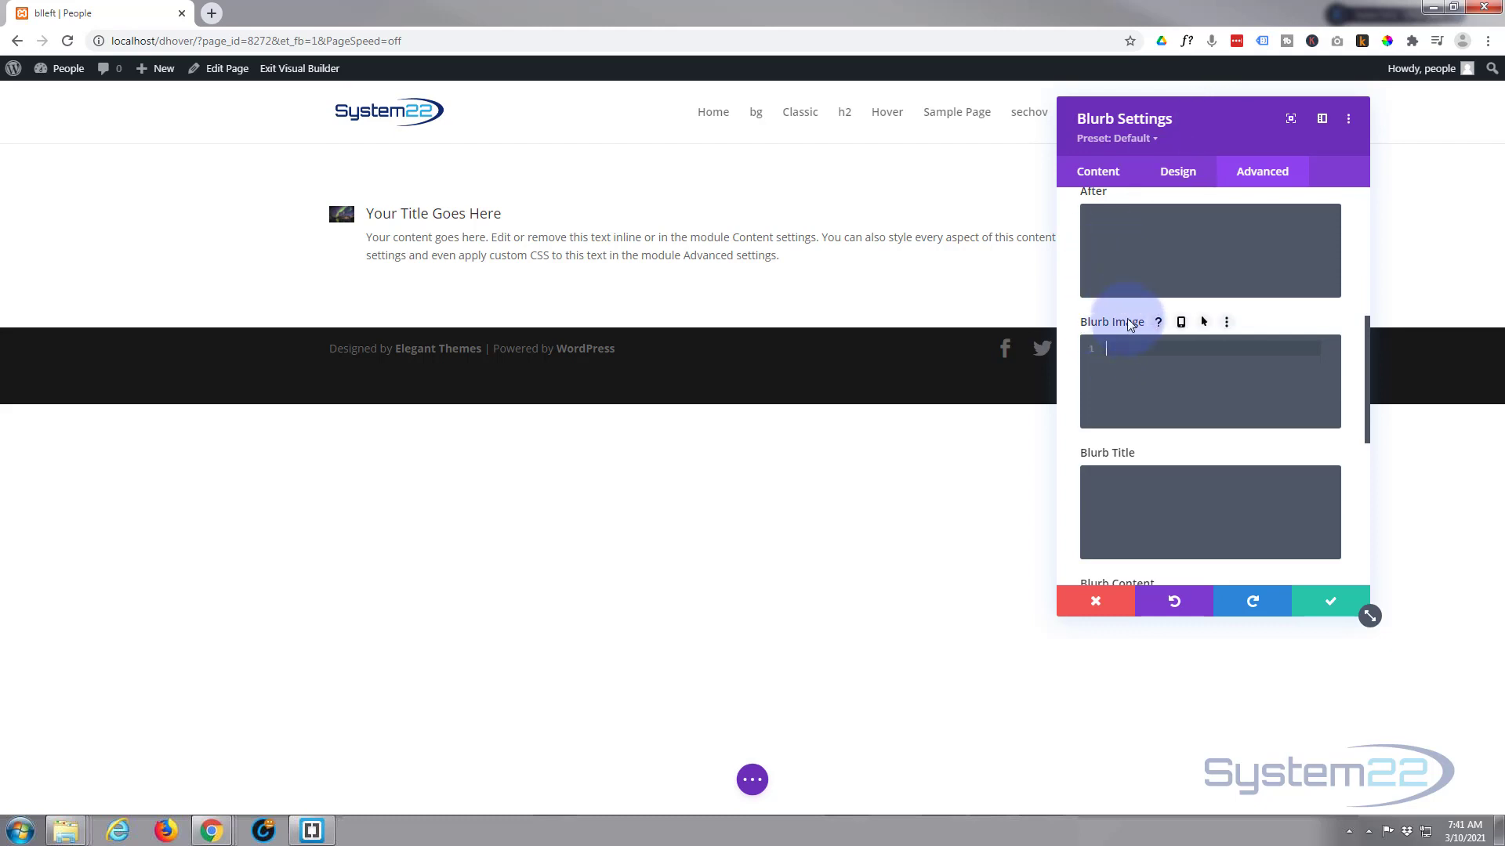
{"action": "type", "text": "width"}
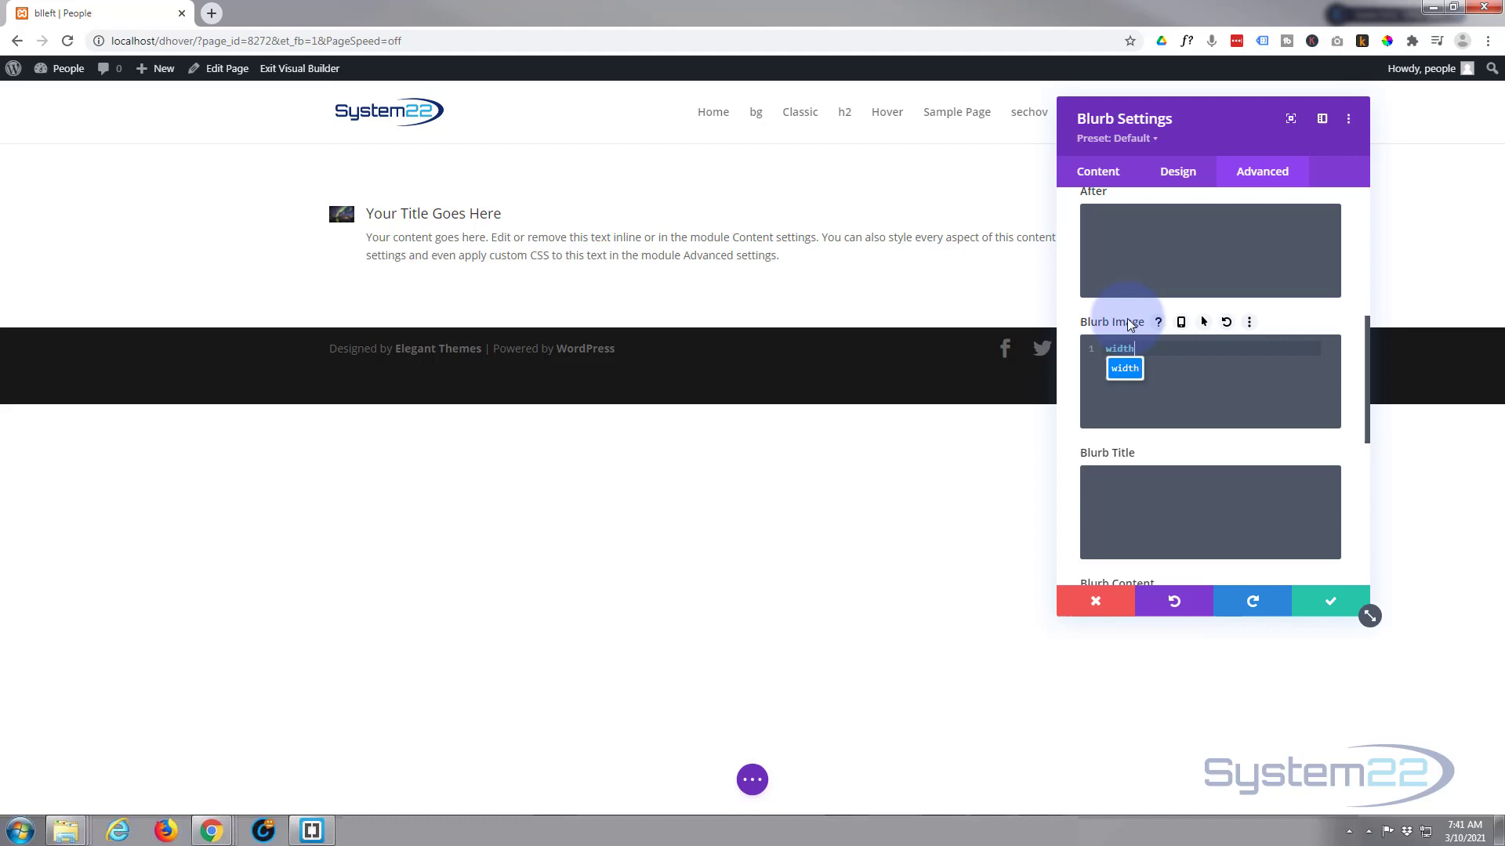
{"action": "type", "text": "::"}
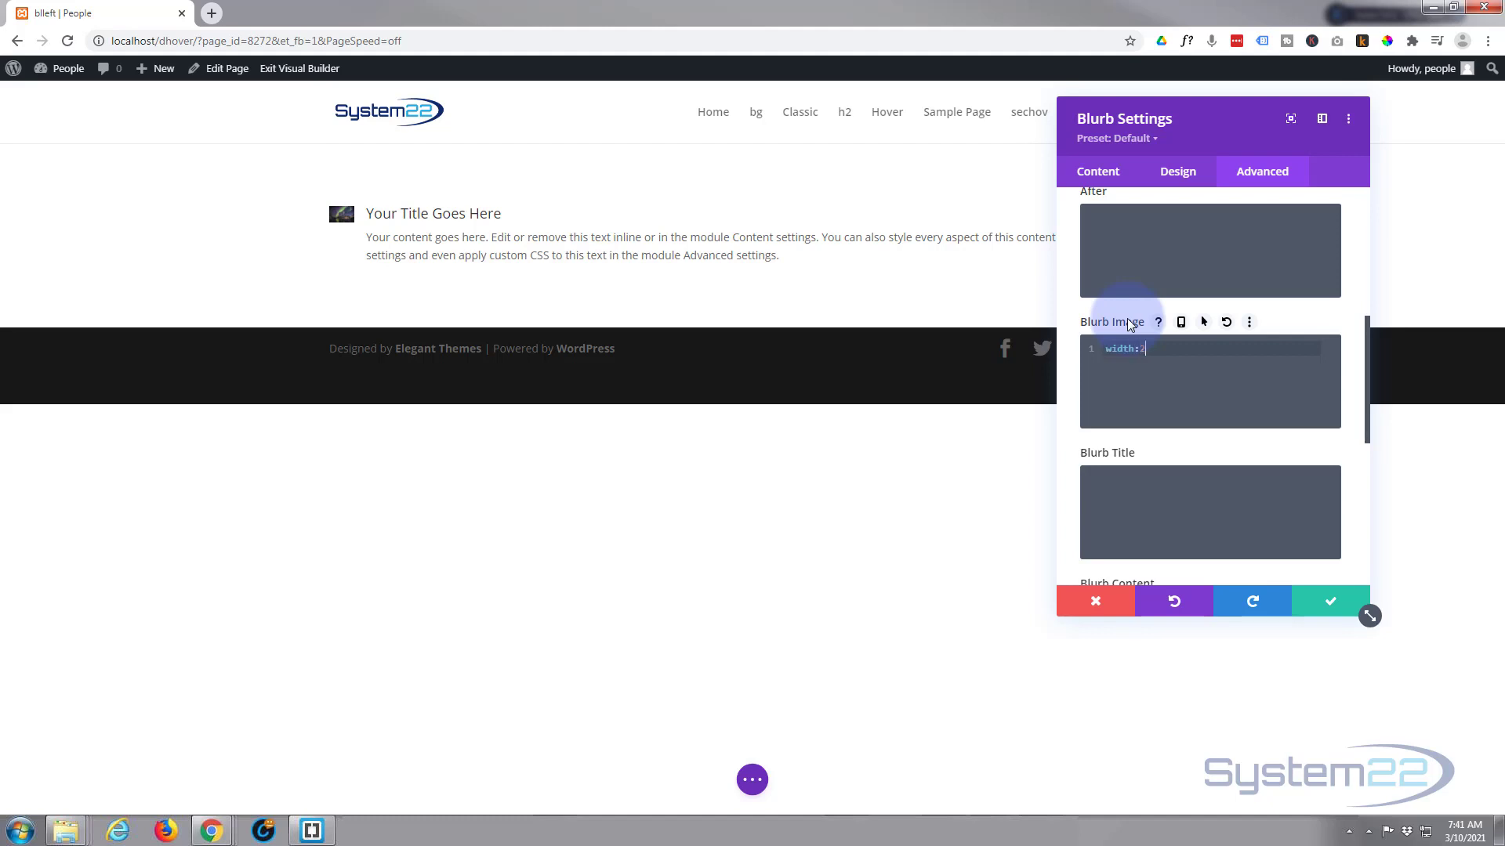
{"action": "type", "text": "25%"}
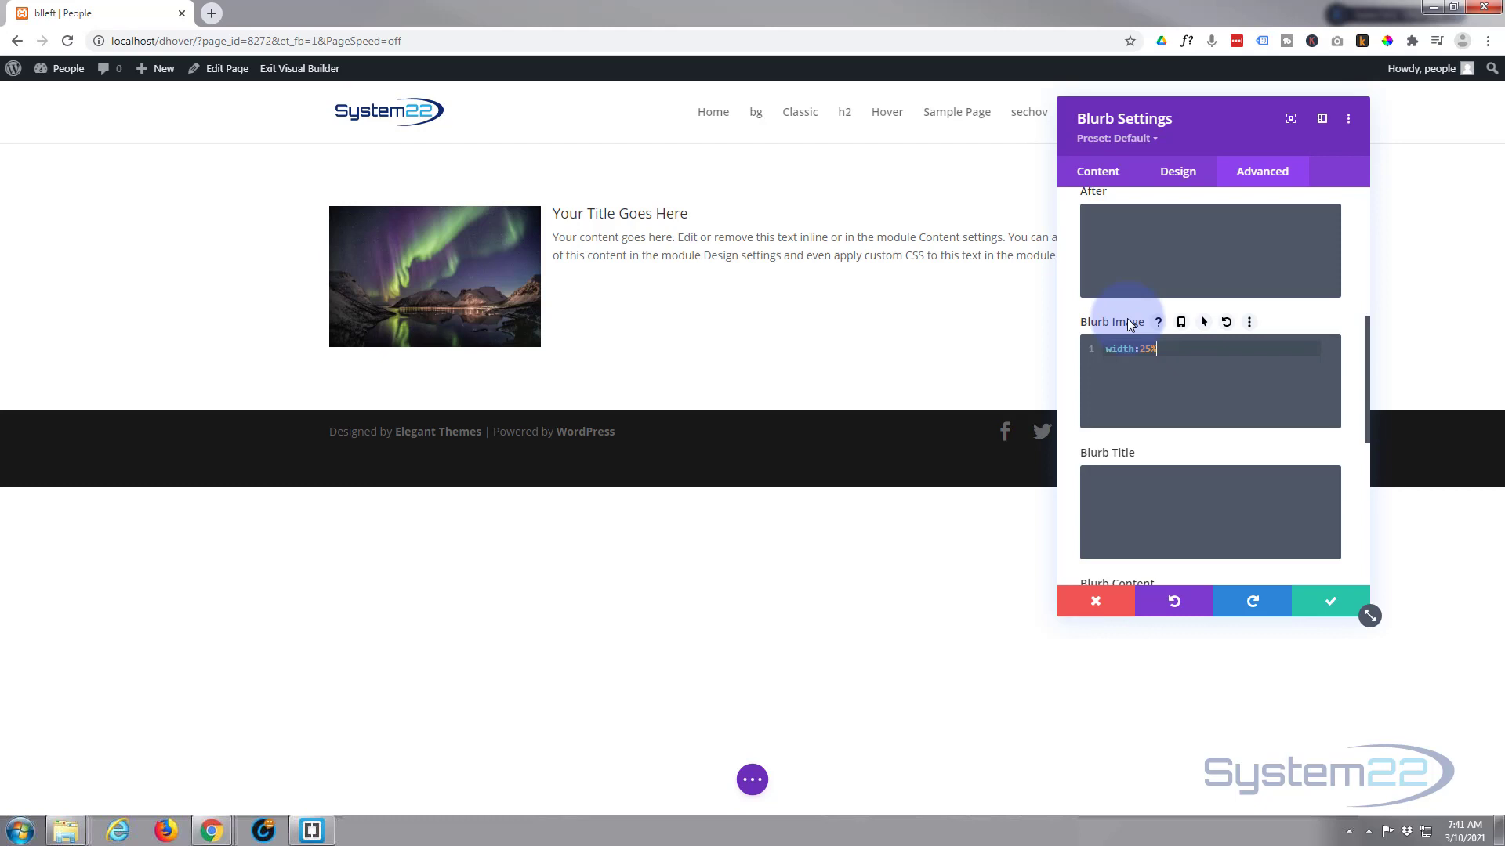
{"action": "type", "text": ";"}
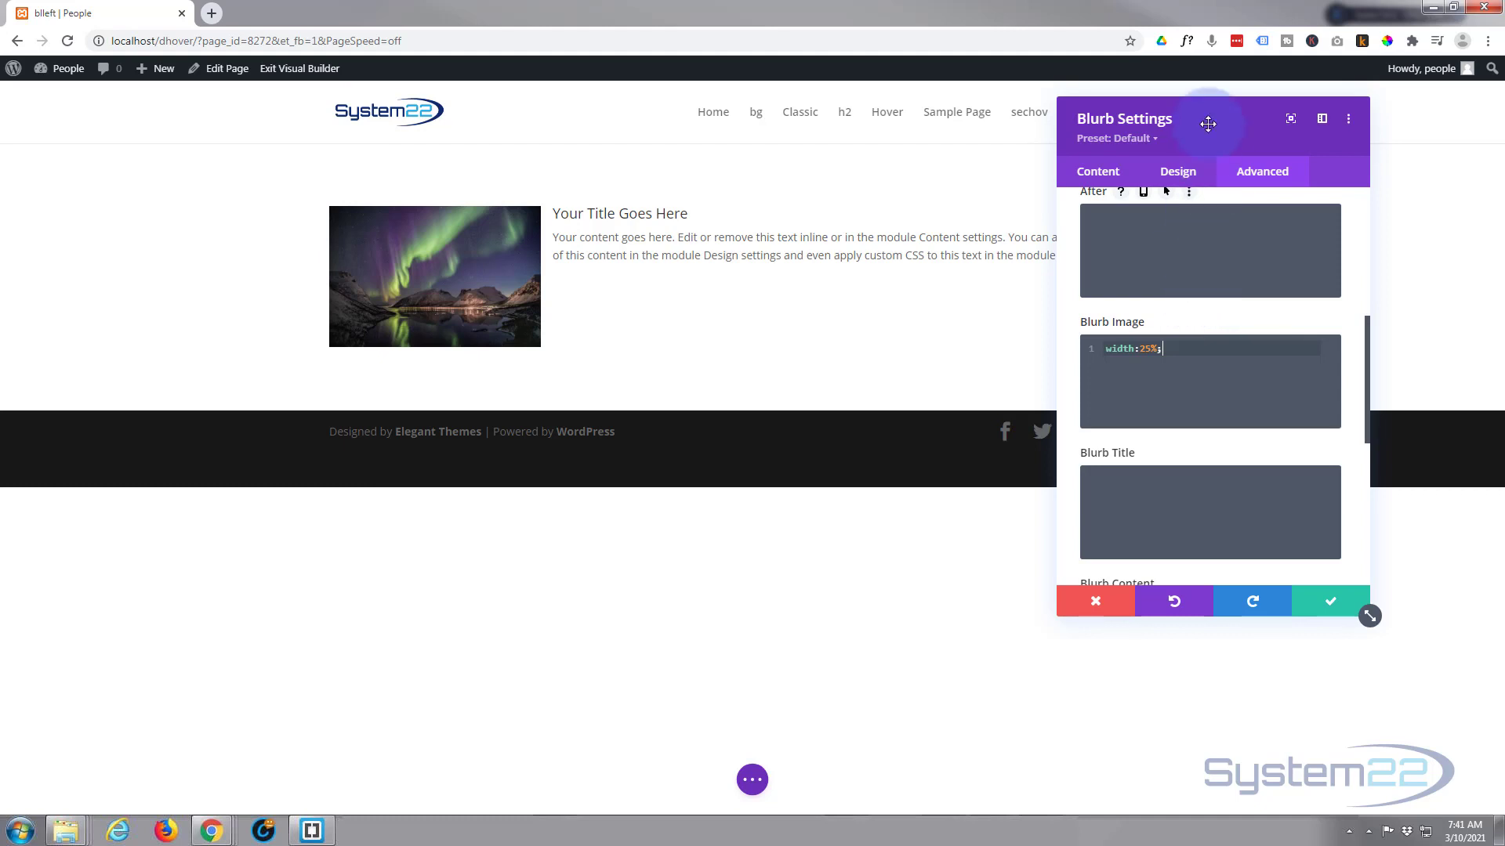
{"action": "left_click_drag", "start_coordinate": [1208, 124], "coordinate": [1261, 364]}
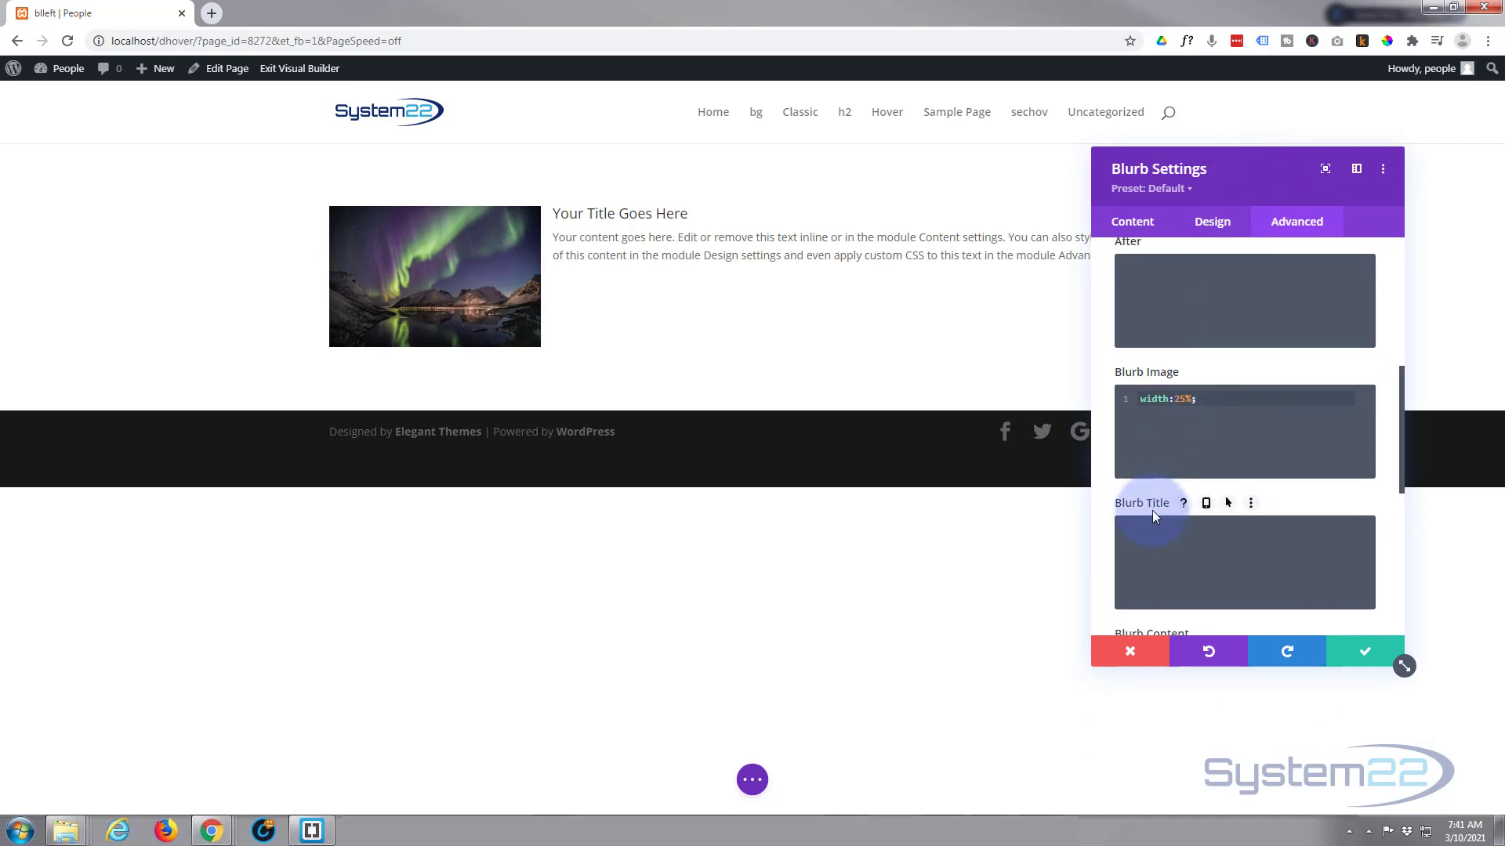
{"action": "left_click", "coordinate": [752, 779]}
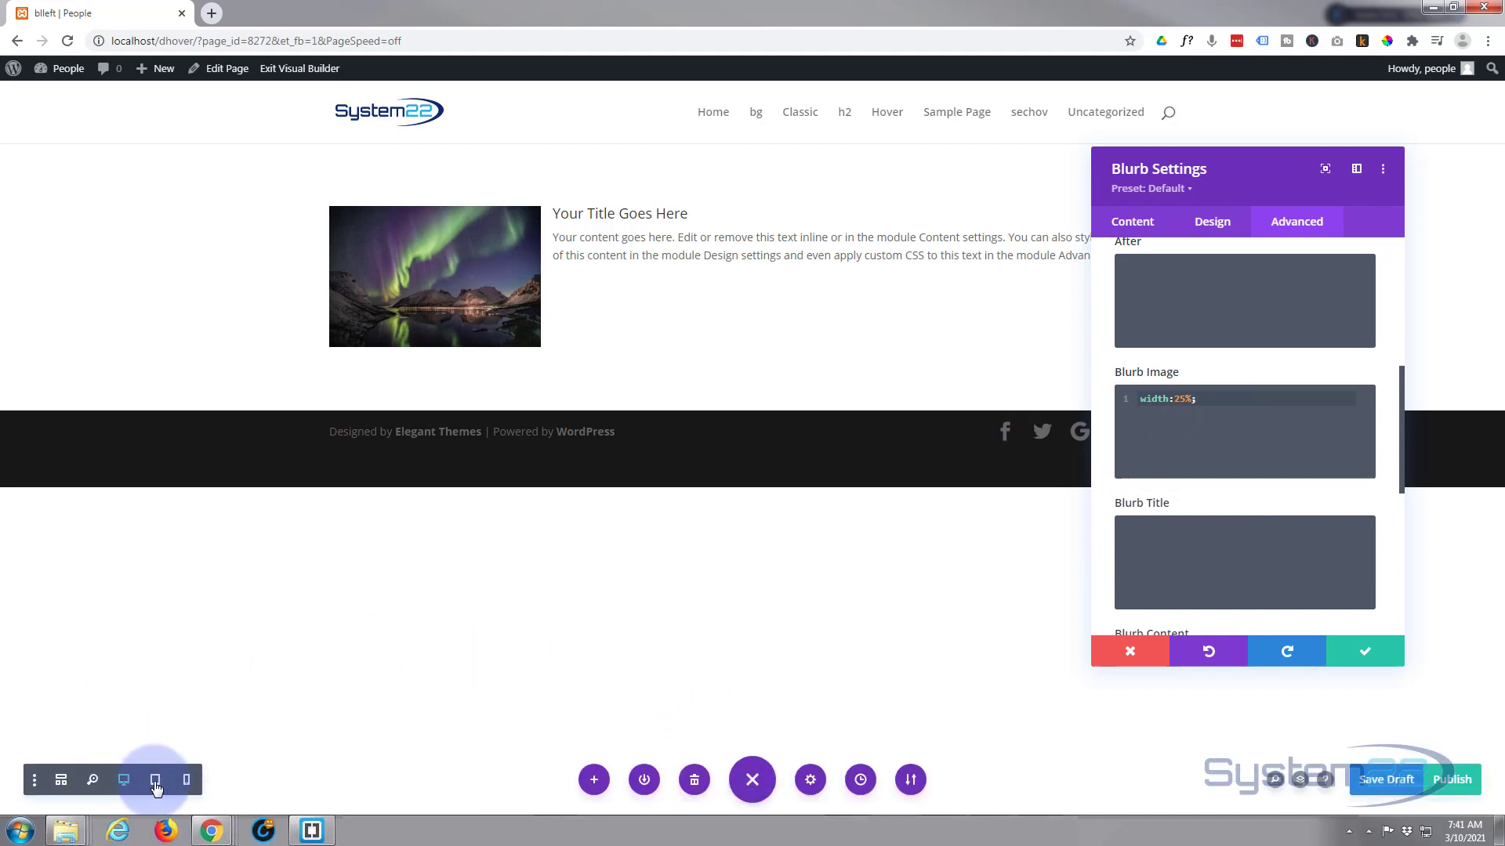
- Preview the page at tablet width from the bottom toolbar
{"action": "left_click", "coordinate": [156, 779]}
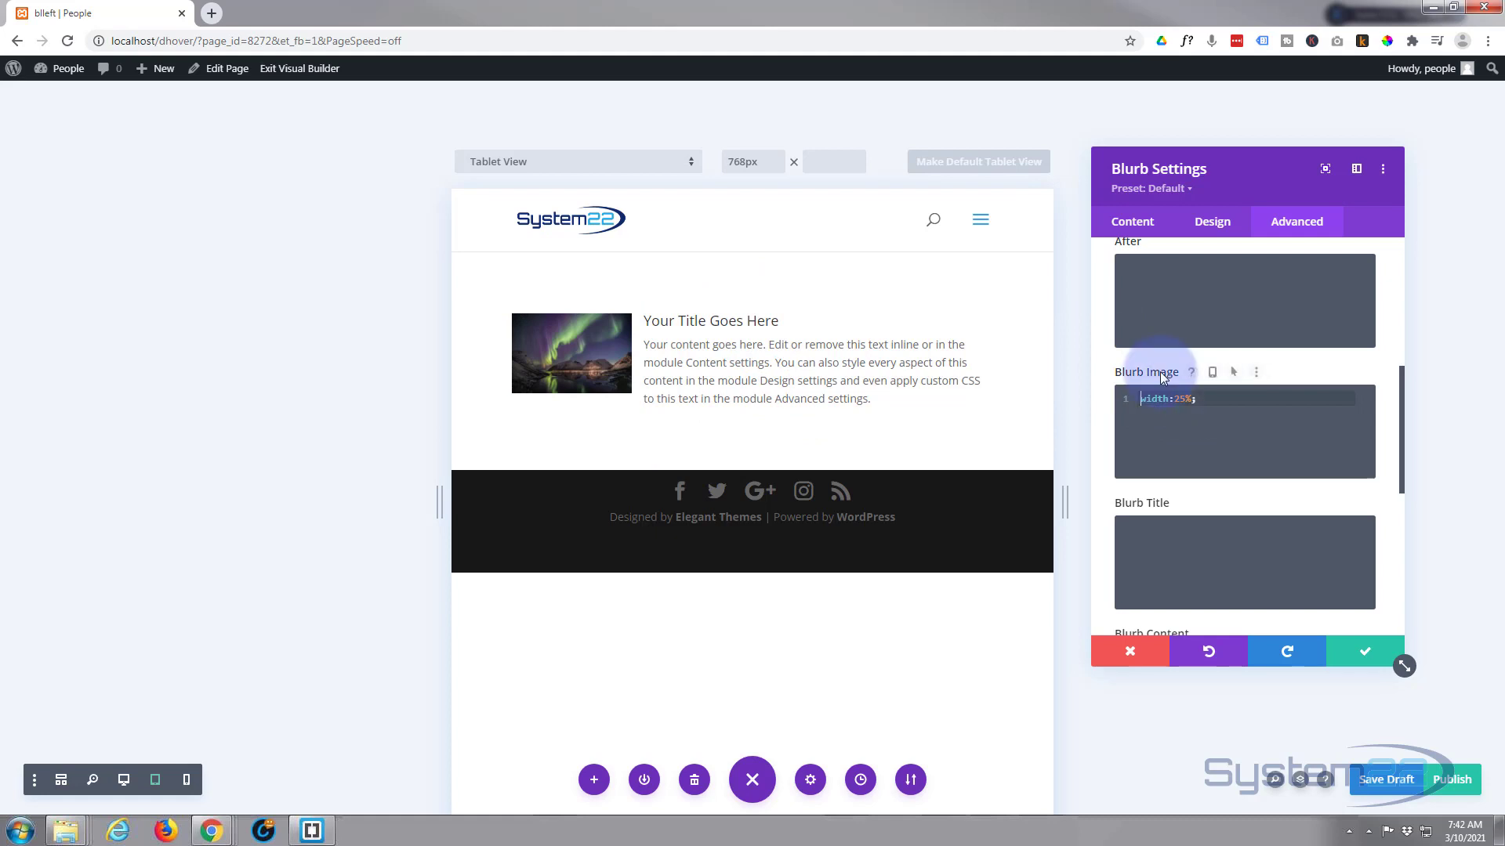
{"action": "mouse_move", "coordinate": [1159, 375]}
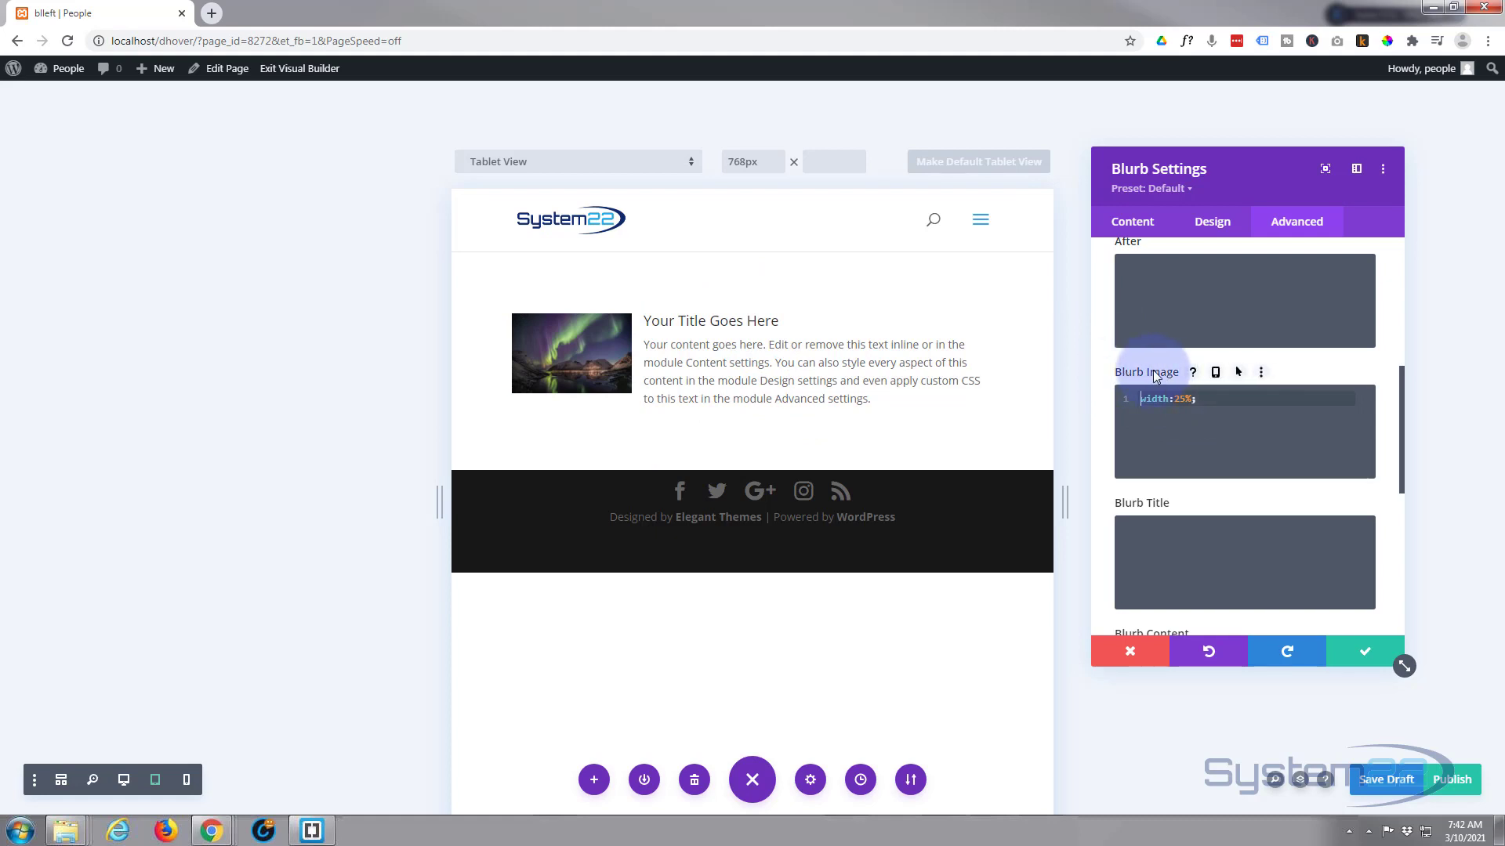
{"action": "mouse_move", "coordinate": [1122, 379]}
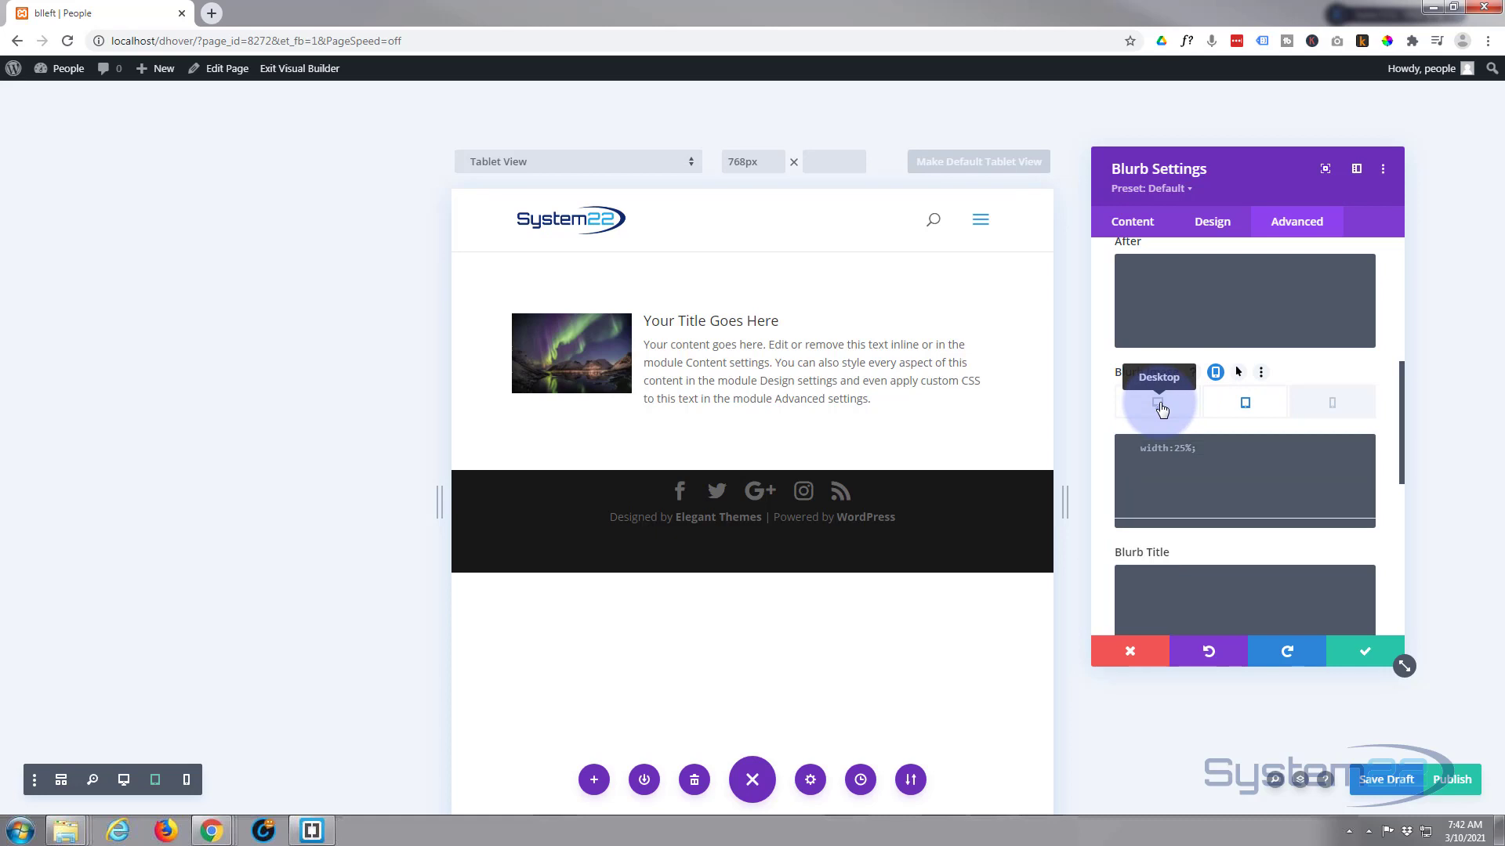
- Set the tablet Blurb Image CSS to width:50%; and move to the phone value
{"action": "left_click", "coordinate": [1156, 401]}
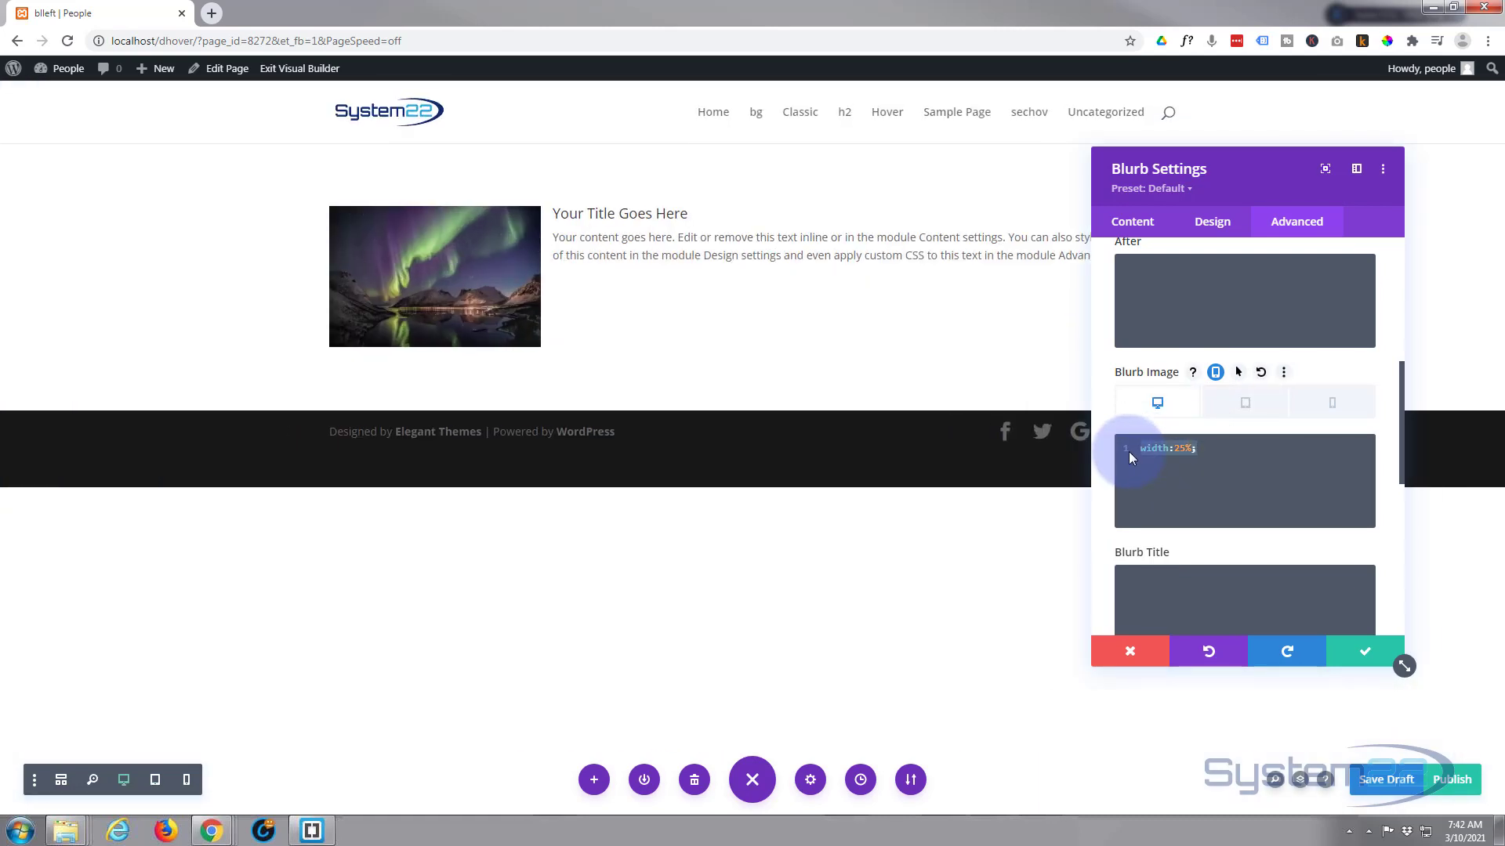
{"action": "mouse_move", "coordinate": [1243, 403]}
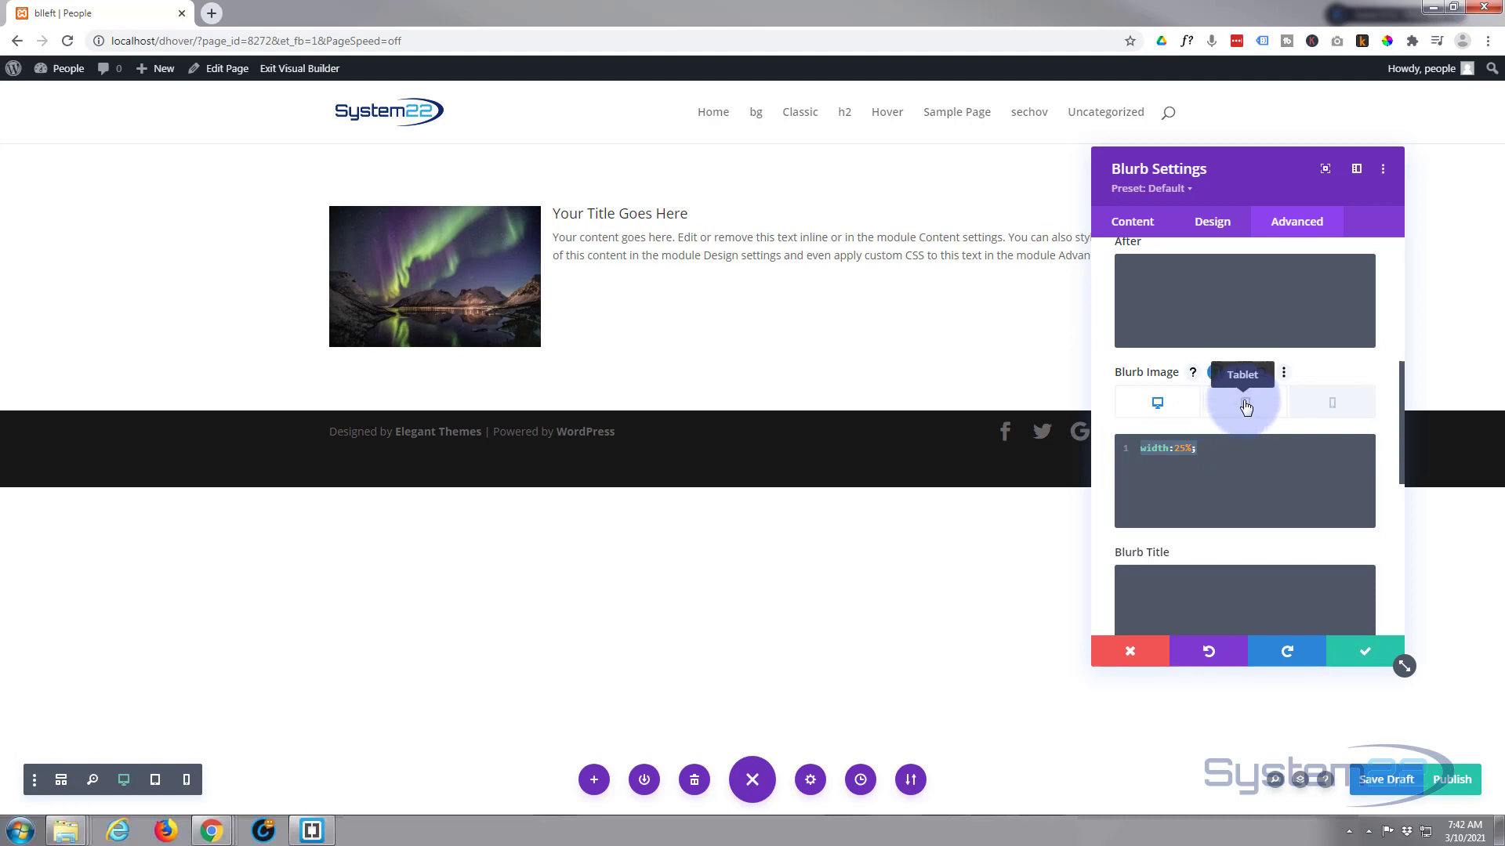
{"action": "left_click", "coordinate": [1243, 403]}
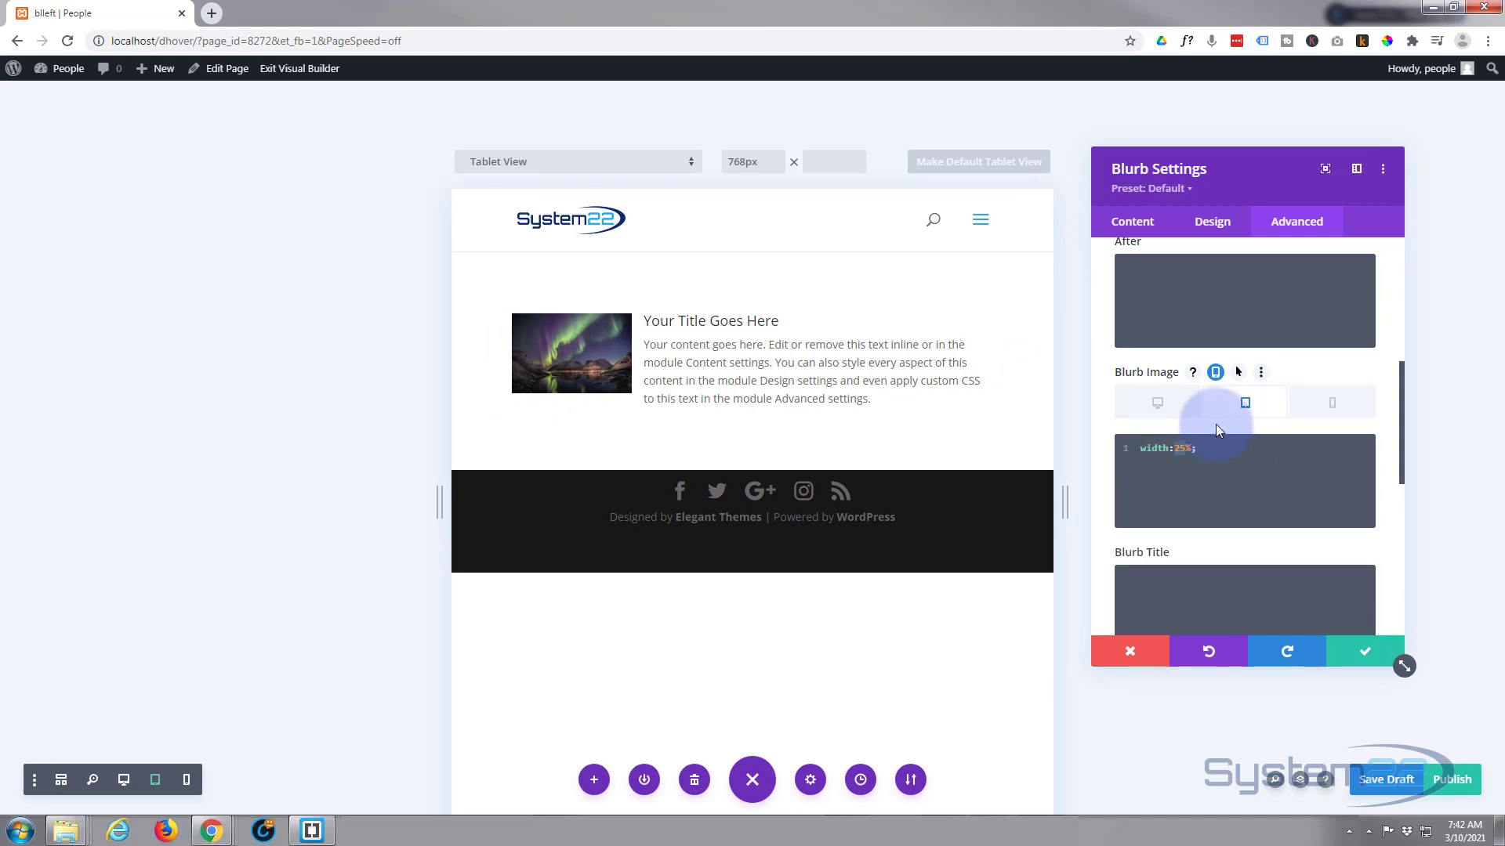
{"action": "type", "text": "50%"}
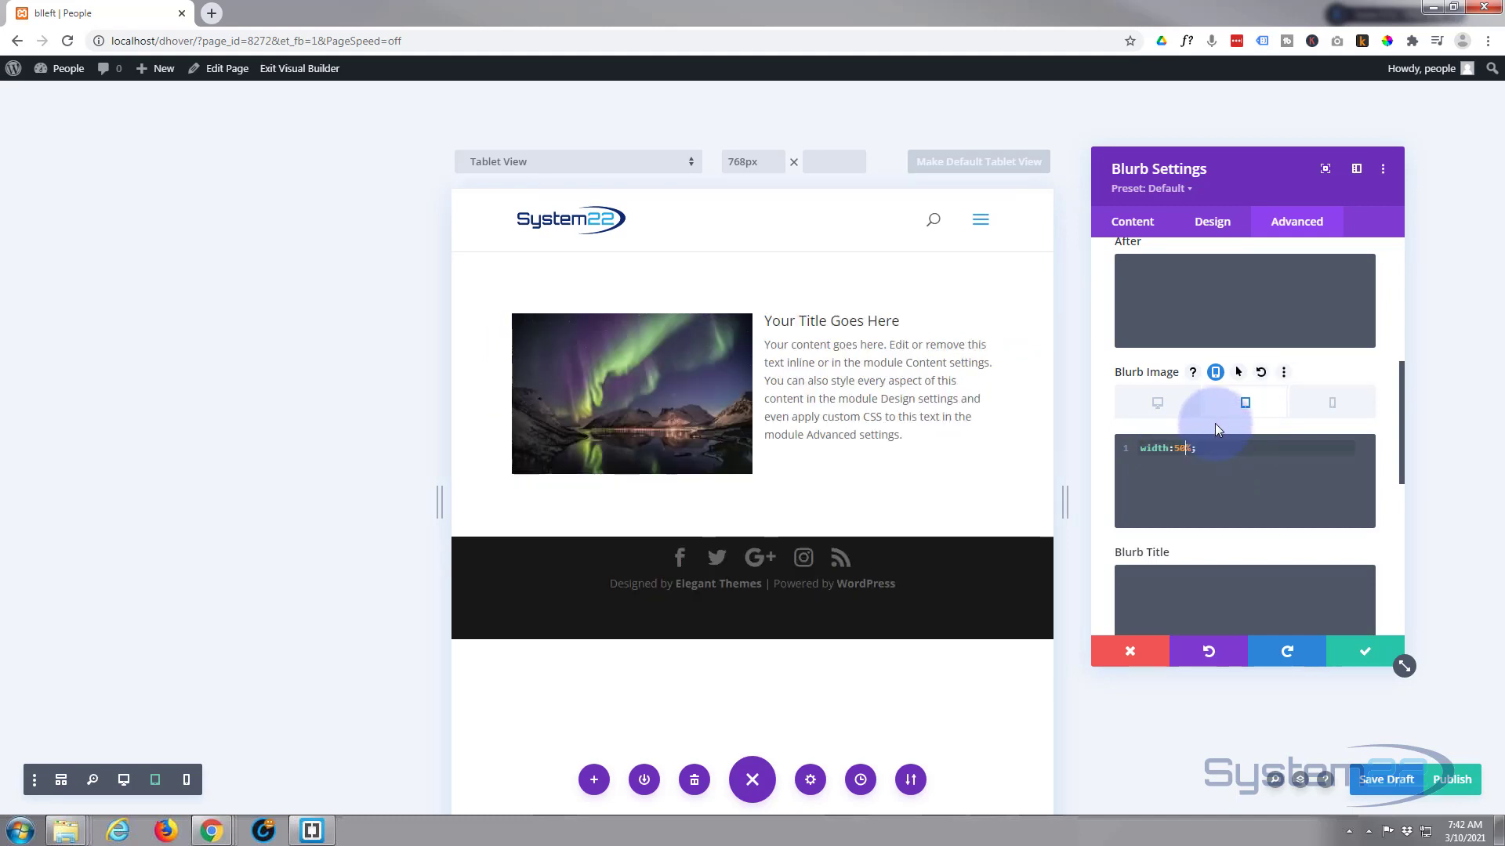
{"action": "mouse_move", "coordinate": [1245, 403]}
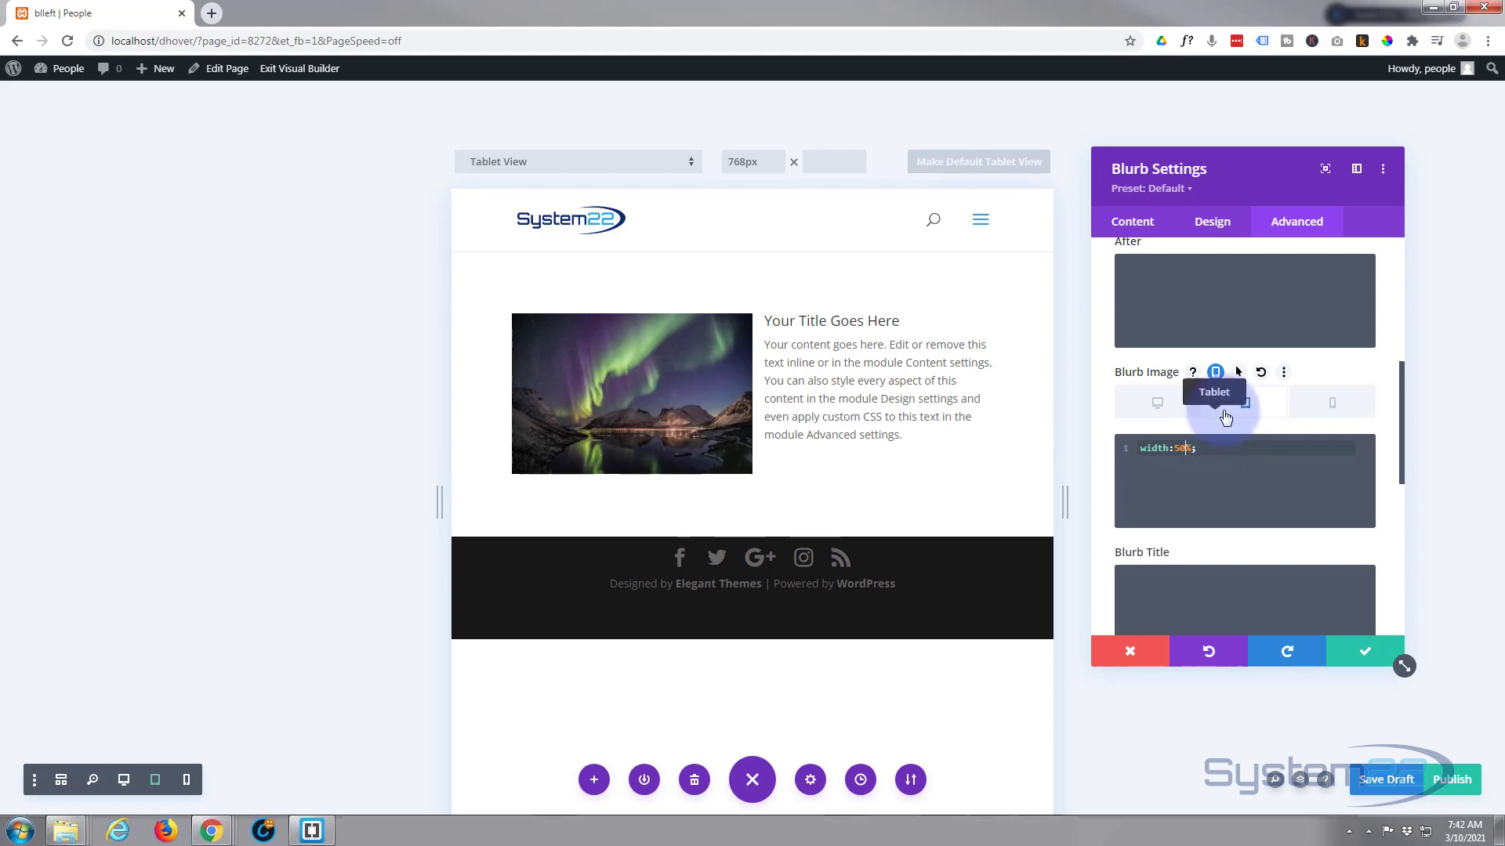
{"action": "mouse_move", "coordinate": [1331, 403]}
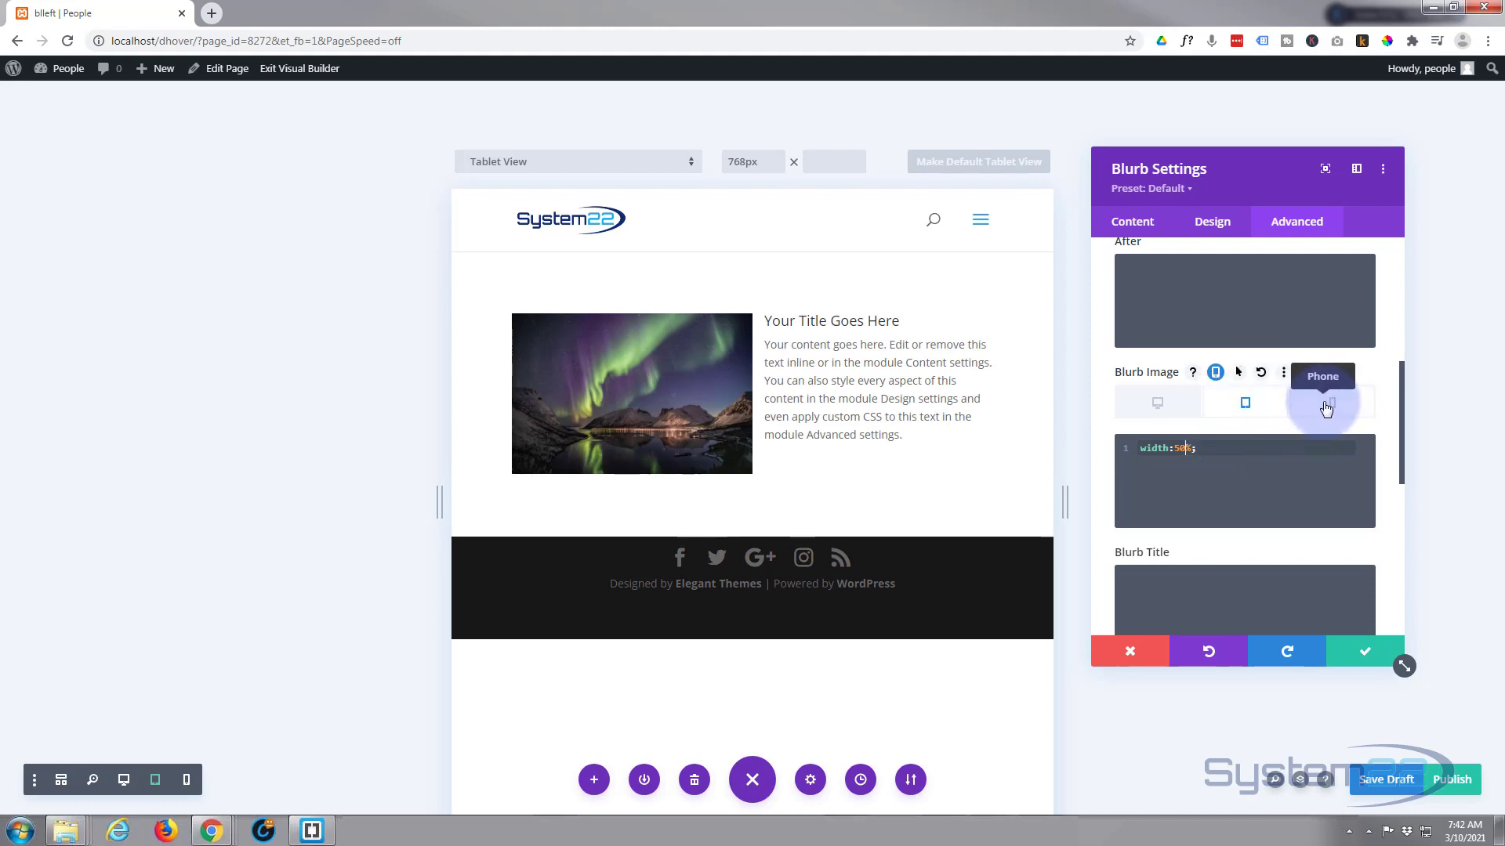
{"action": "left_click", "coordinate": [1332, 403]}
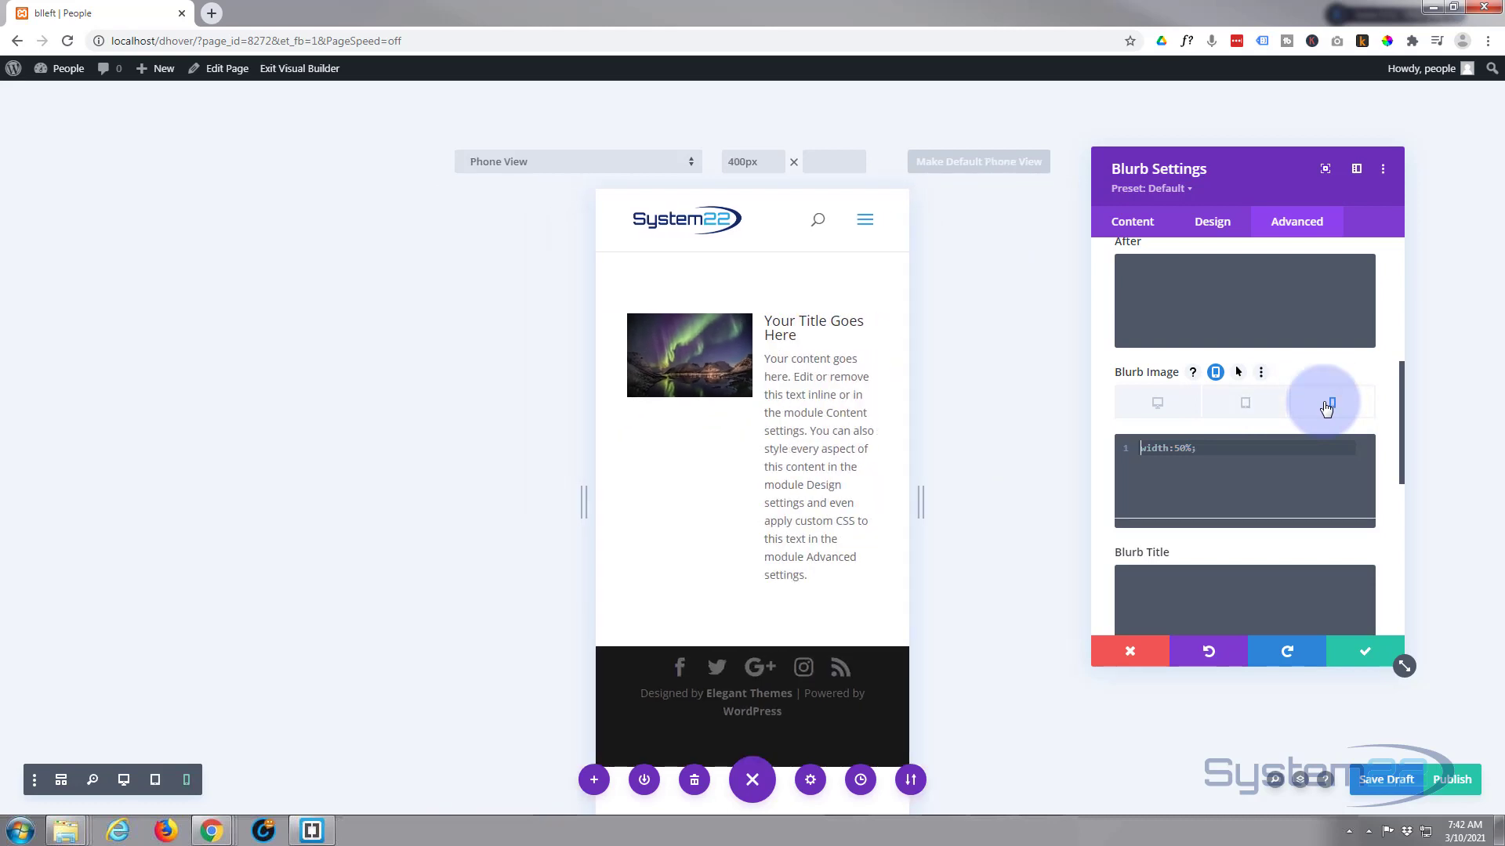
- Set the phone Blurb Image width to 100% and recheck the tablet value
{"action": "left_click", "coordinate": [1332, 401]}
{"action": "type", "text": "width:100%;"}
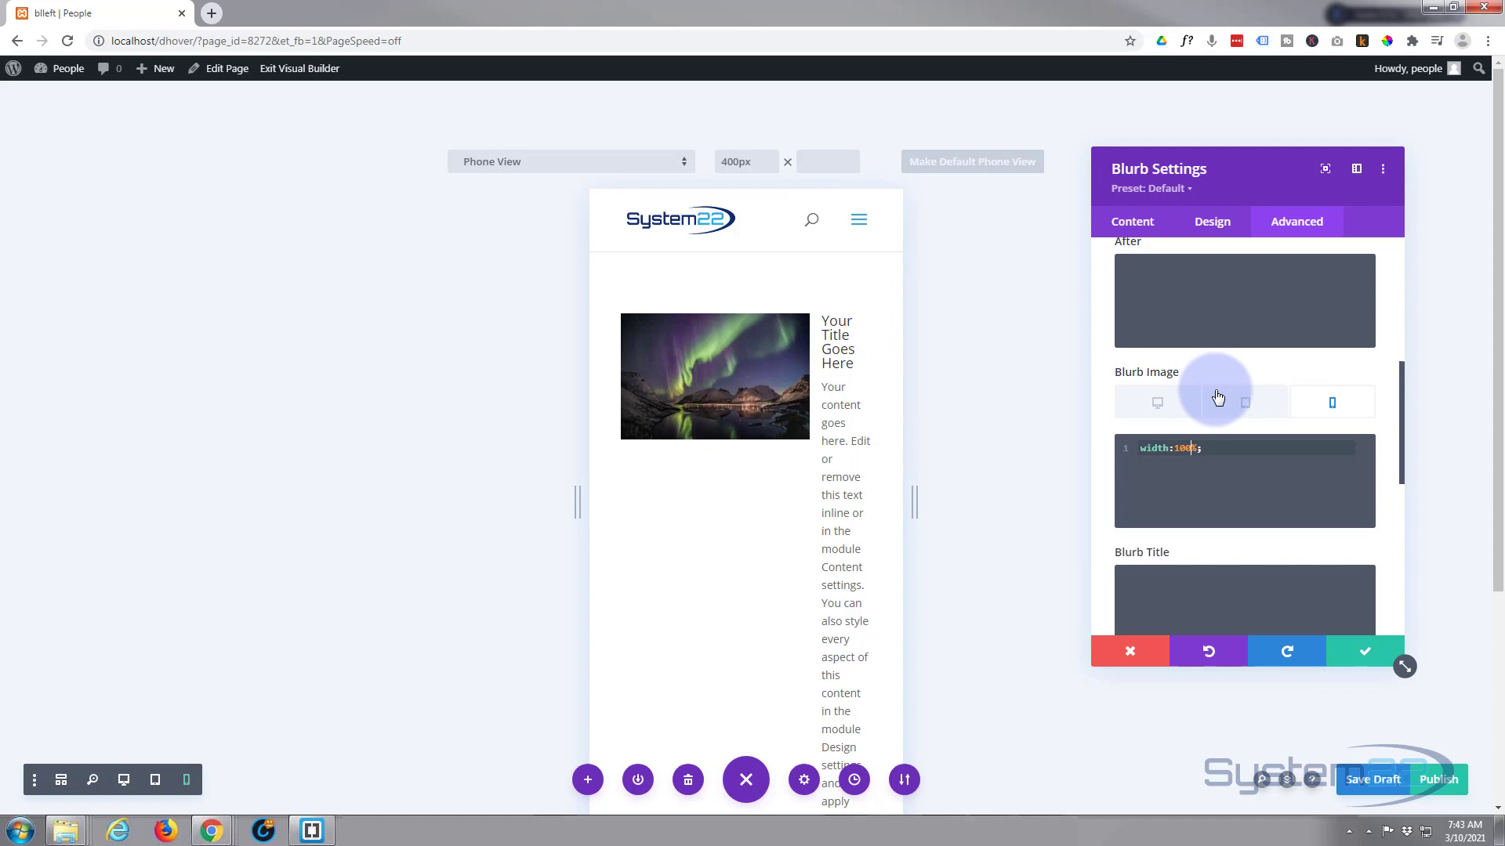
{"action": "left_click", "coordinate": [1211, 221]}
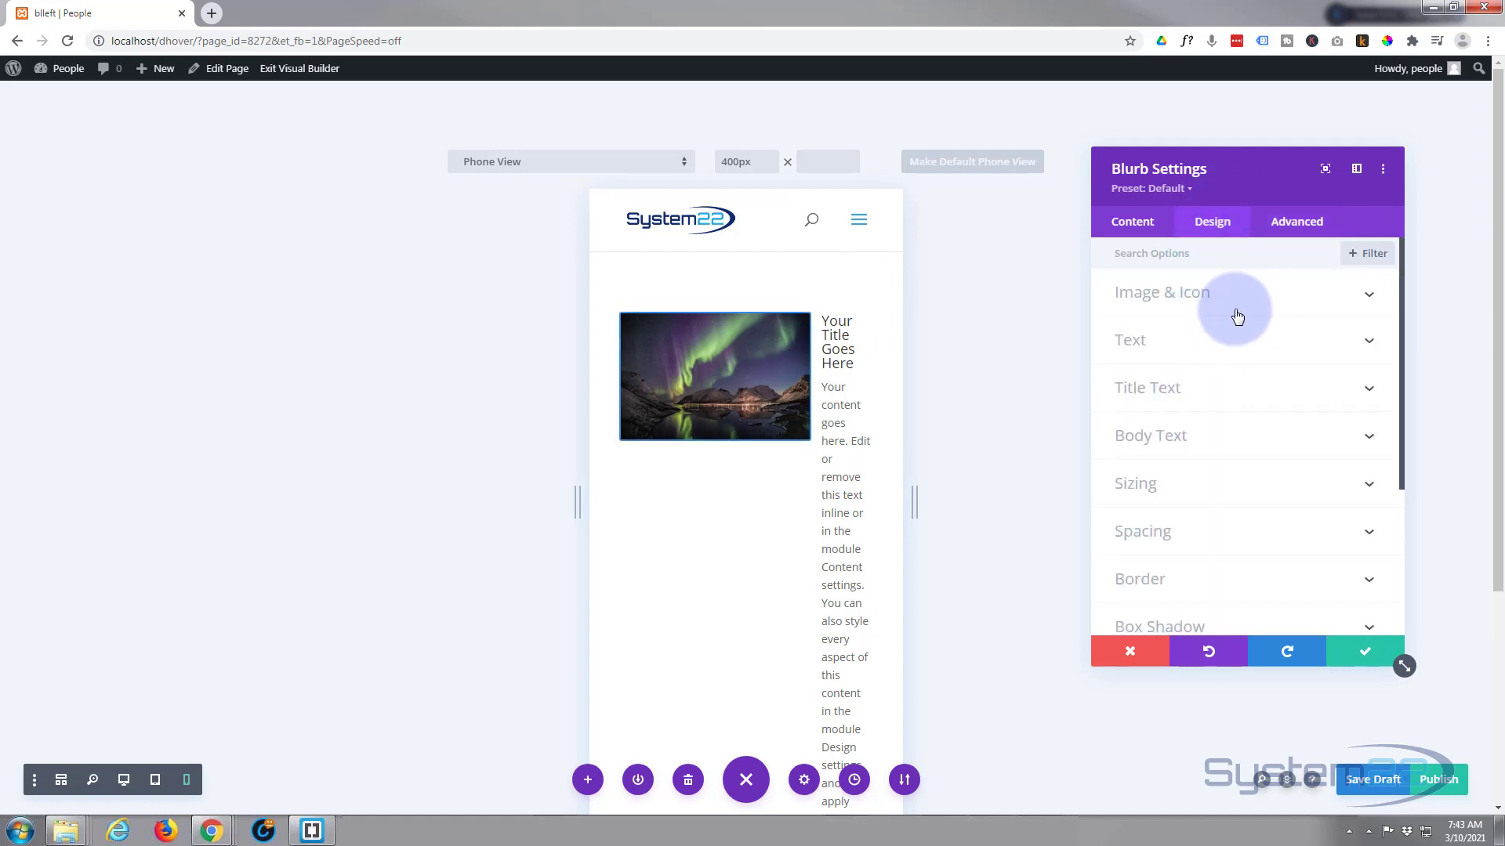
- Enable per-device Image/Icon Placement so the image sits on top for phones and left elsewhere
{"action": "left_click", "coordinate": [1161, 293]}
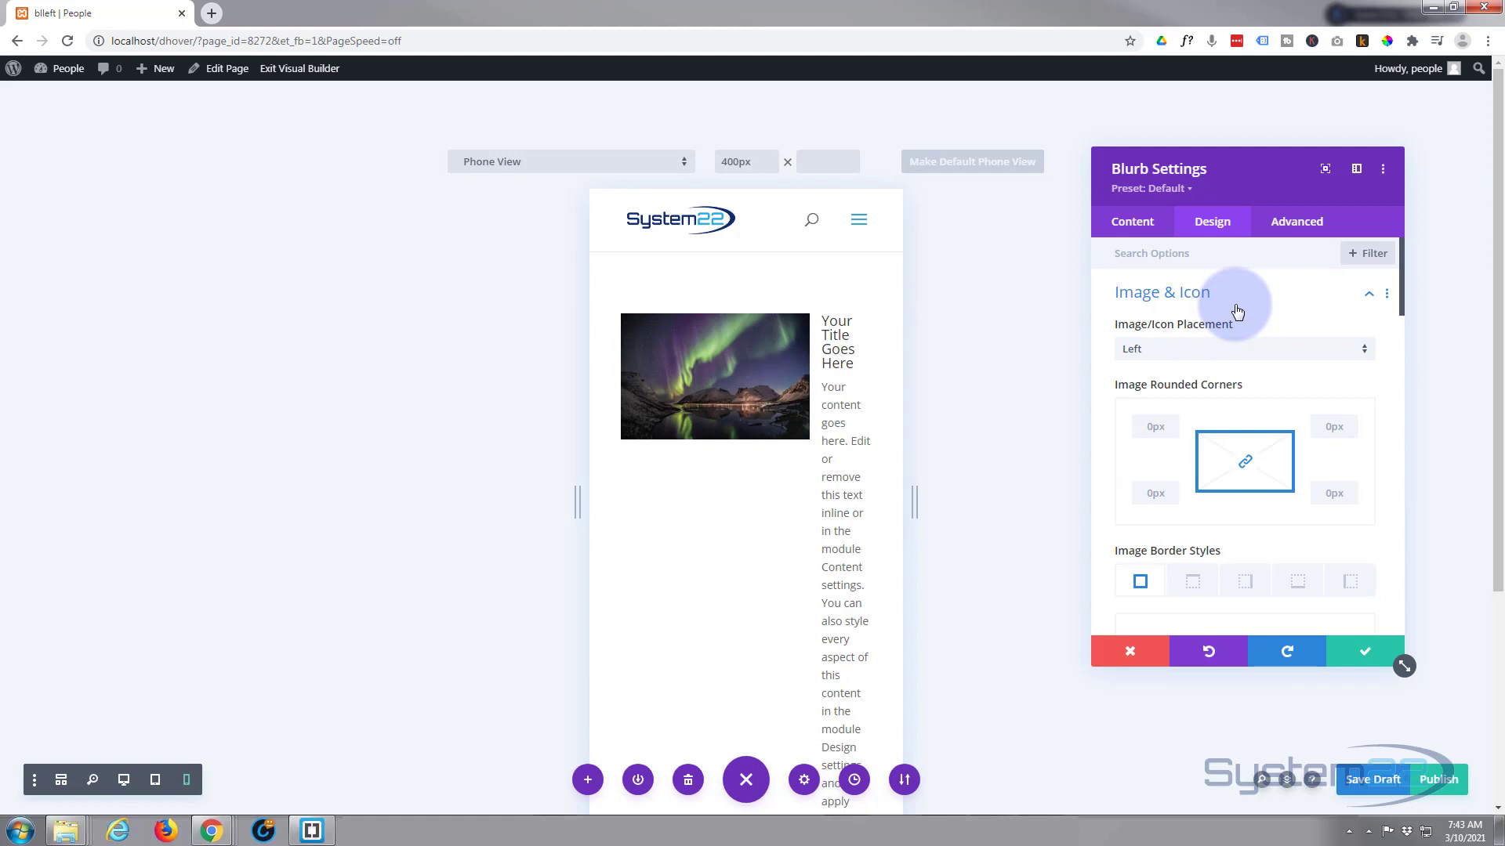
{"action": "mouse_move", "coordinate": [1116, 331]}
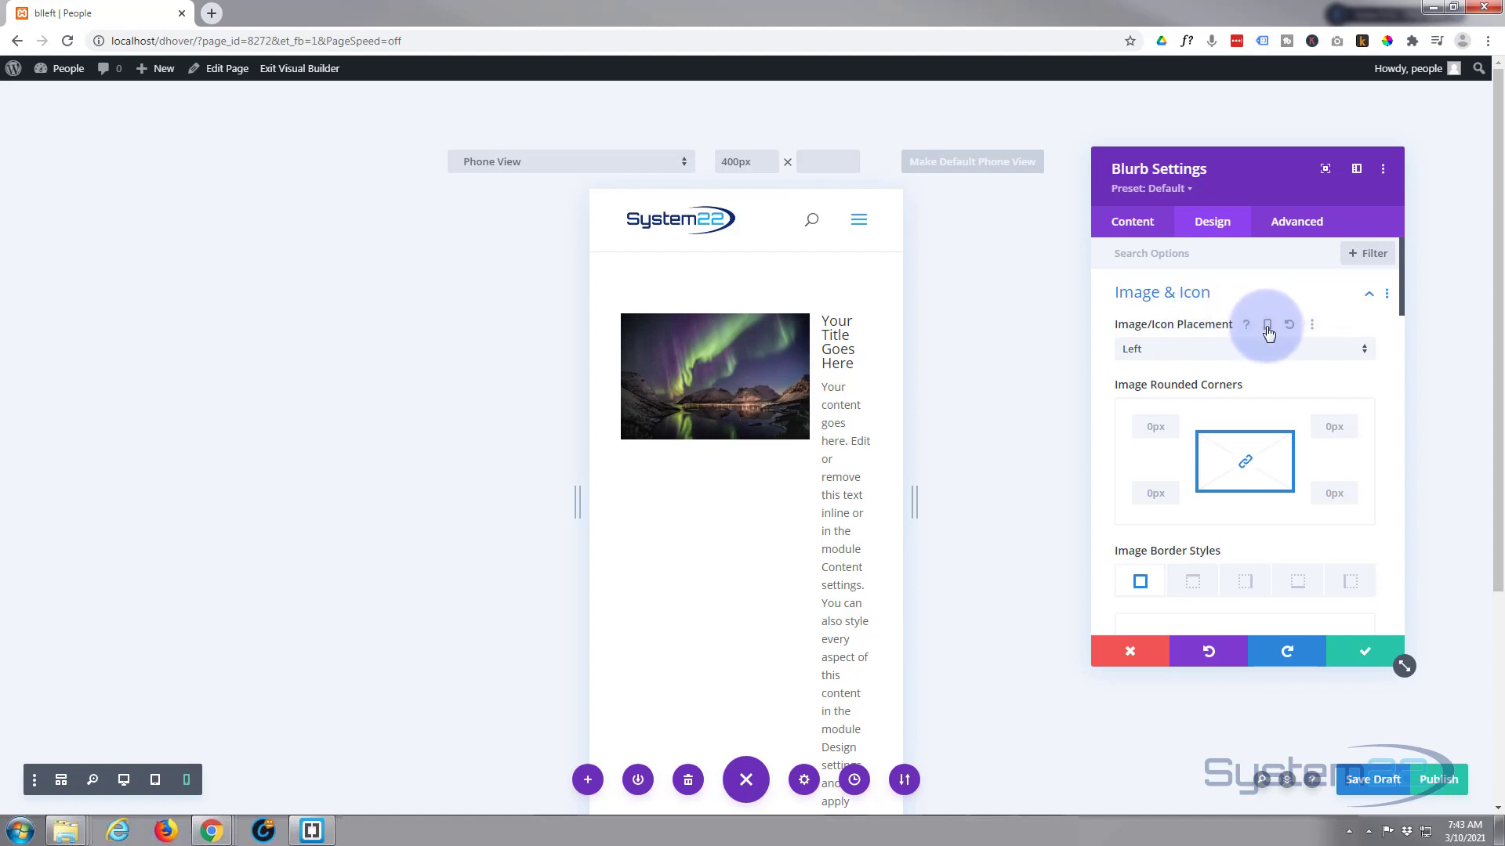
{"action": "left_click", "coordinate": [1268, 326]}
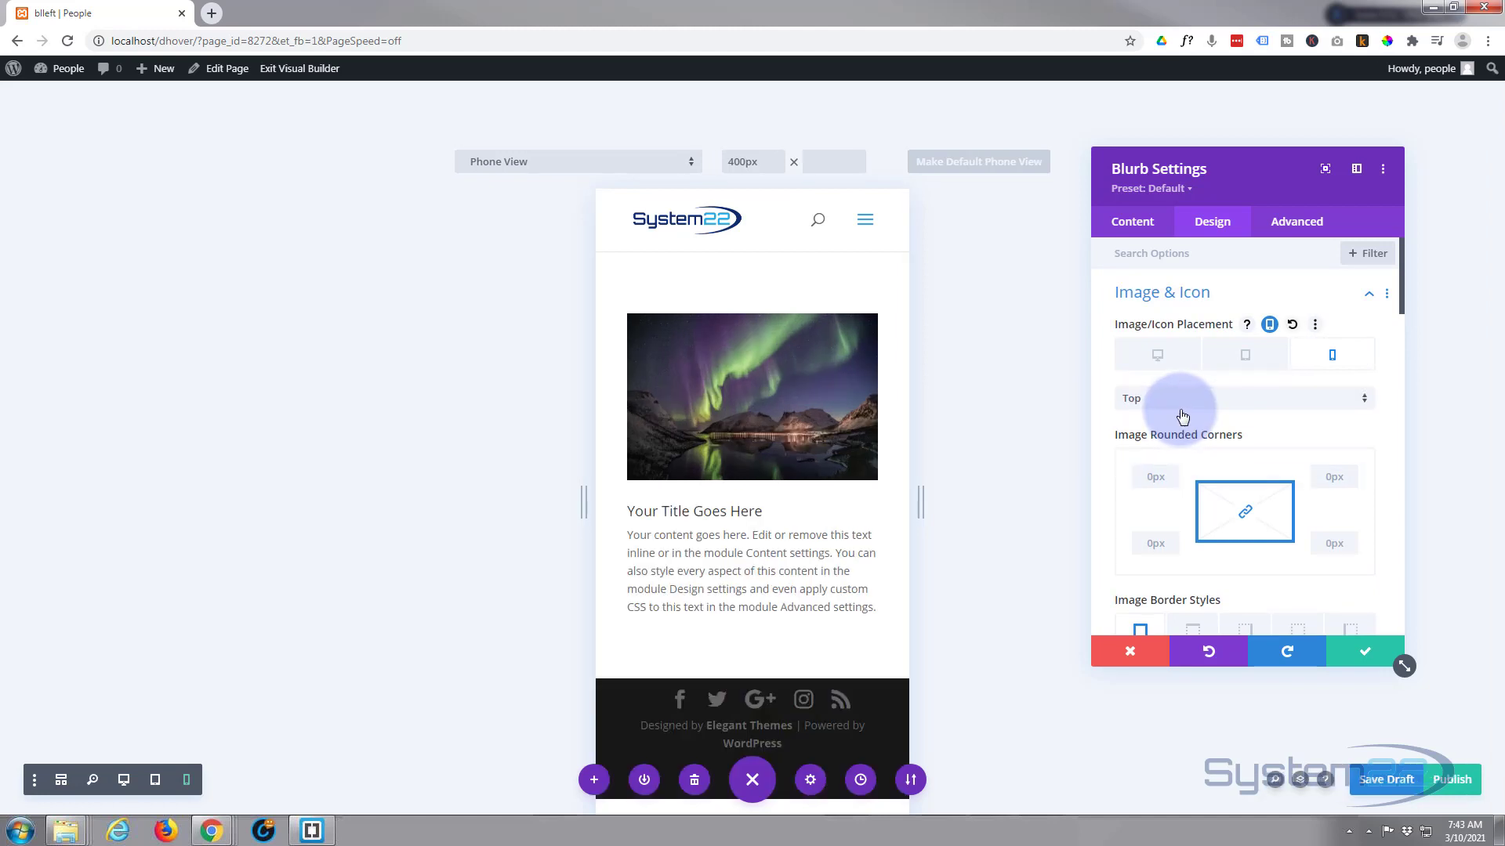
{"action": "mouse_move", "coordinate": [1245, 356]}
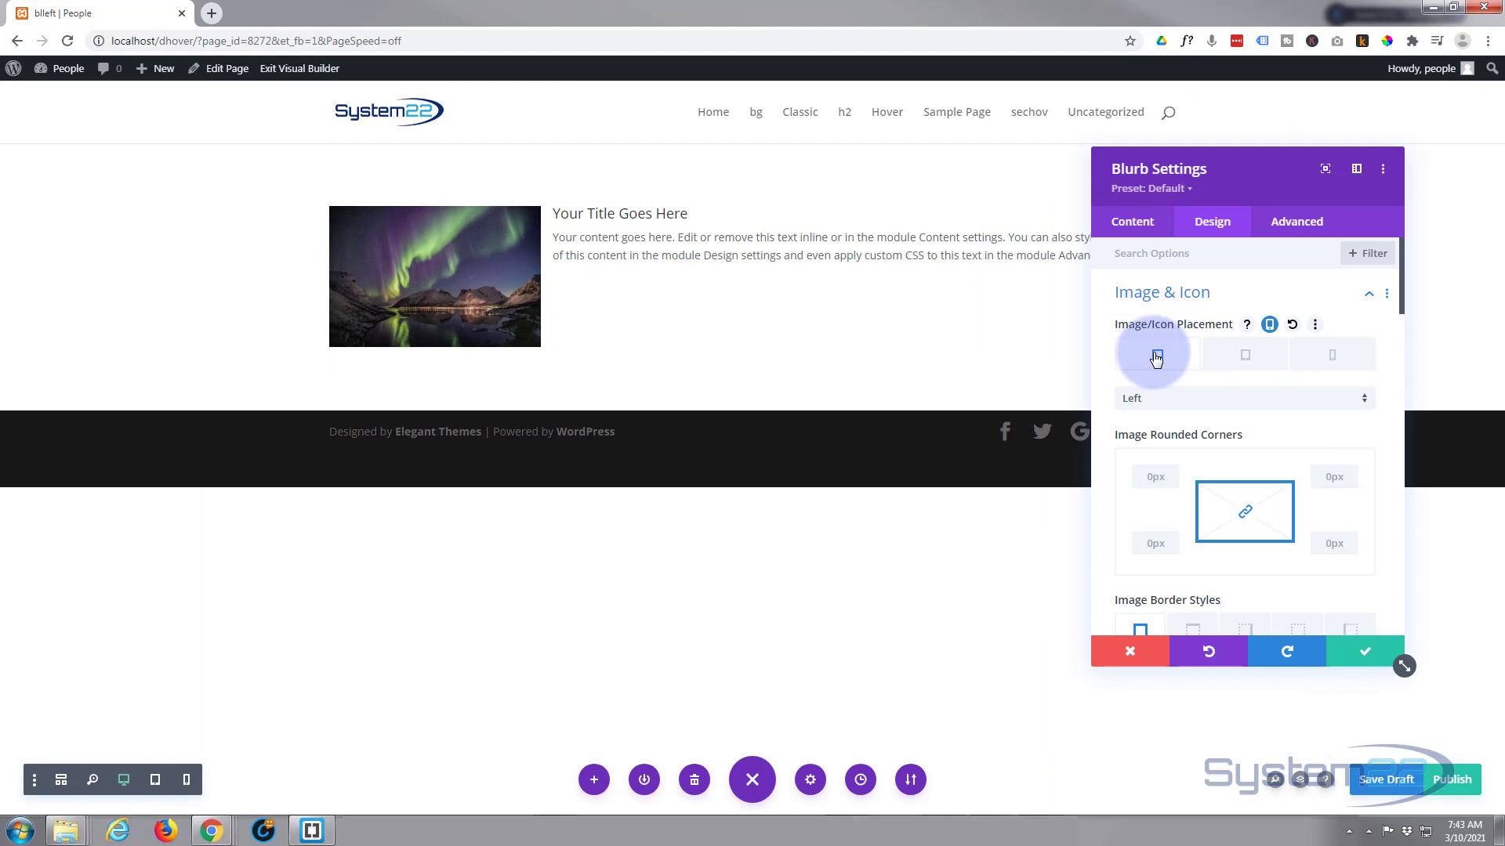
{"action": "mouse_move", "coordinate": [1155, 357]}
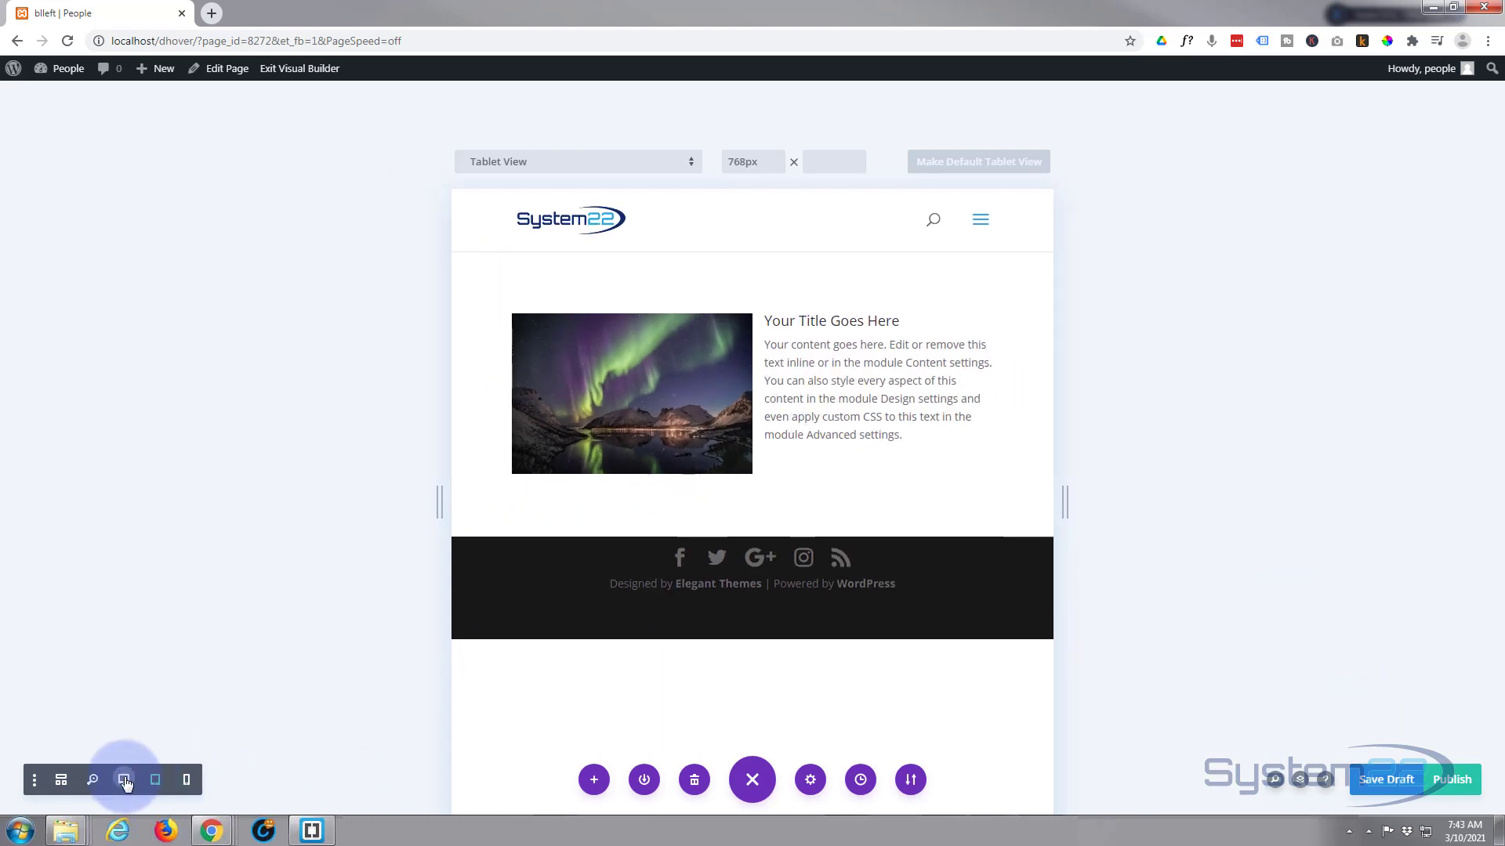
- Return to desktop width and duplicate the blurb twice to make three stacked copies
{"action": "left_click", "coordinate": [124, 779]}
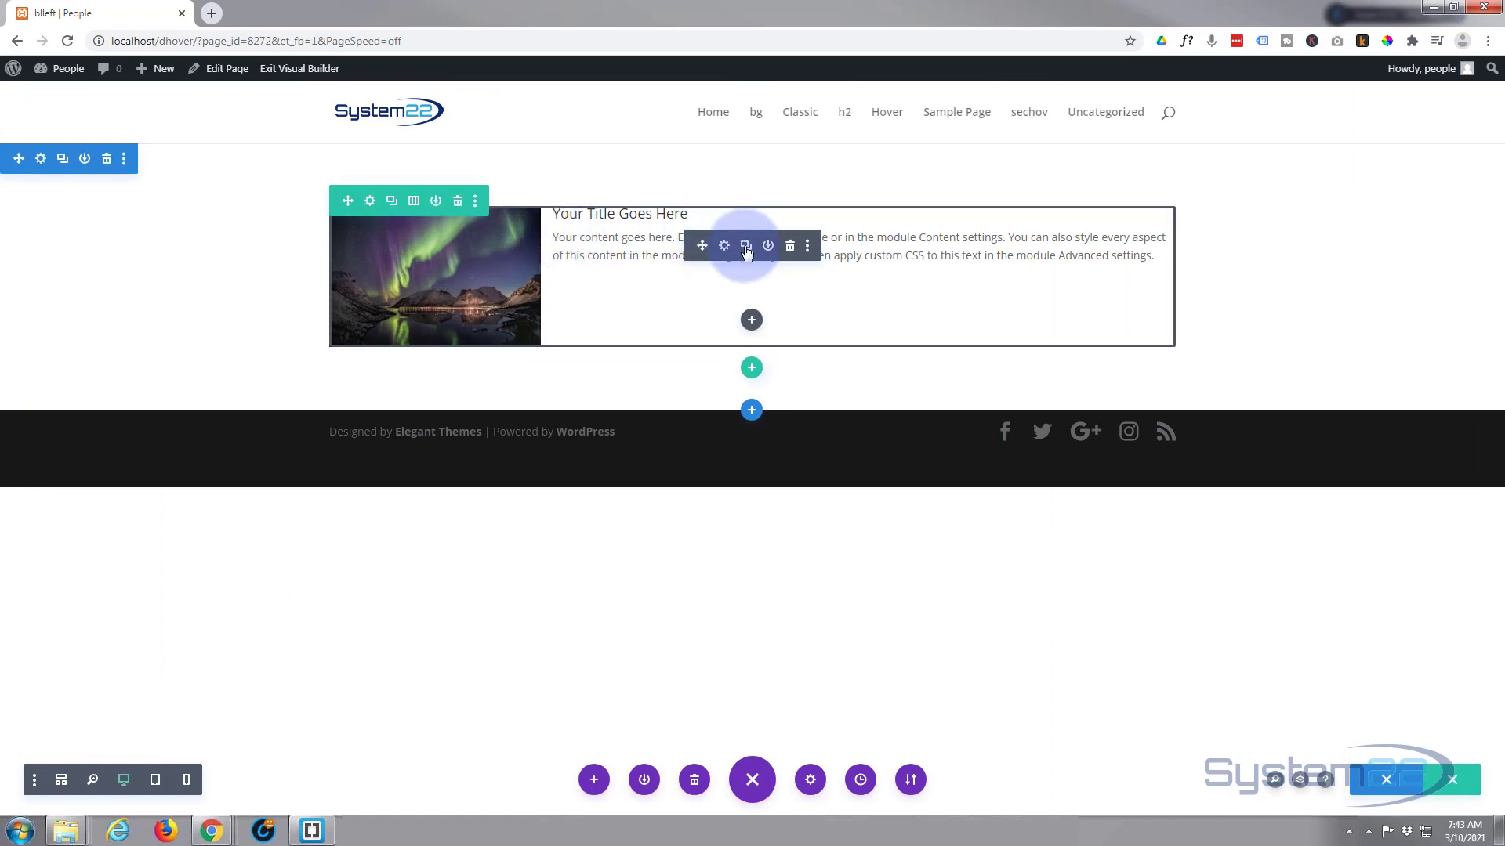
{"action": "left_click", "coordinate": [746, 244]}
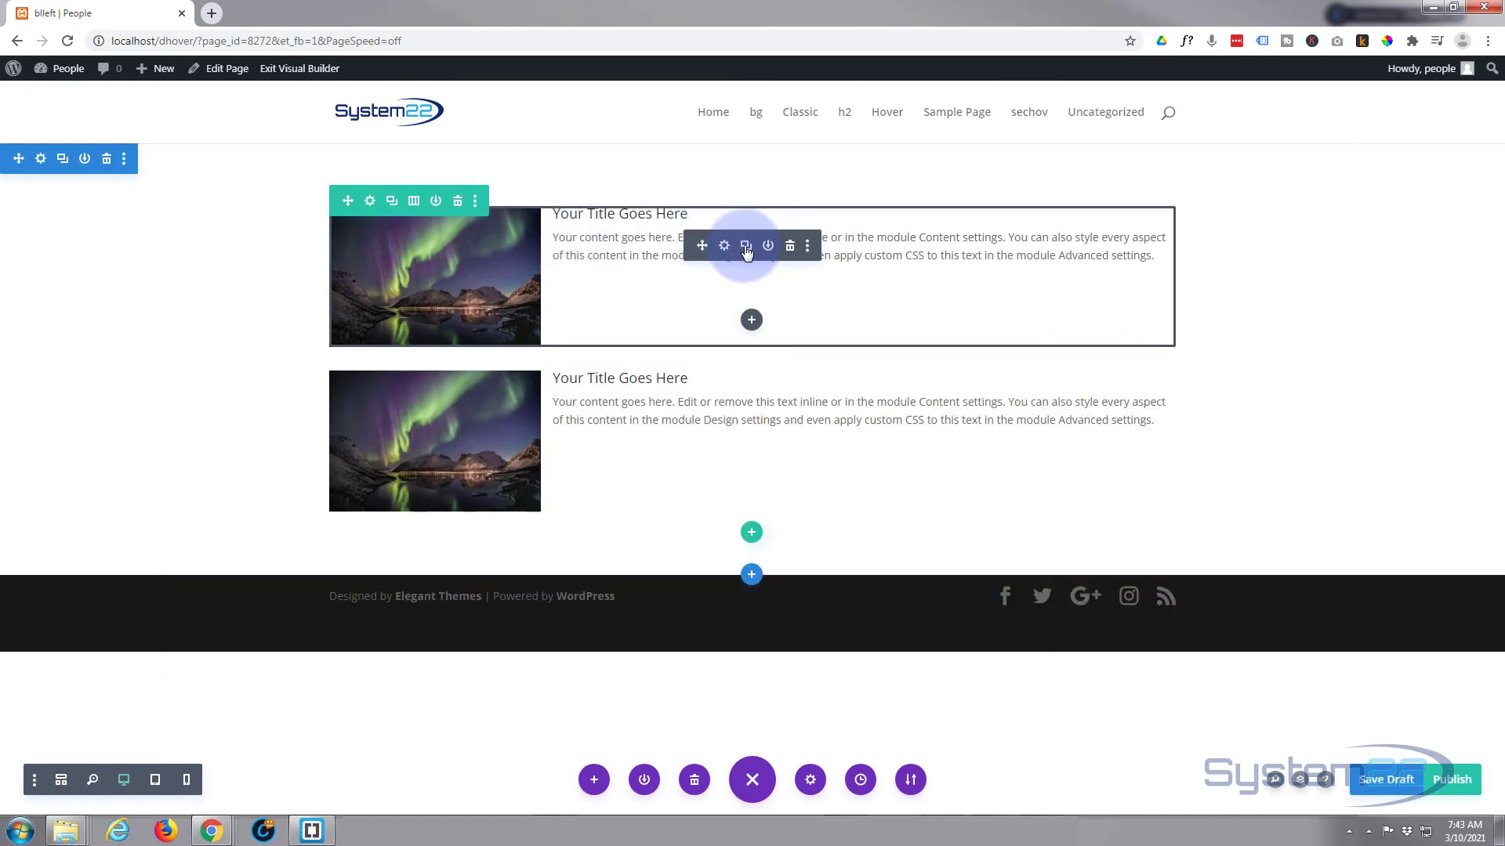
{"action": "left_click", "coordinate": [746, 246]}
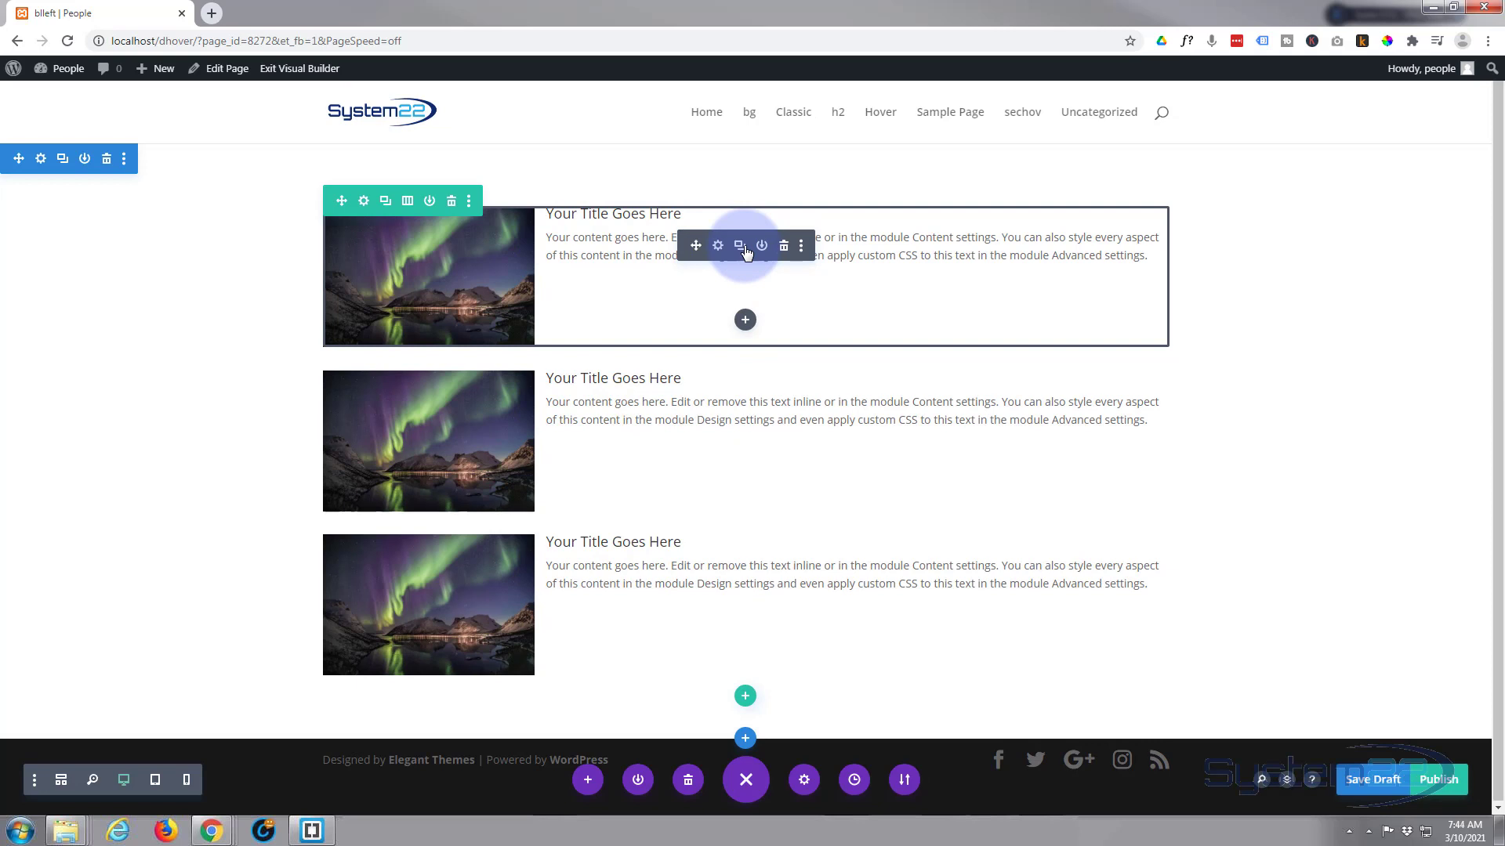
{"action": "mouse_move", "coordinate": [743, 409]}
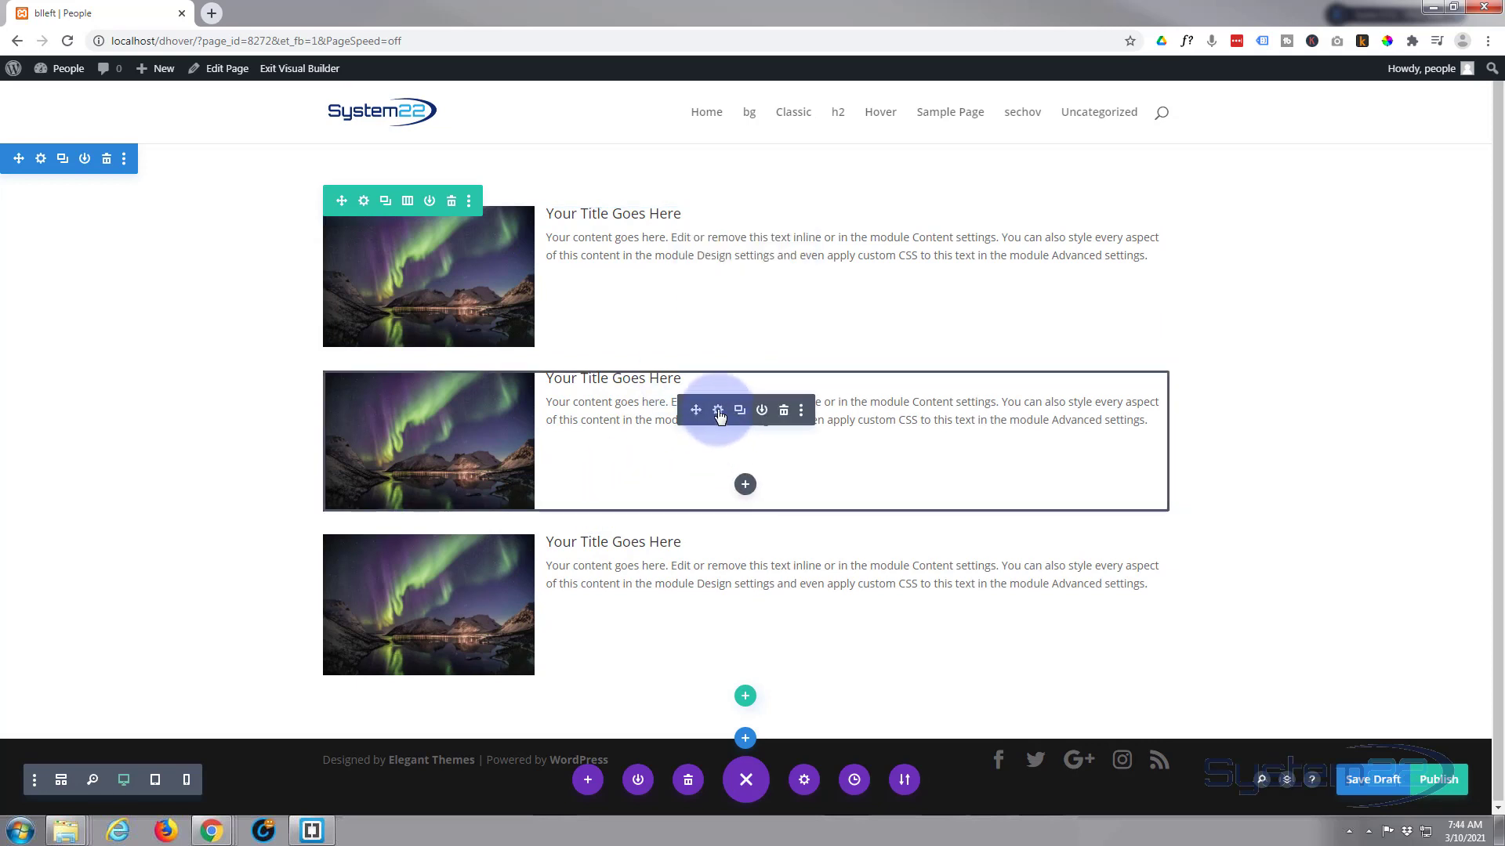
- Swap the second blurb's image for the sunset photo and save it
{"action": "left_click", "coordinate": [718, 409]}
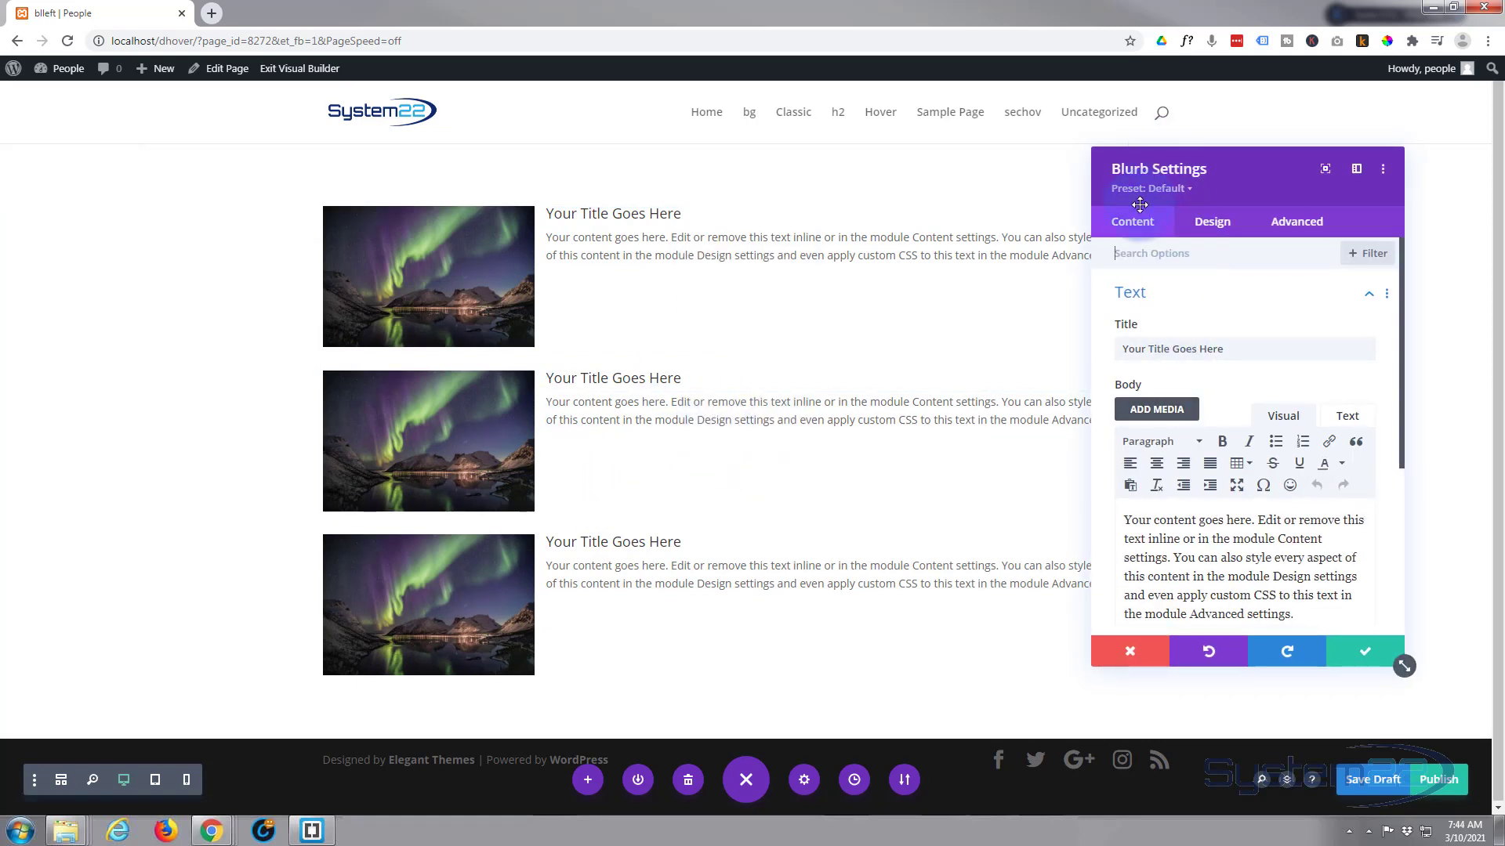
{"action": "left_click", "coordinate": [1130, 292]}
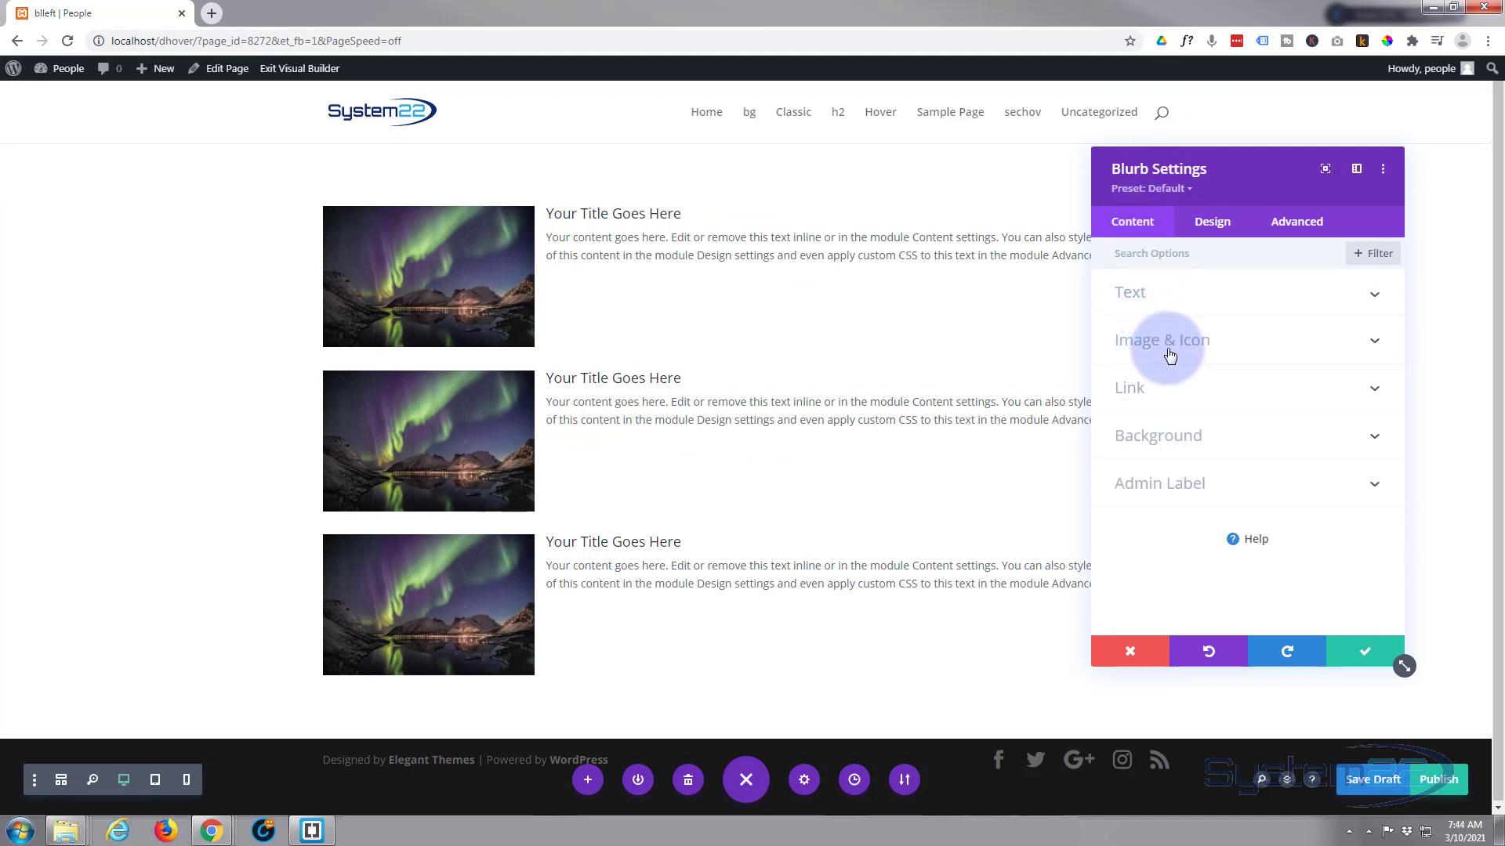
{"action": "left_click", "coordinate": [1161, 341]}
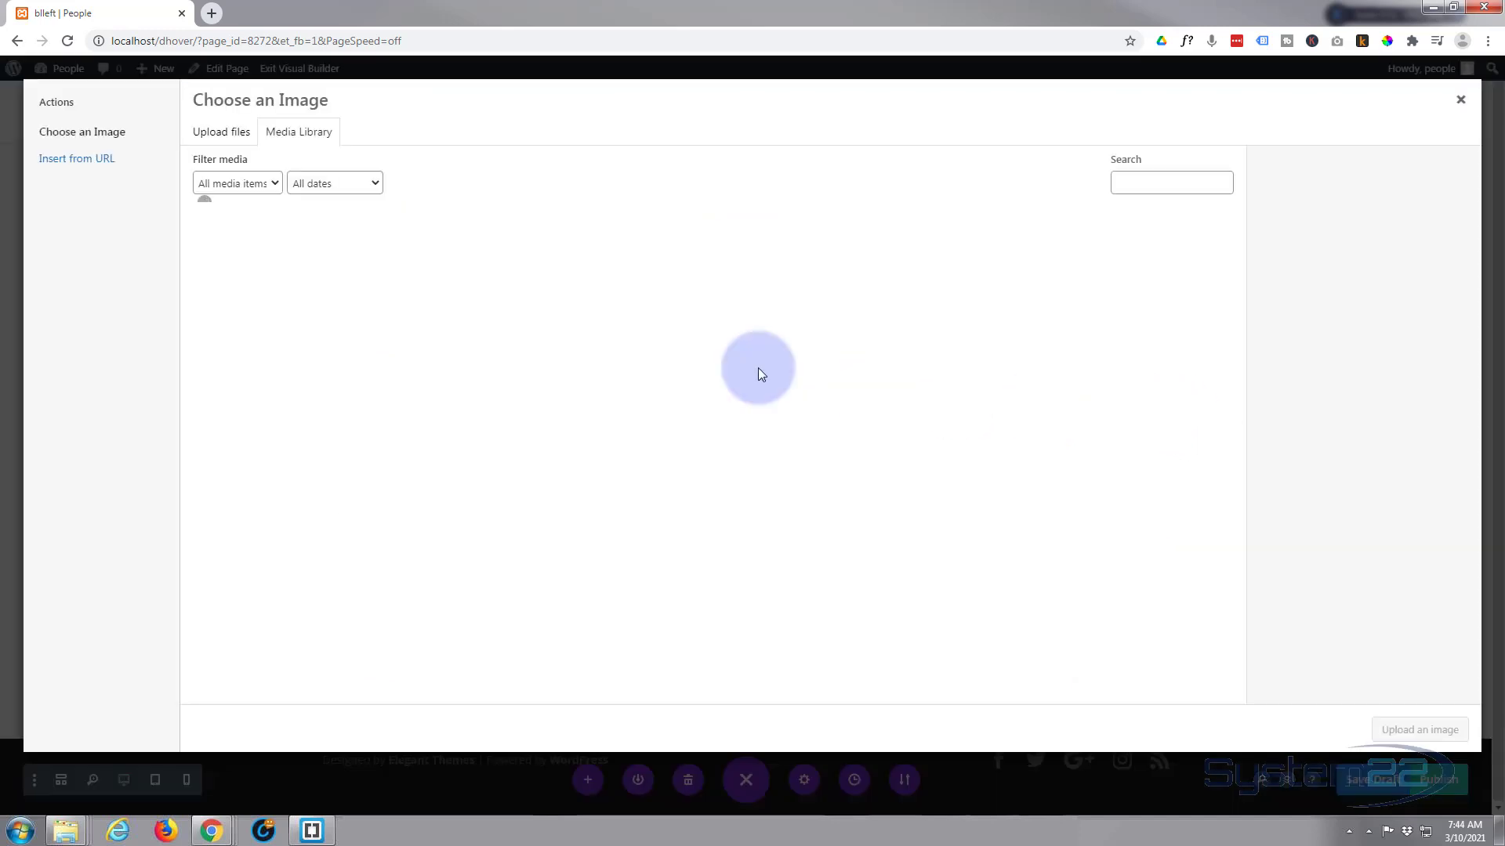
{"action": "left_click", "coordinate": [359, 260]}
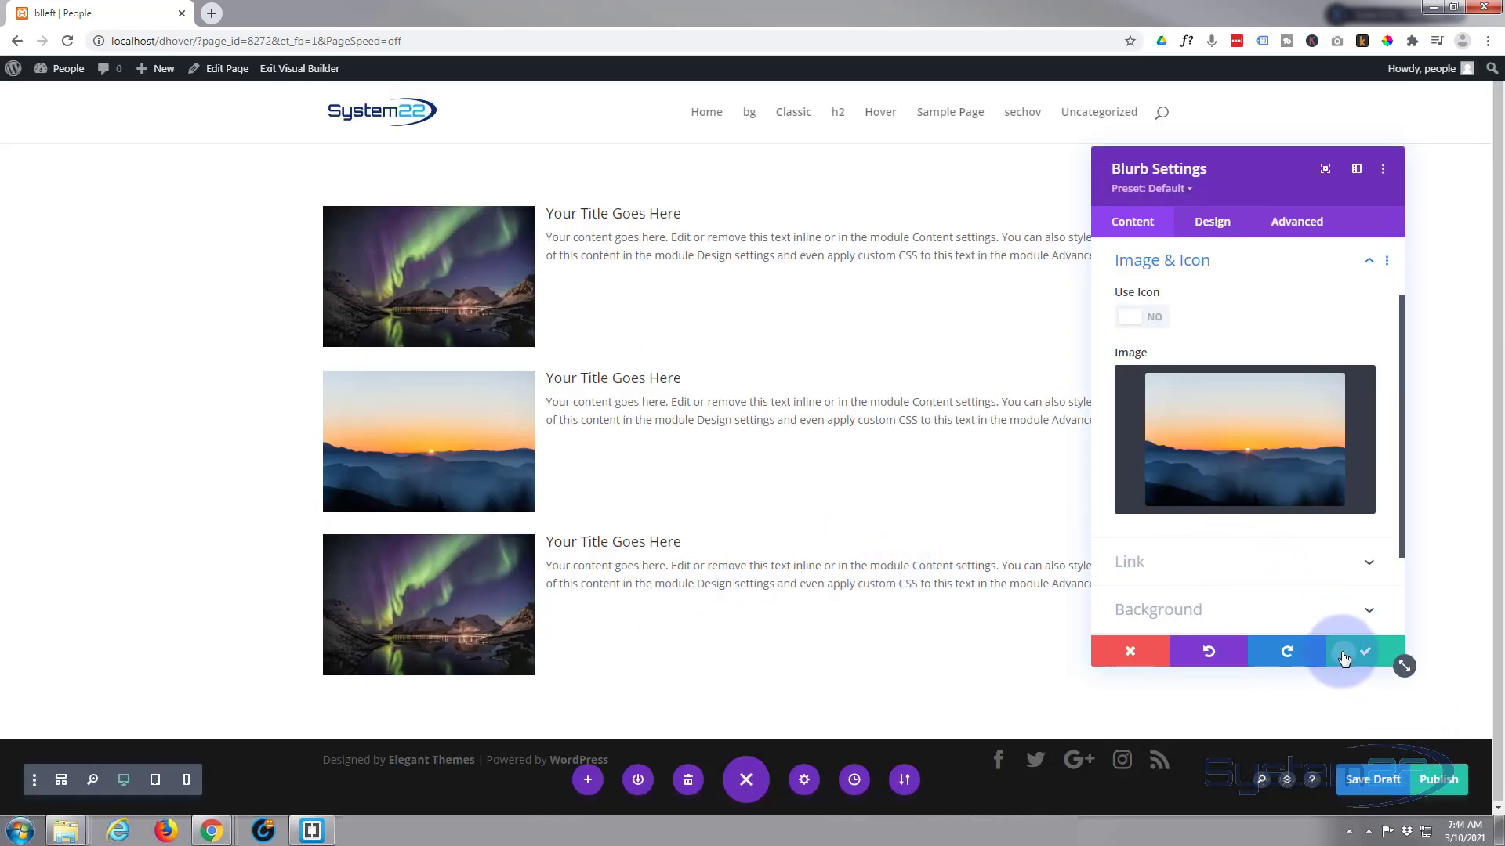
{"action": "left_click", "coordinate": [1362, 652]}
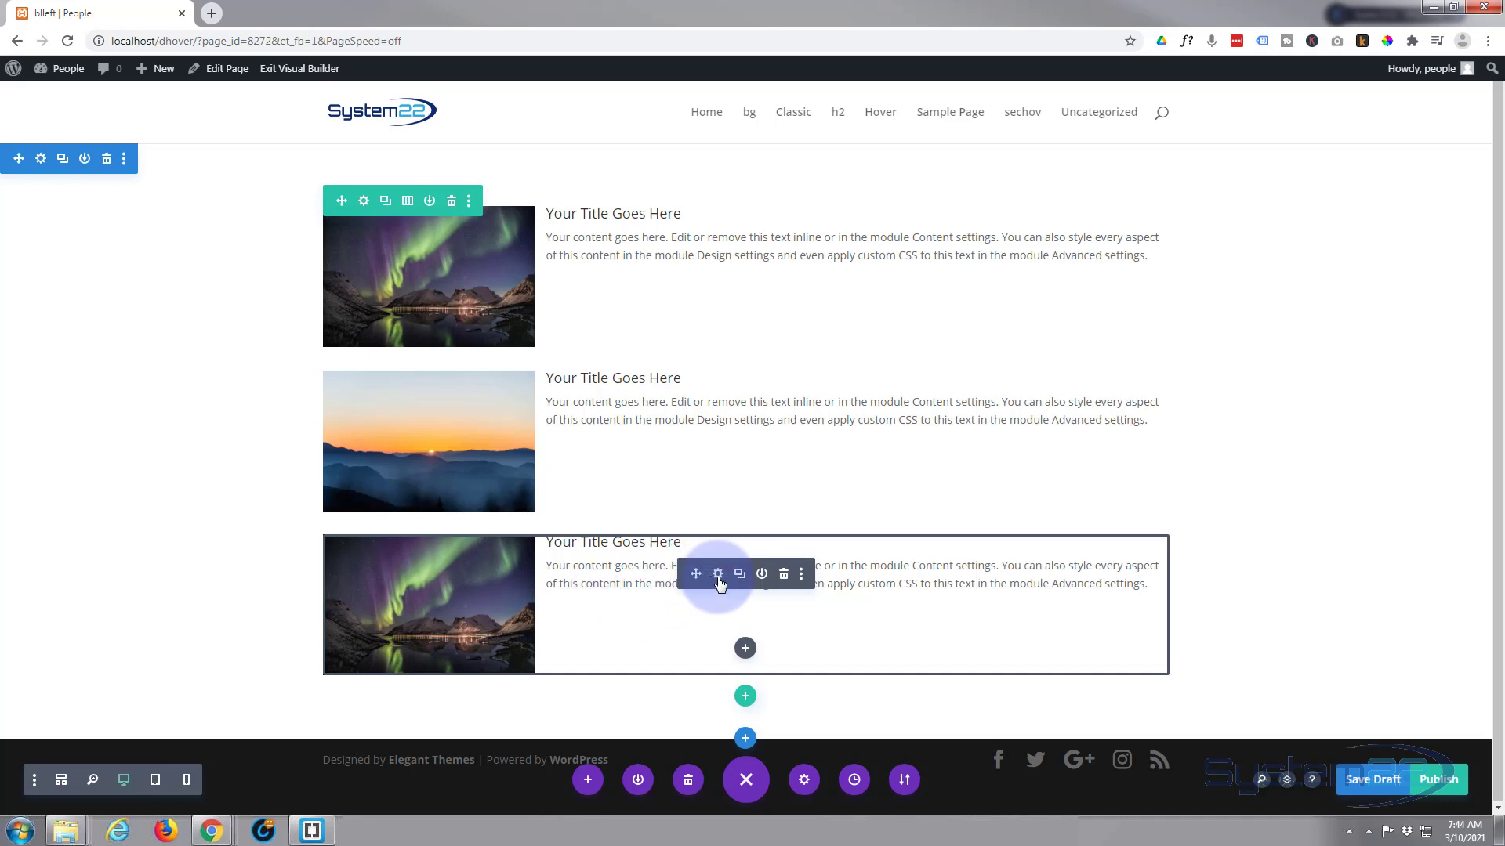
- Replace the third blurb's image with the stone arch bridge photo from the Media Library and save
{"action": "left_click", "coordinate": [718, 574]}
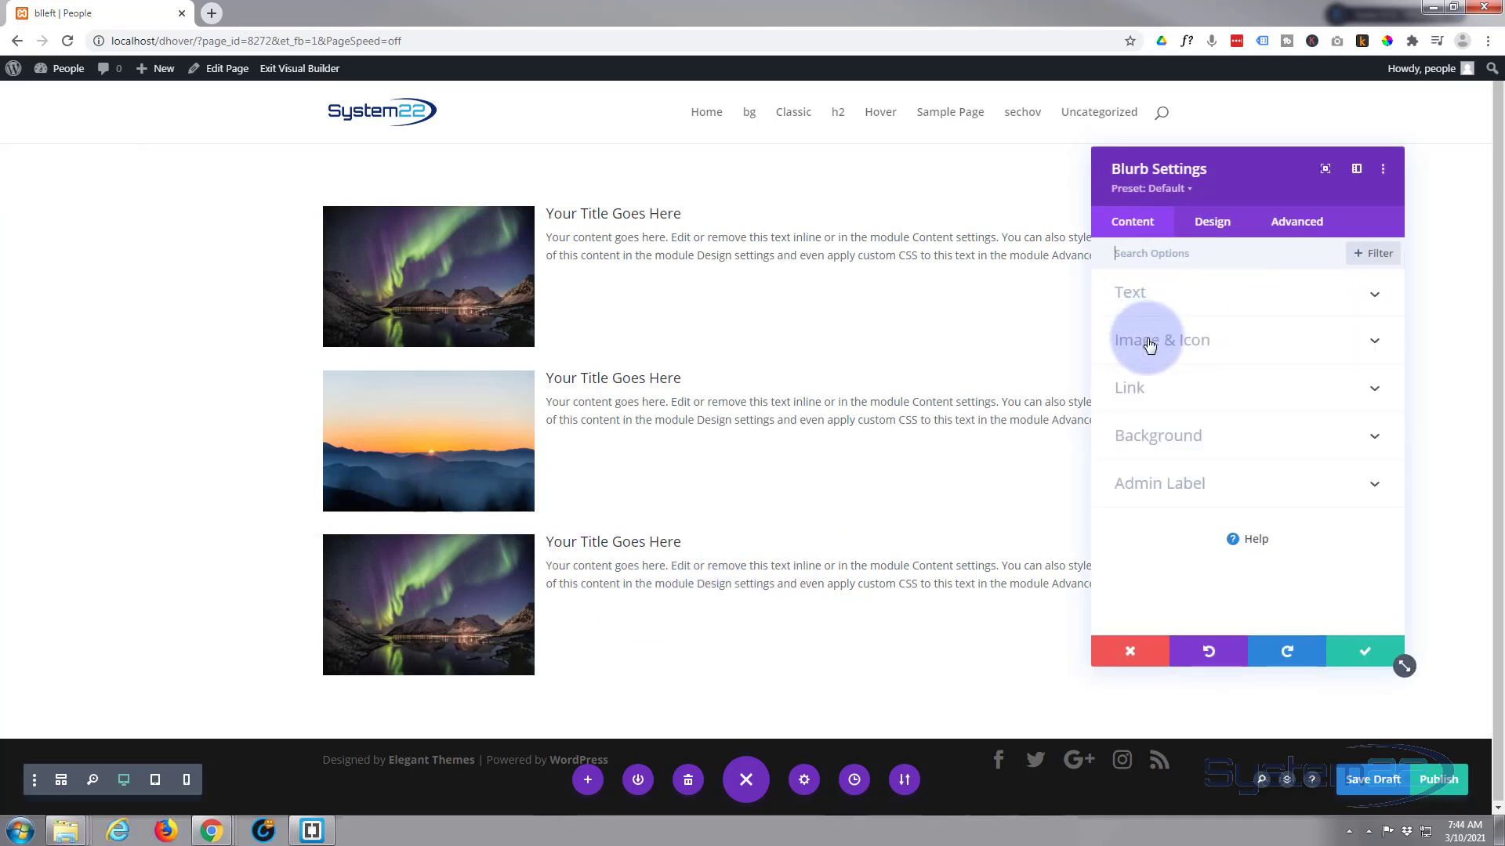
{"action": "left_click", "coordinate": [1161, 340]}
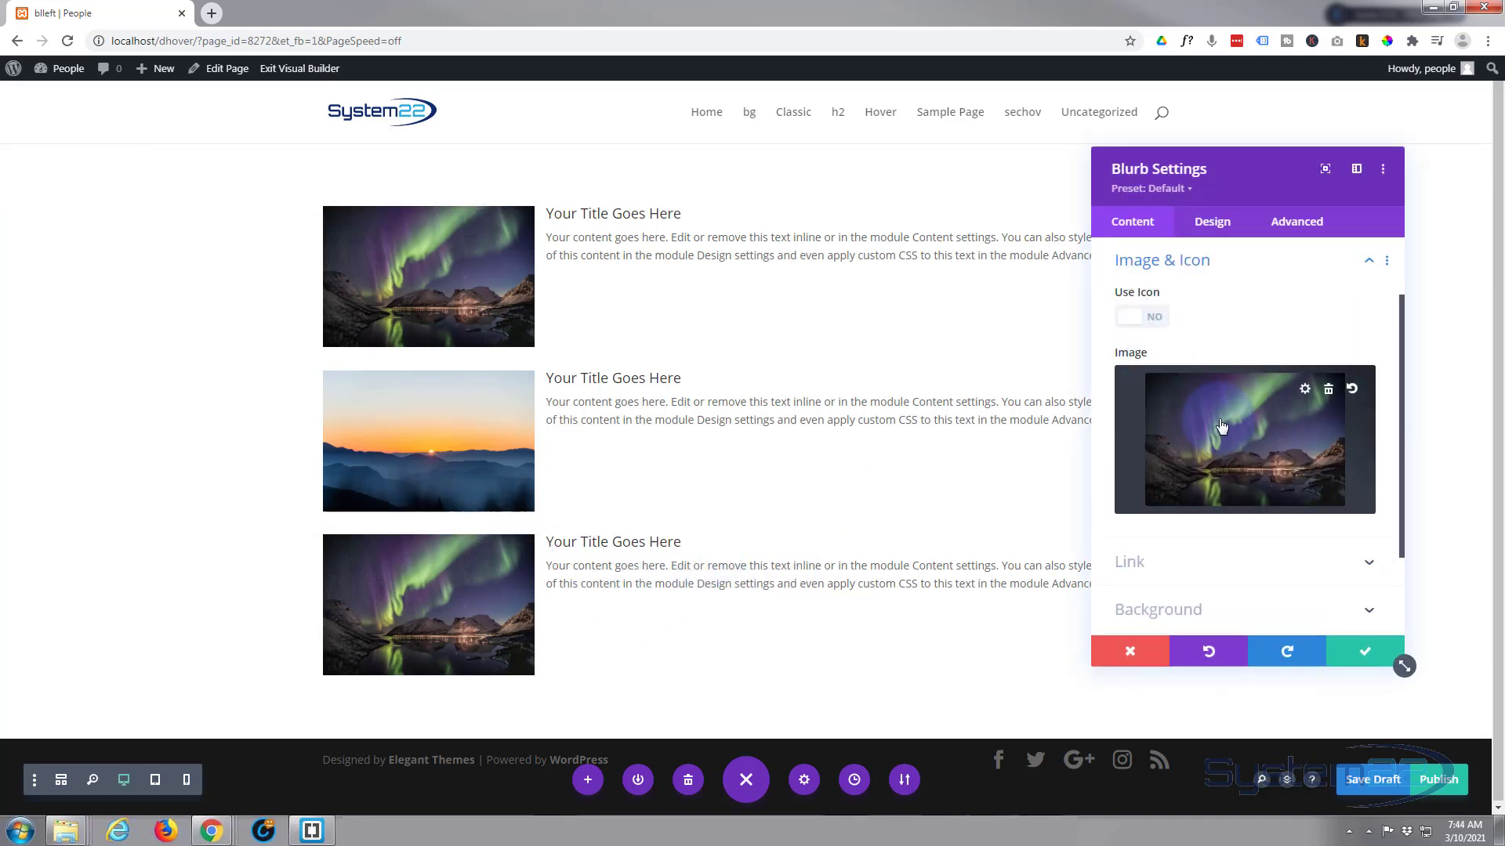
{"action": "left_click", "coordinate": [1221, 427]}
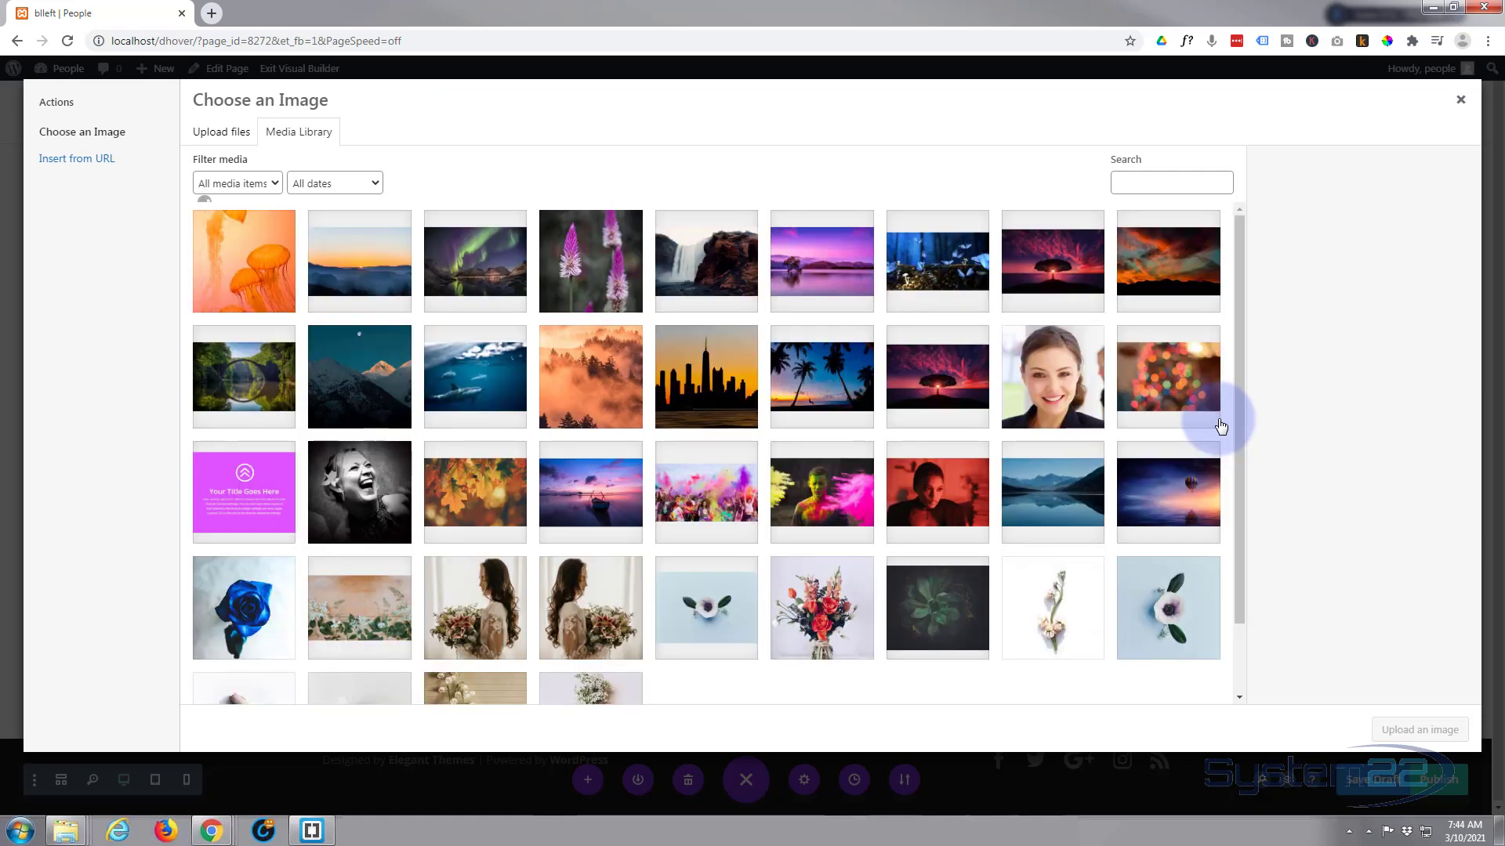
{"action": "left_click", "coordinate": [243, 375]}
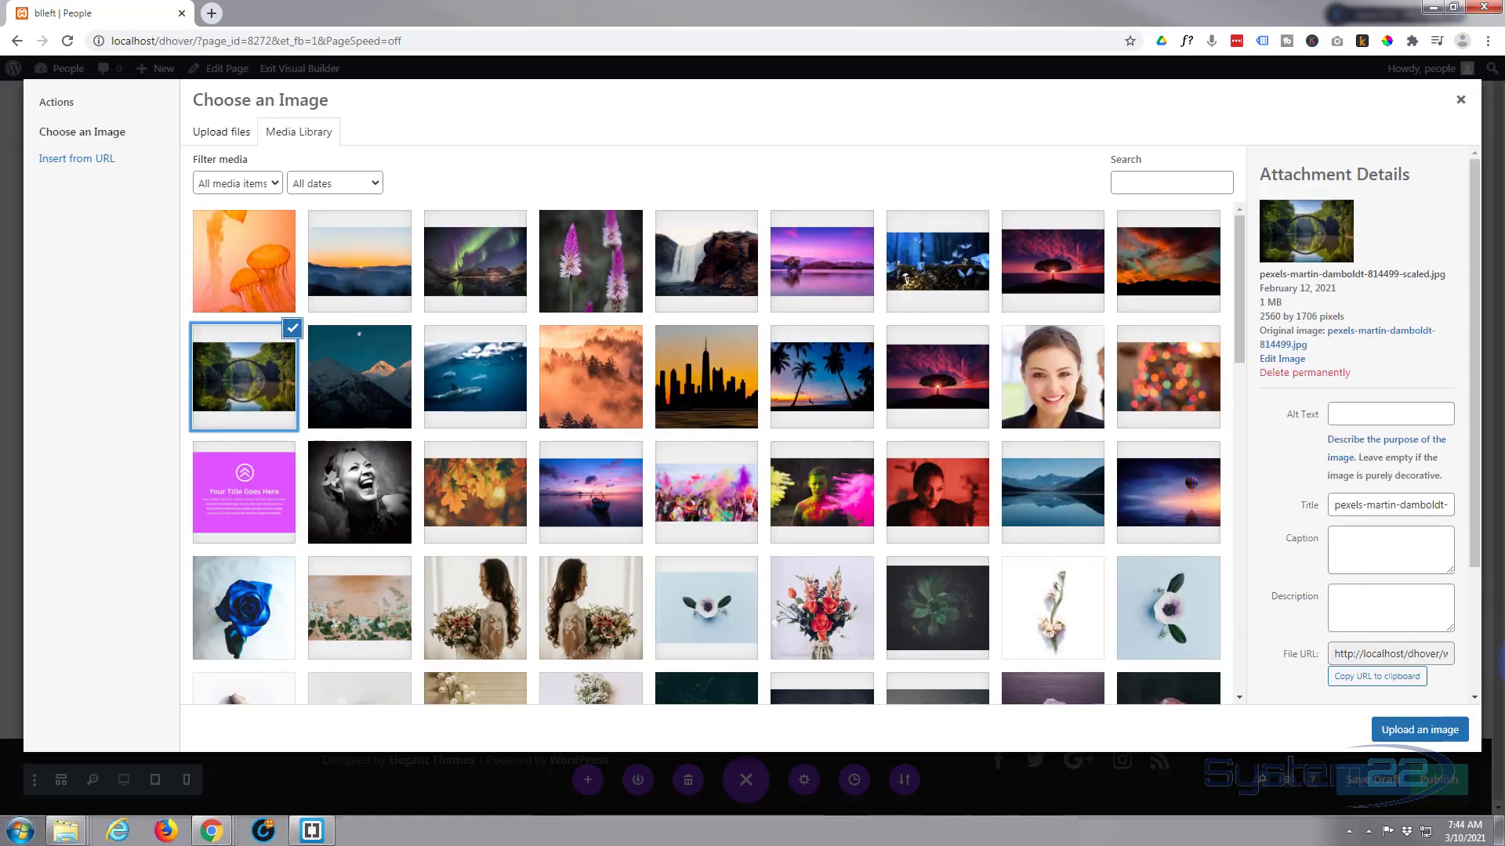
{"action": "left_click", "coordinate": [1419, 729]}
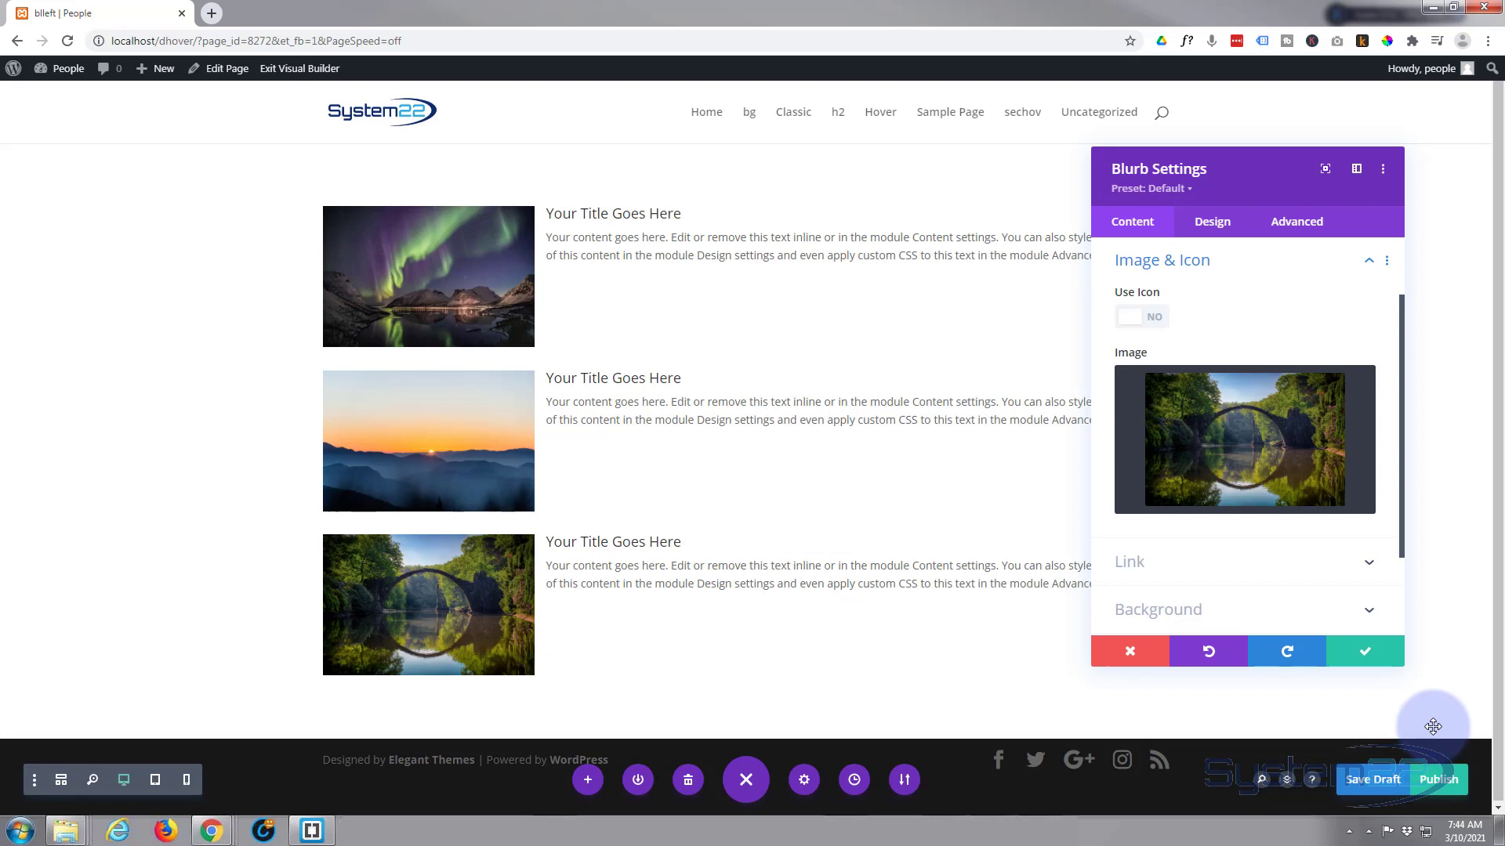
{"action": "left_click", "coordinate": [1362, 652]}
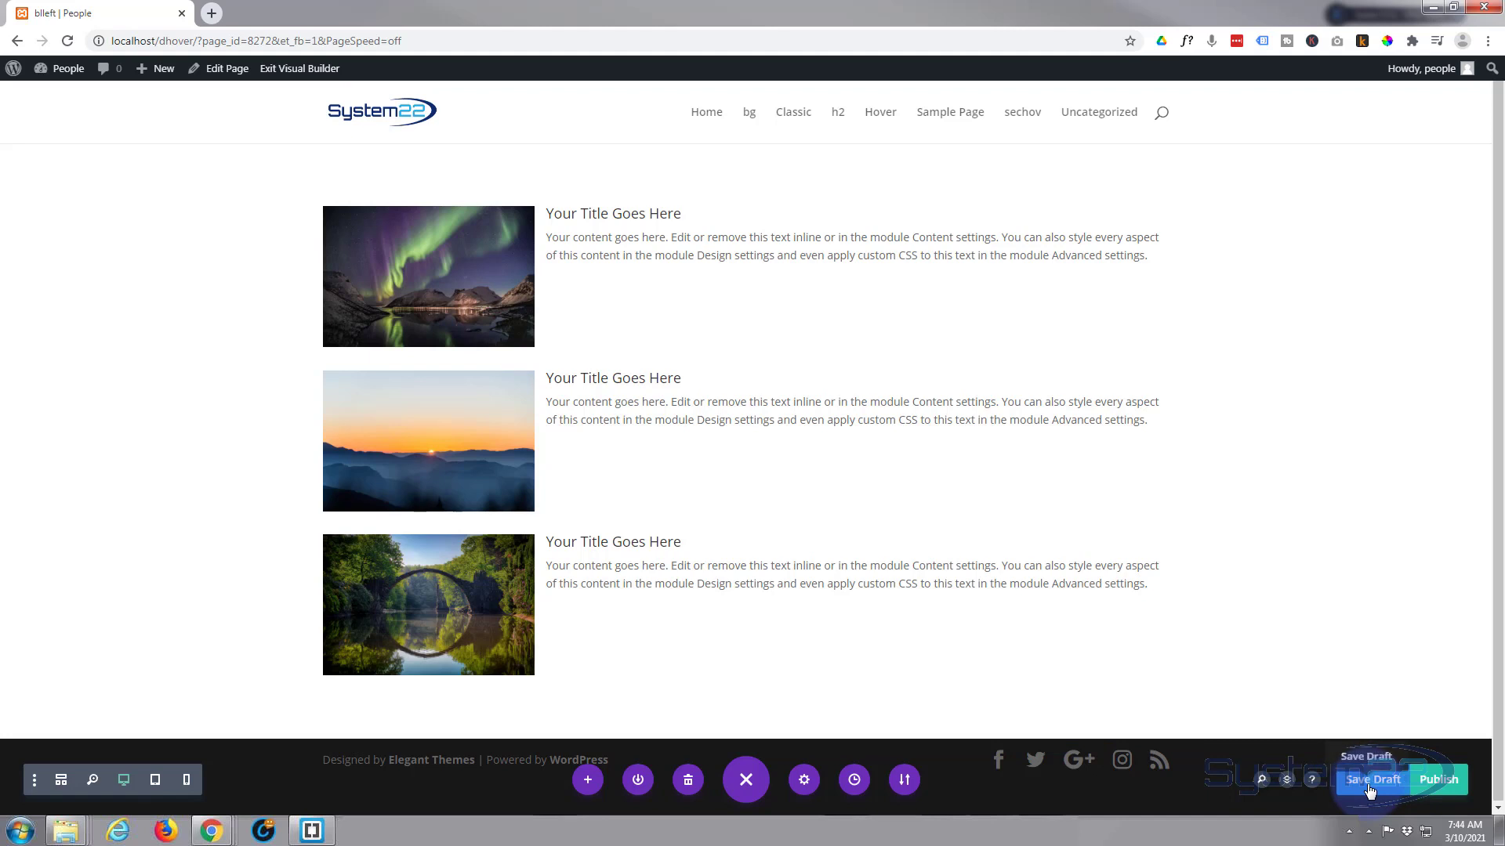
- Save the page as a draft and exit the Visual Builder to the live page
{"action": "left_click", "coordinate": [1373, 779]}
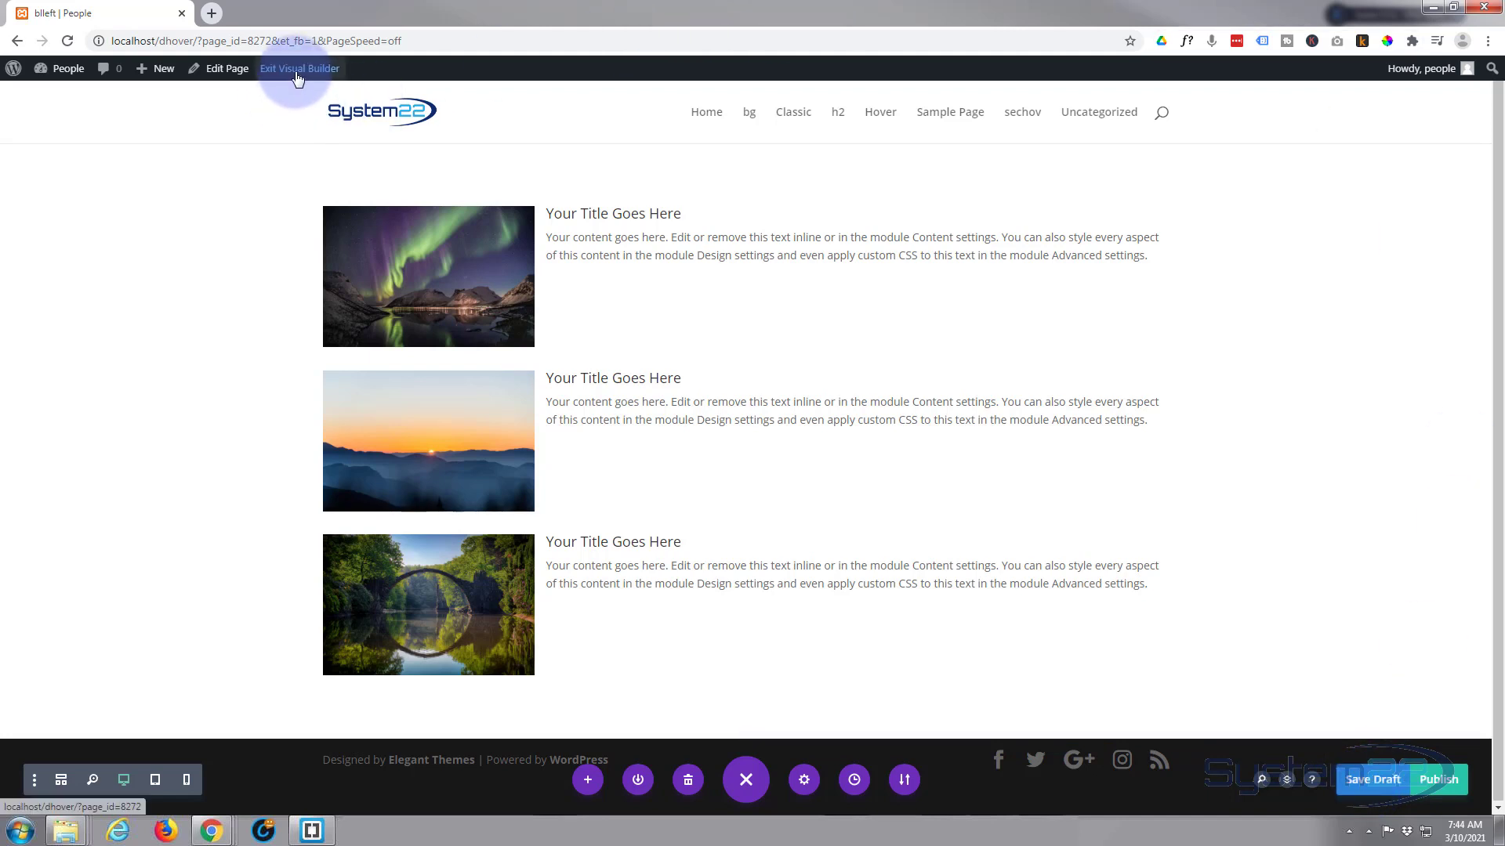
{"action": "left_click", "coordinate": [298, 68]}
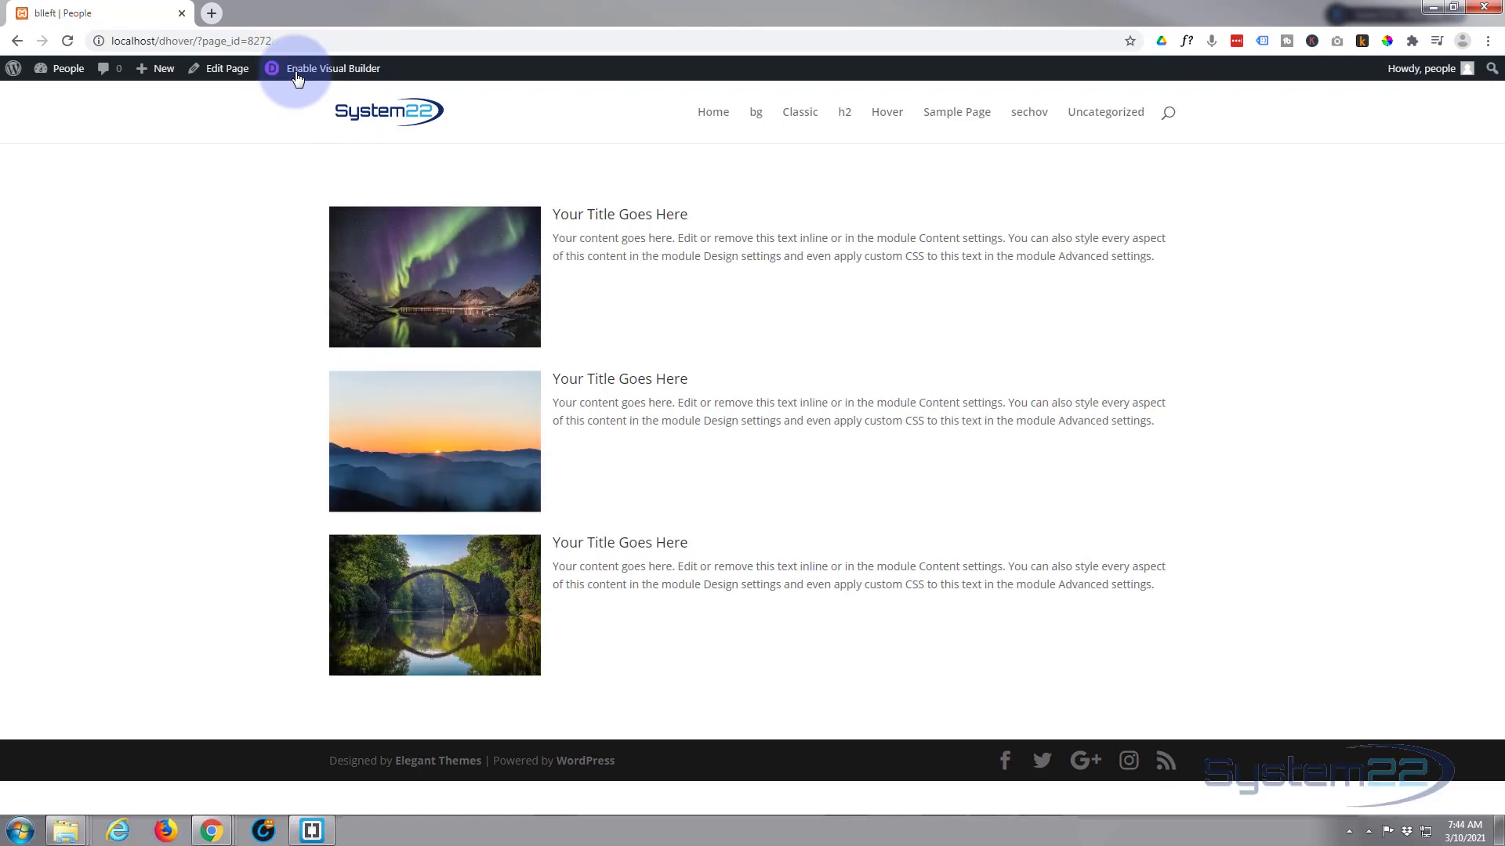
{"action": "mouse_move", "coordinate": [229, 208]}
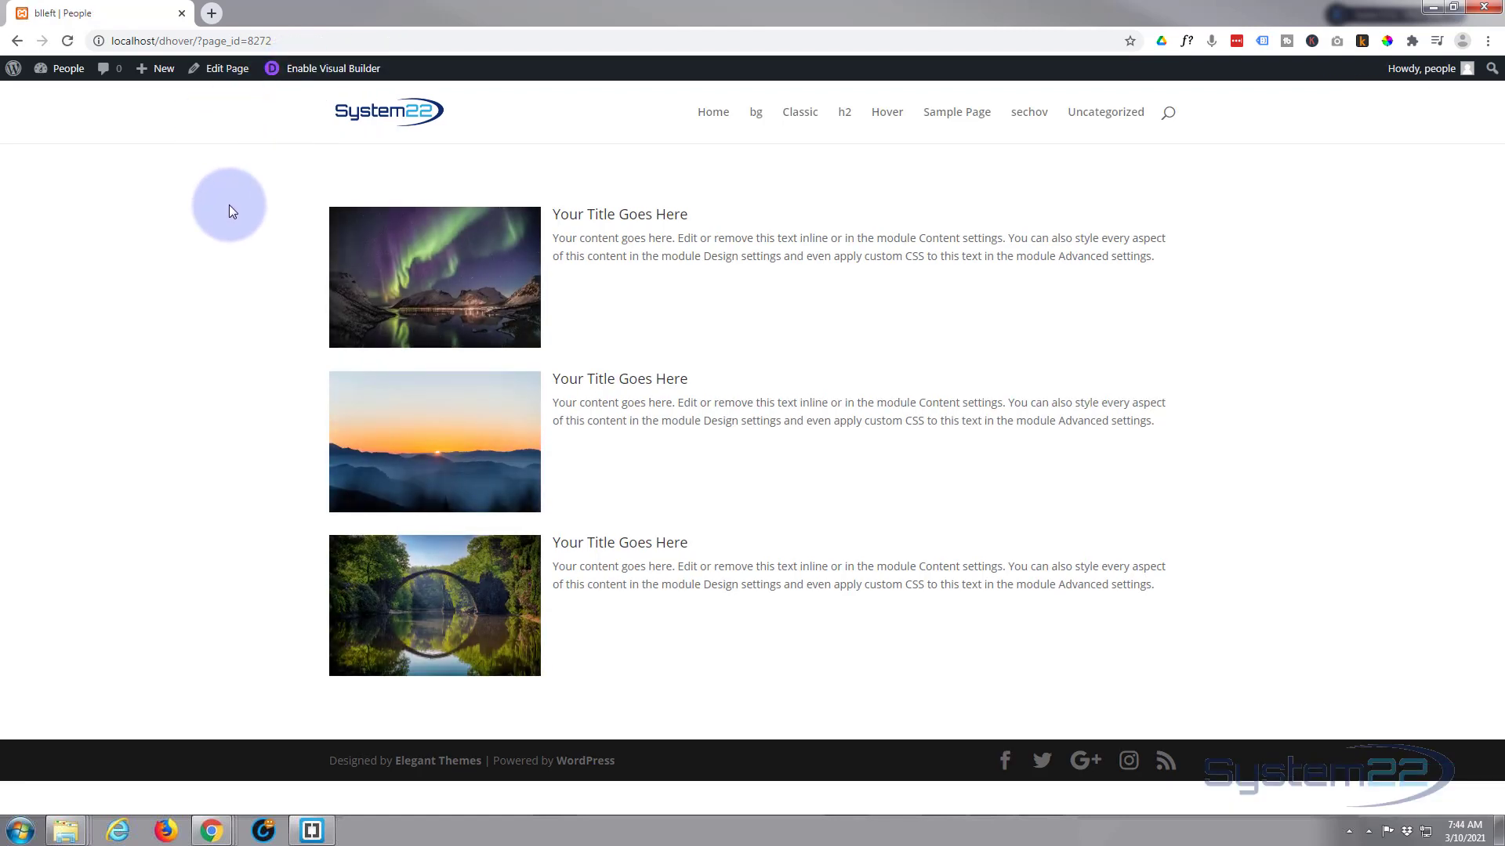
{"action": "mouse_move", "coordinate": [373, 26]}
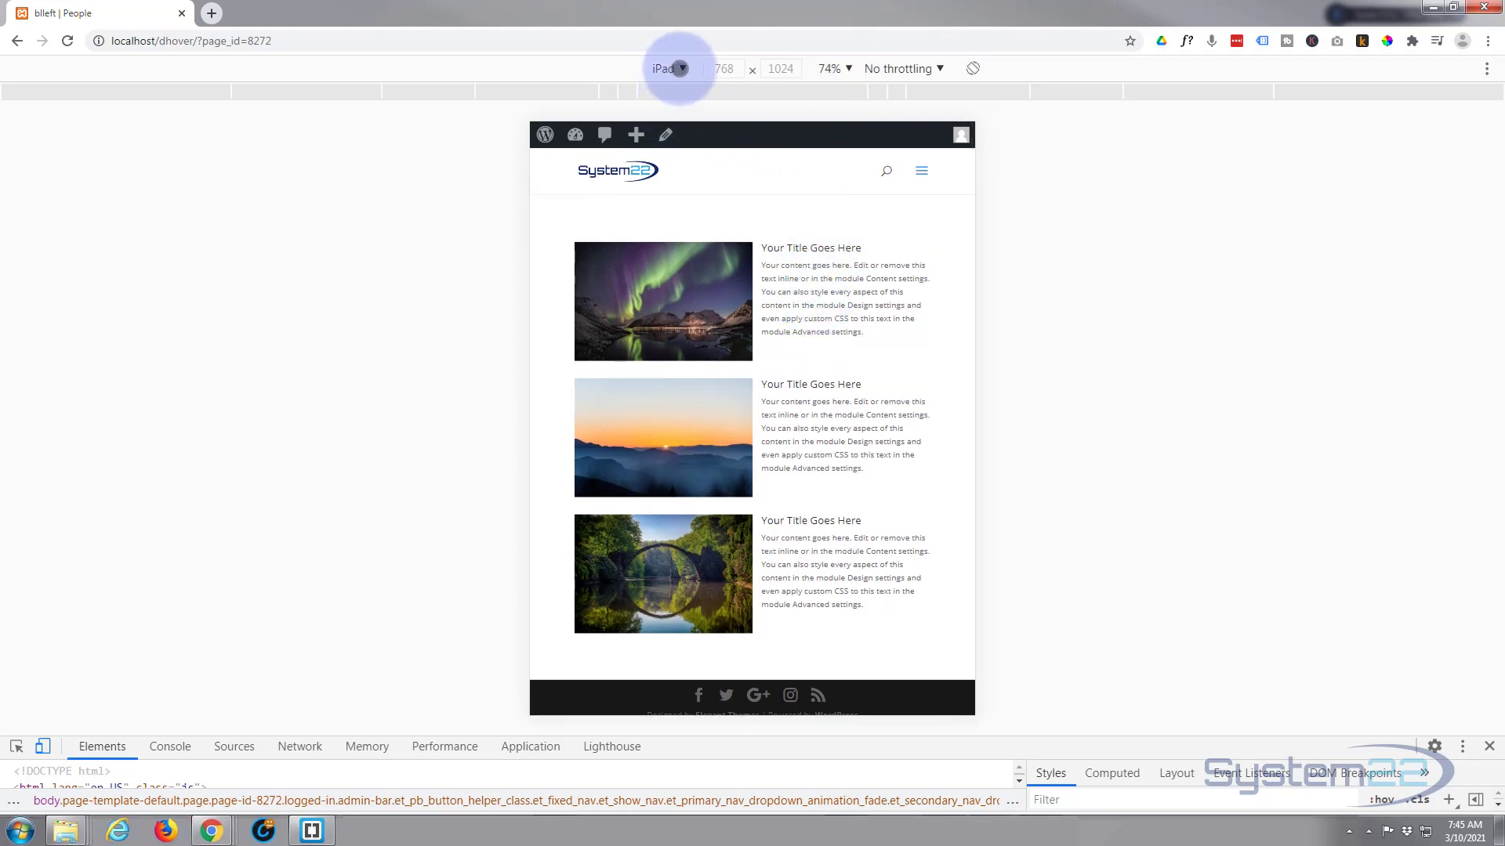
- Emulate an iPhone X and scroll the live page to confirm images stack above the text
{"action": "left_click", "coordinate": [669, 67]}
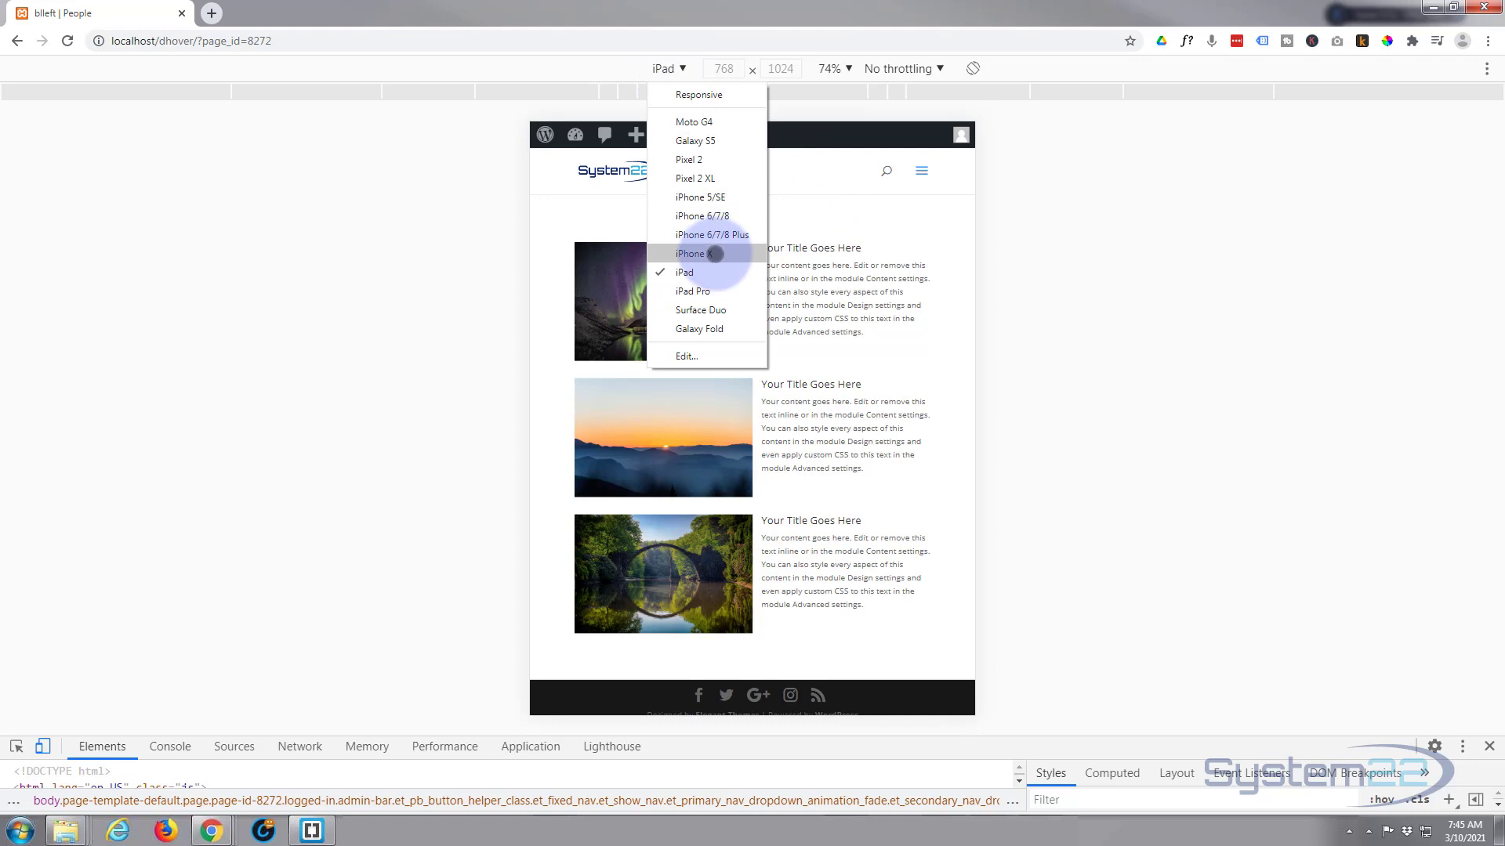
{"action": "left_click", "coordinate": [690, 254]}
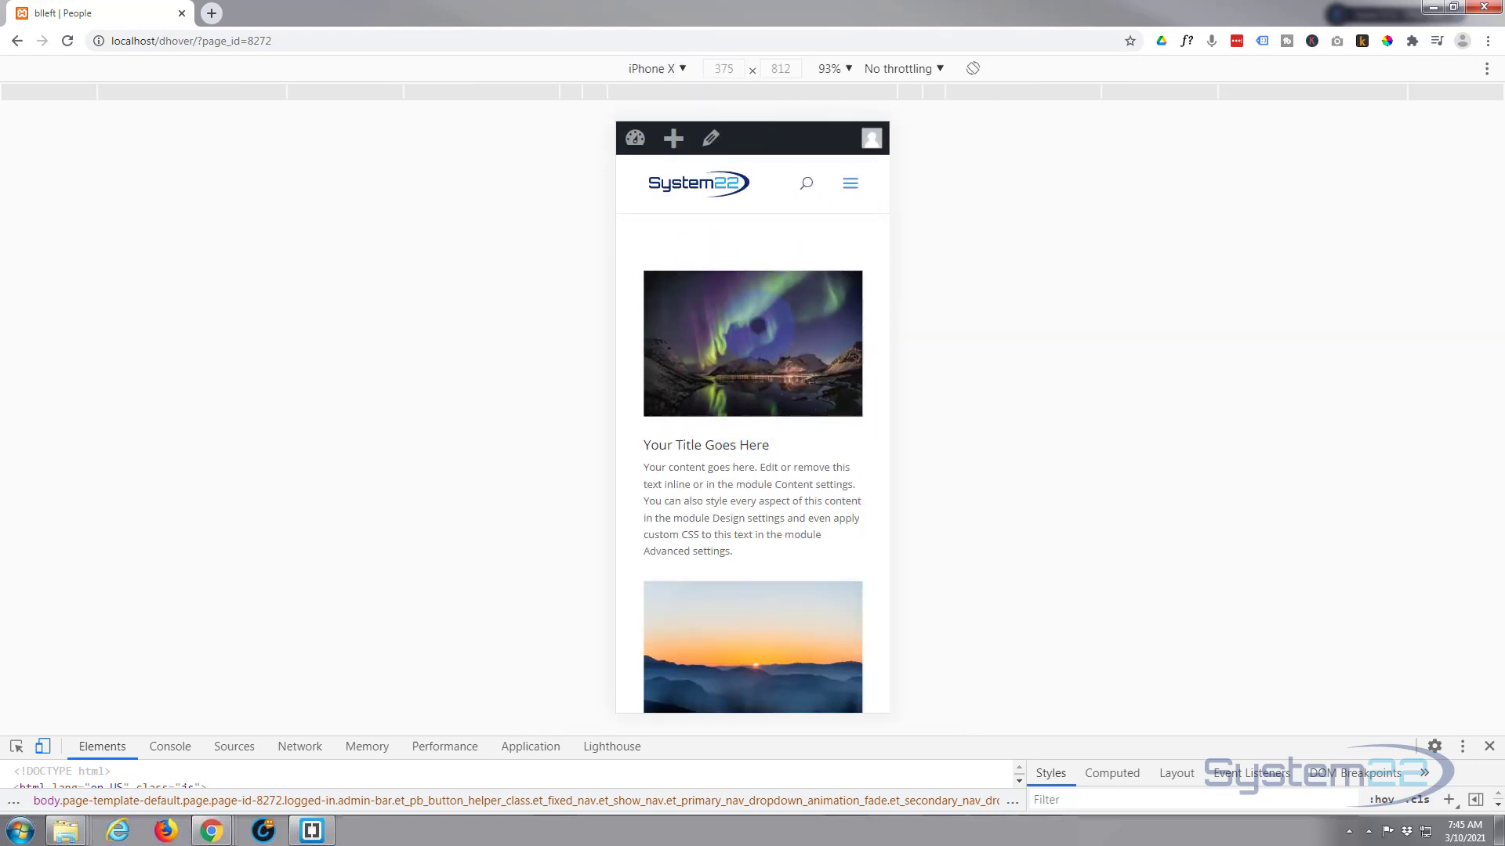
{"action": "scroll", "scroll_direction": "down", "scroll_amount": 3}
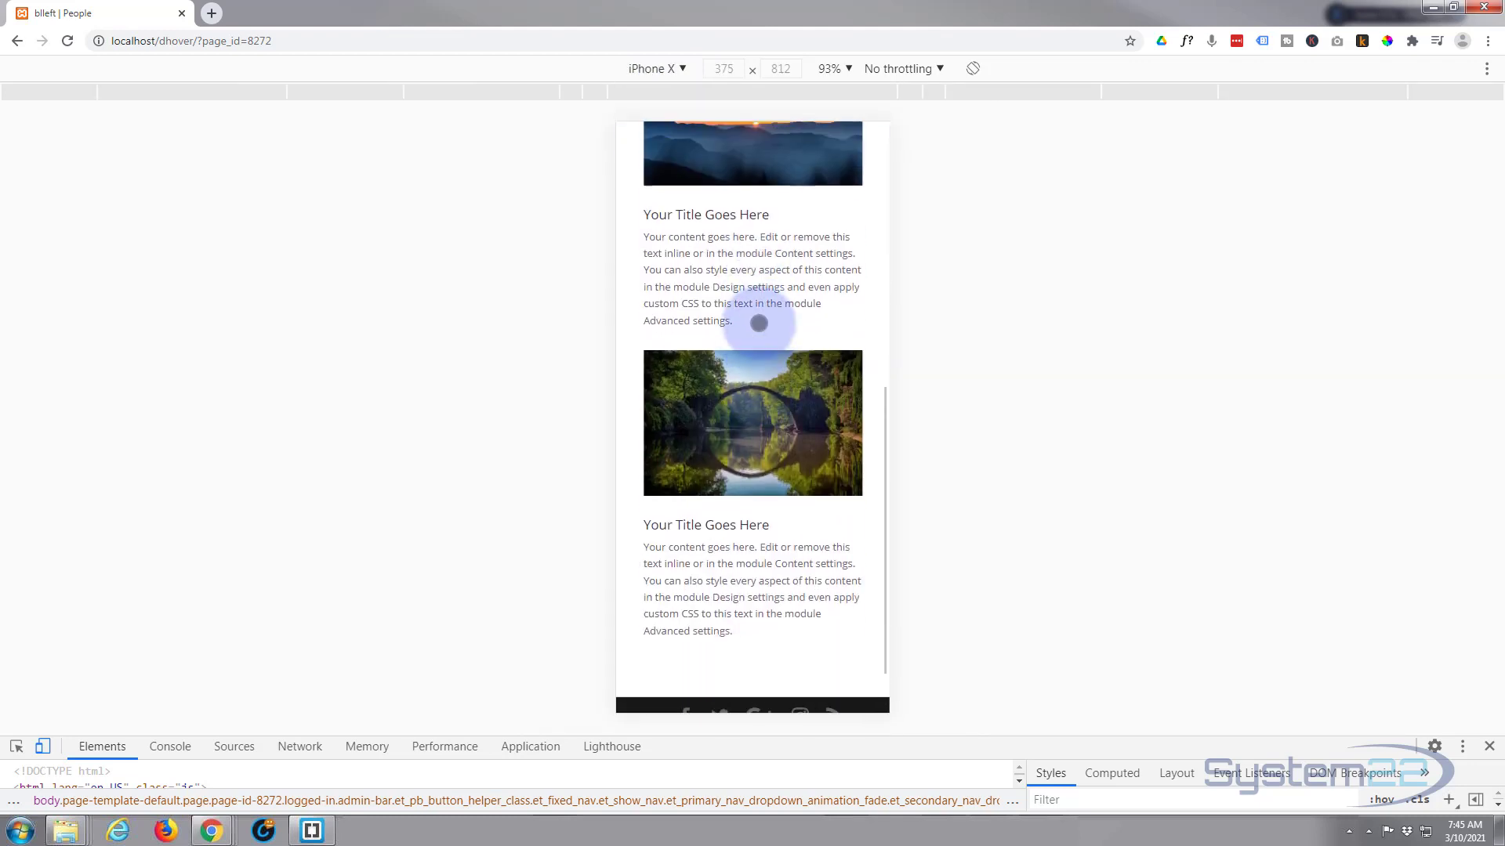
{"action": "scroll", "scroll_direction": "up", "scroll_amount": 3}
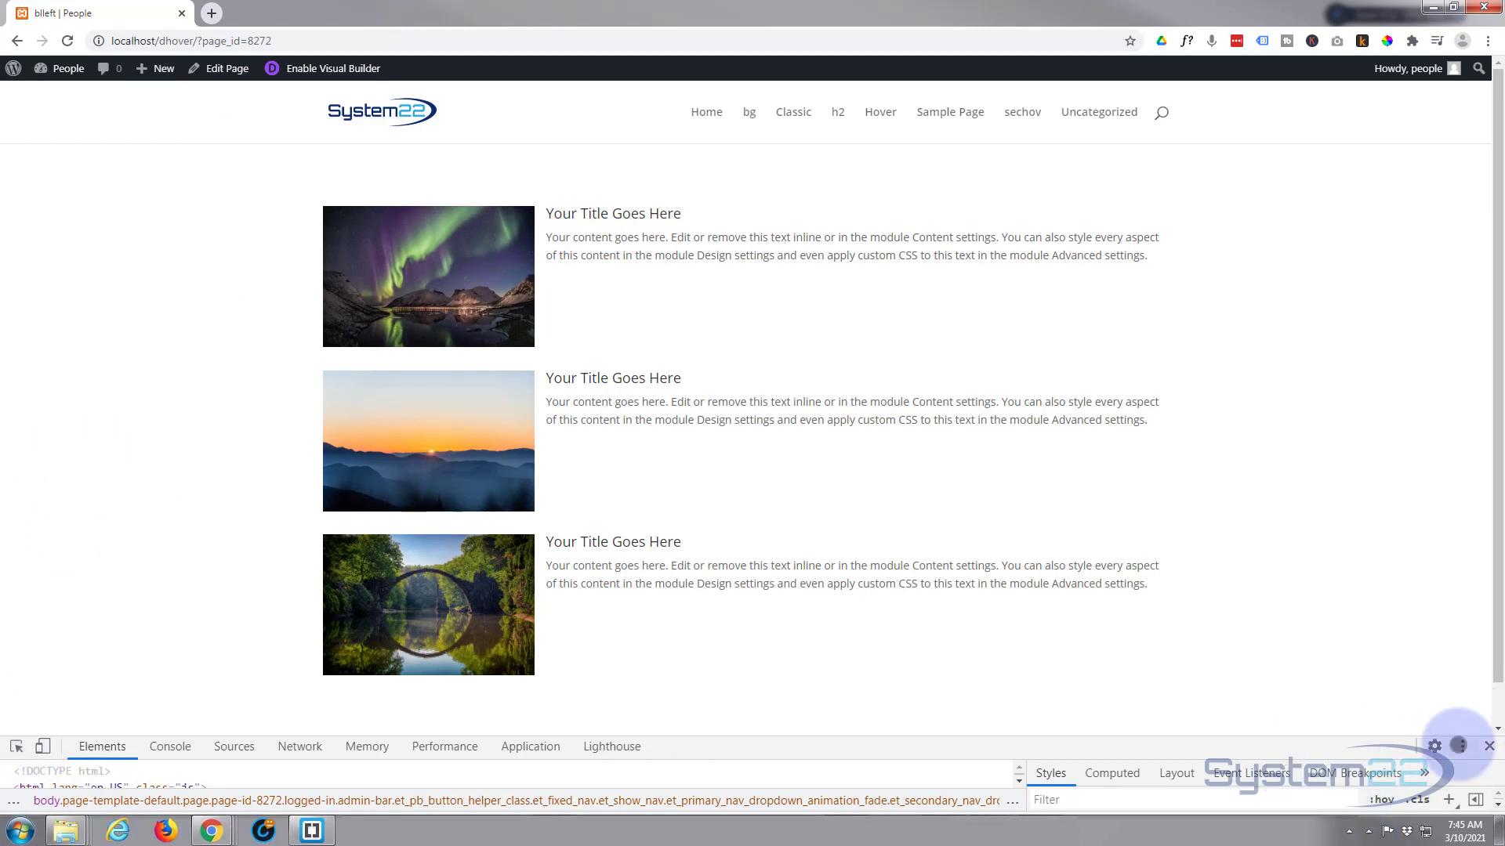
- Close DevTools, leaving the three image-beside-text blurbs at full desktop width
{"action": "left_click", "coordinate": [1486, 746]}
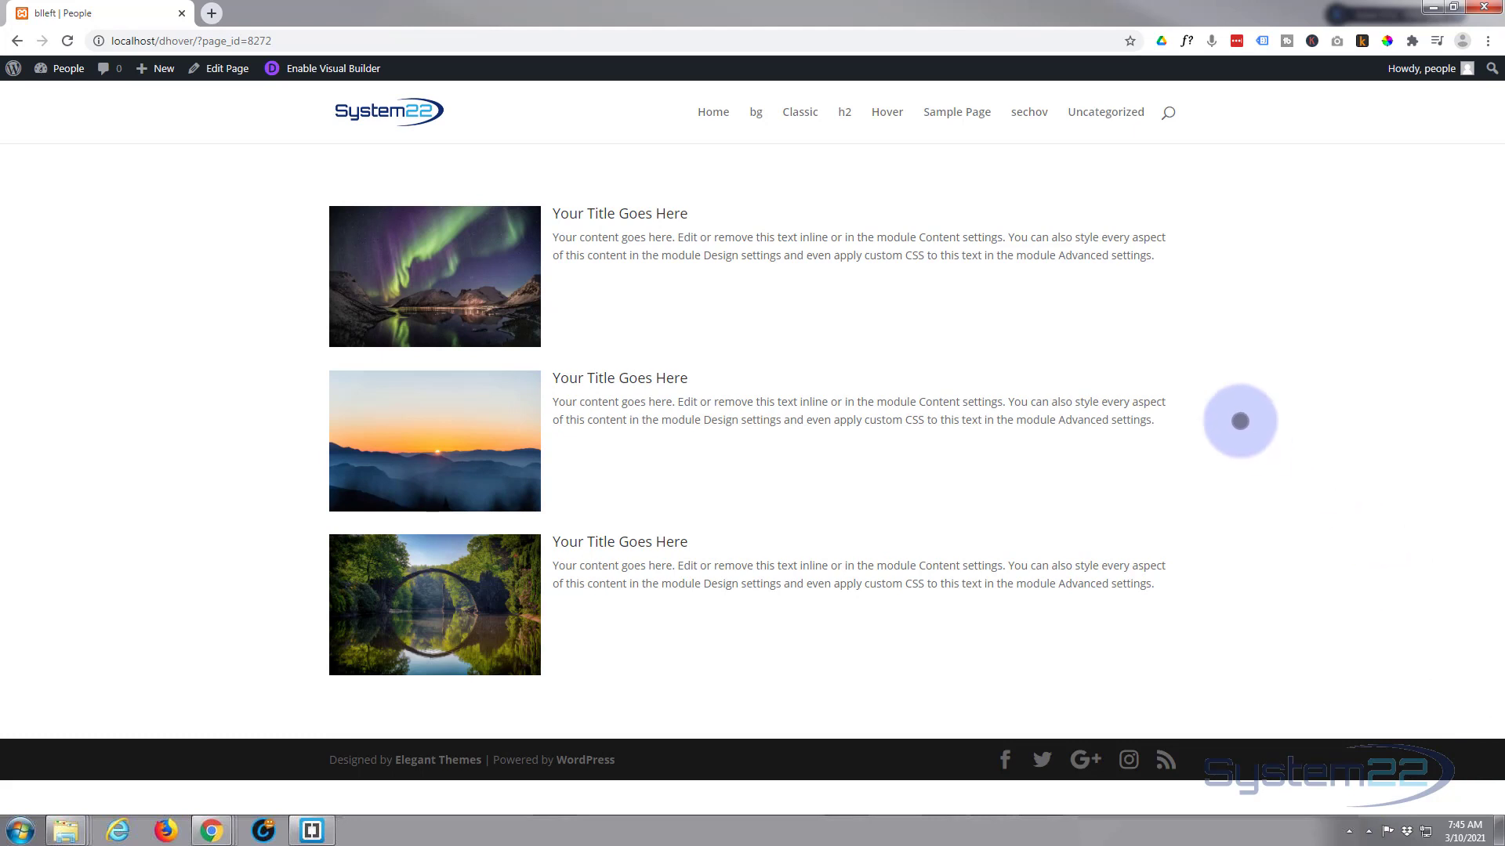
{"action": "mouse_move", "coordinate": [1030, 346]}
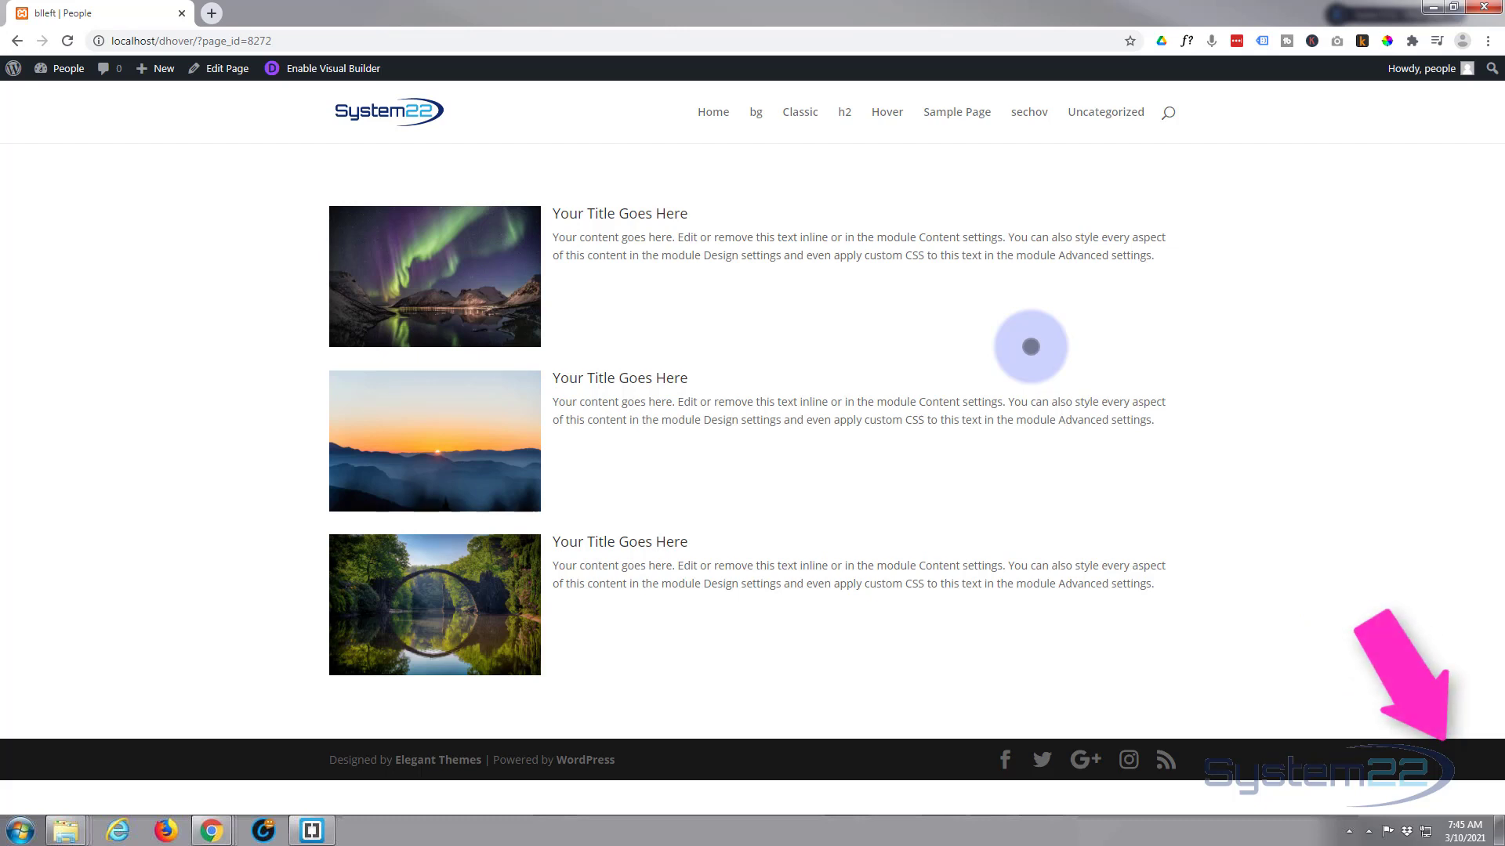
{"action": "mouse_move", "coordinate": [1175, 315]}
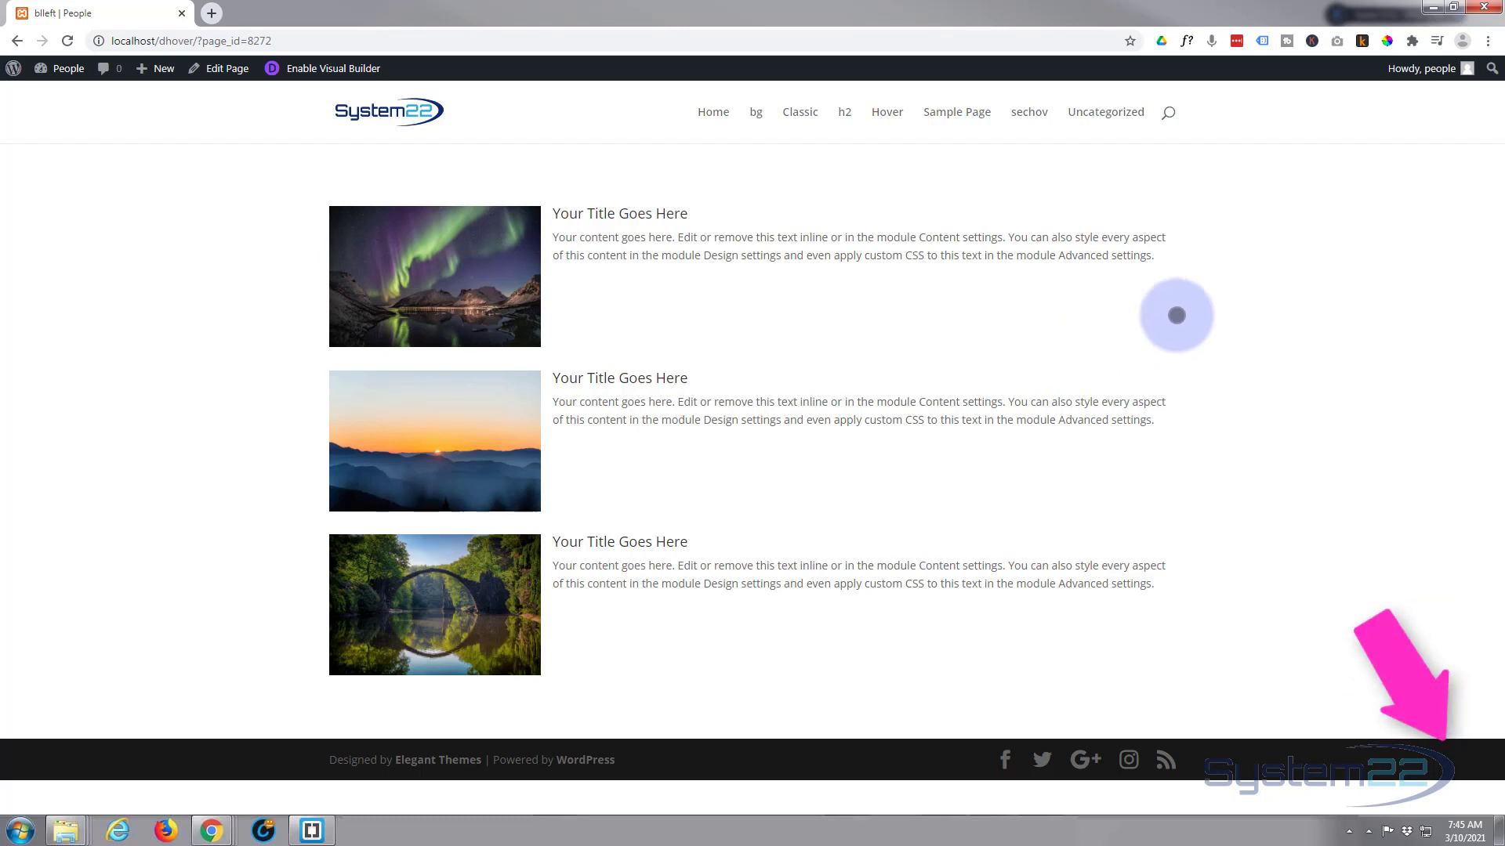